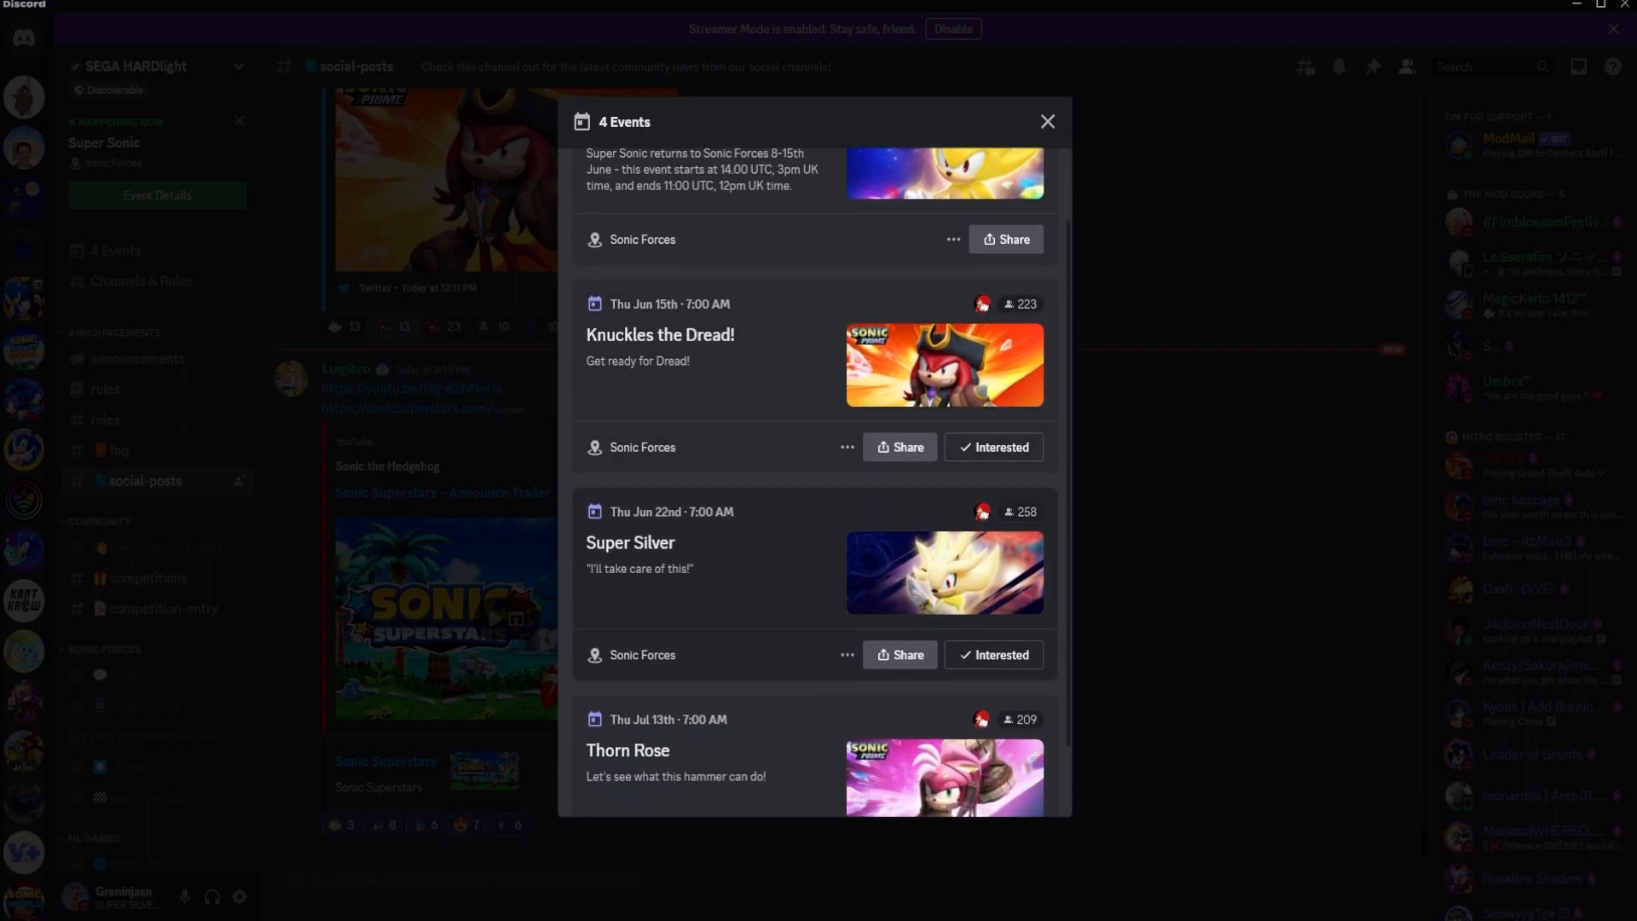
scroll("down", 3)
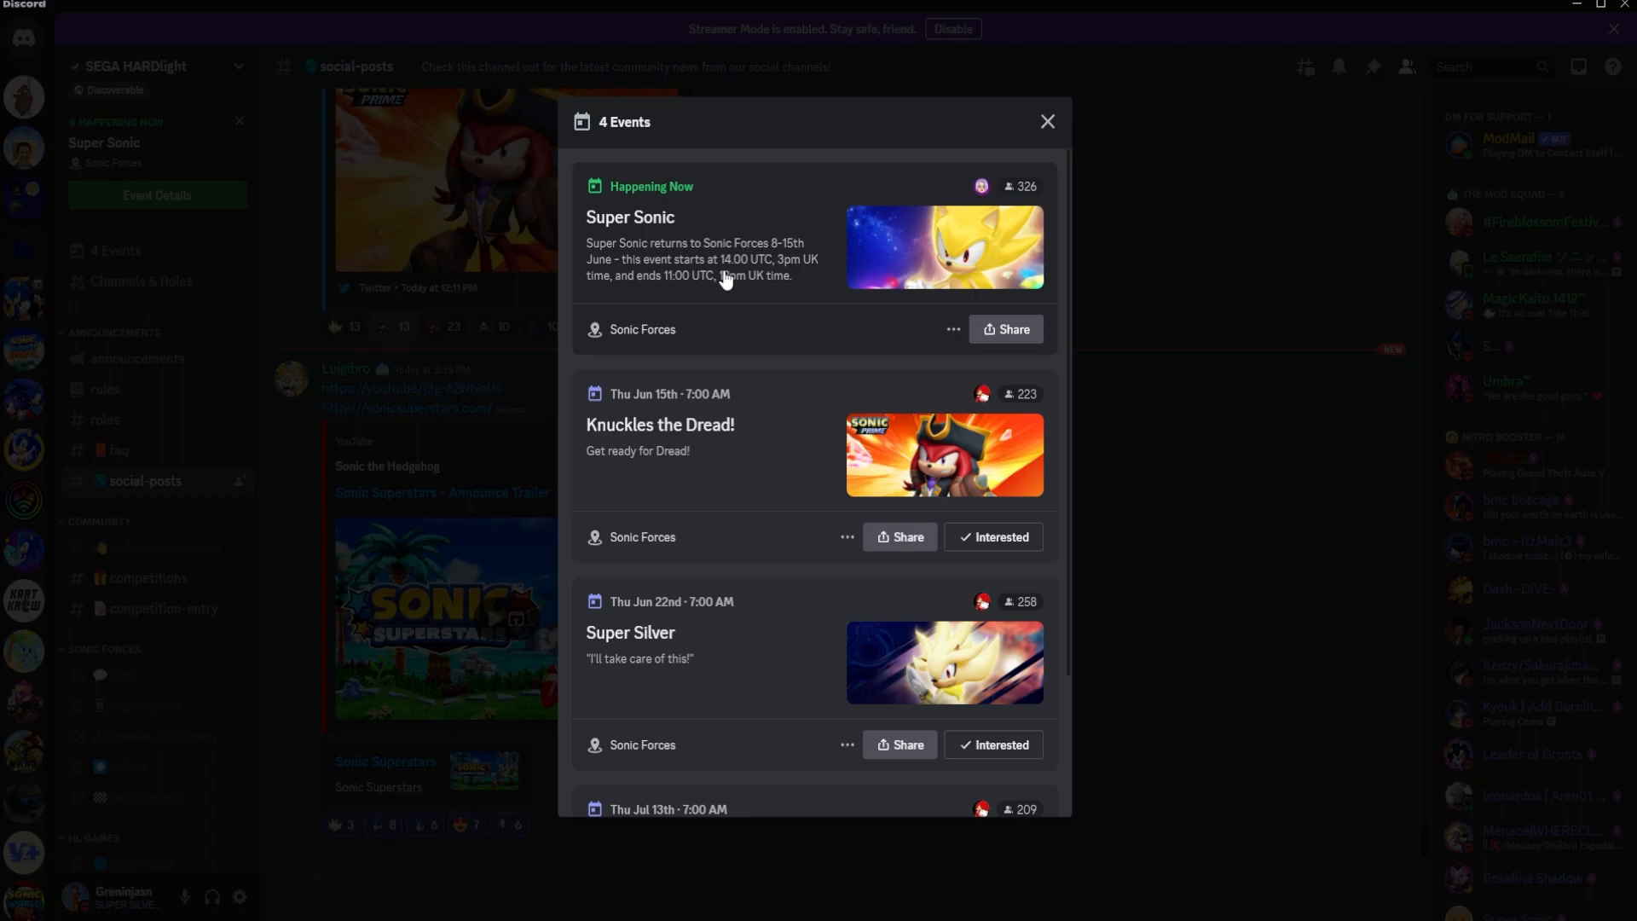
mouse_move(786, 471)
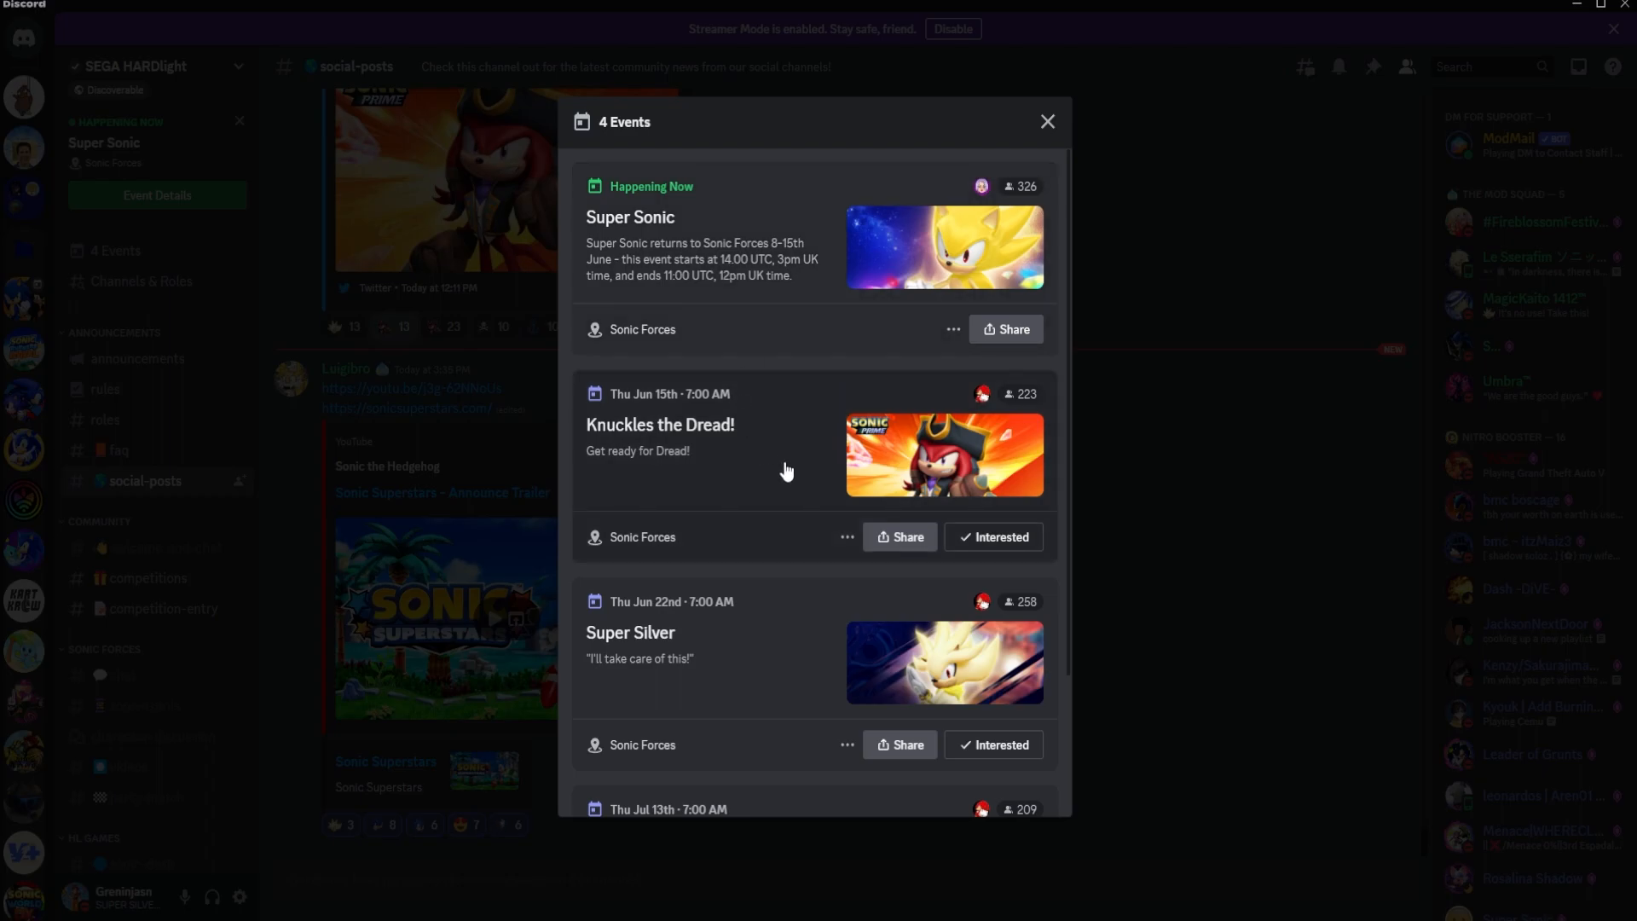
mouse_move(790, 456)
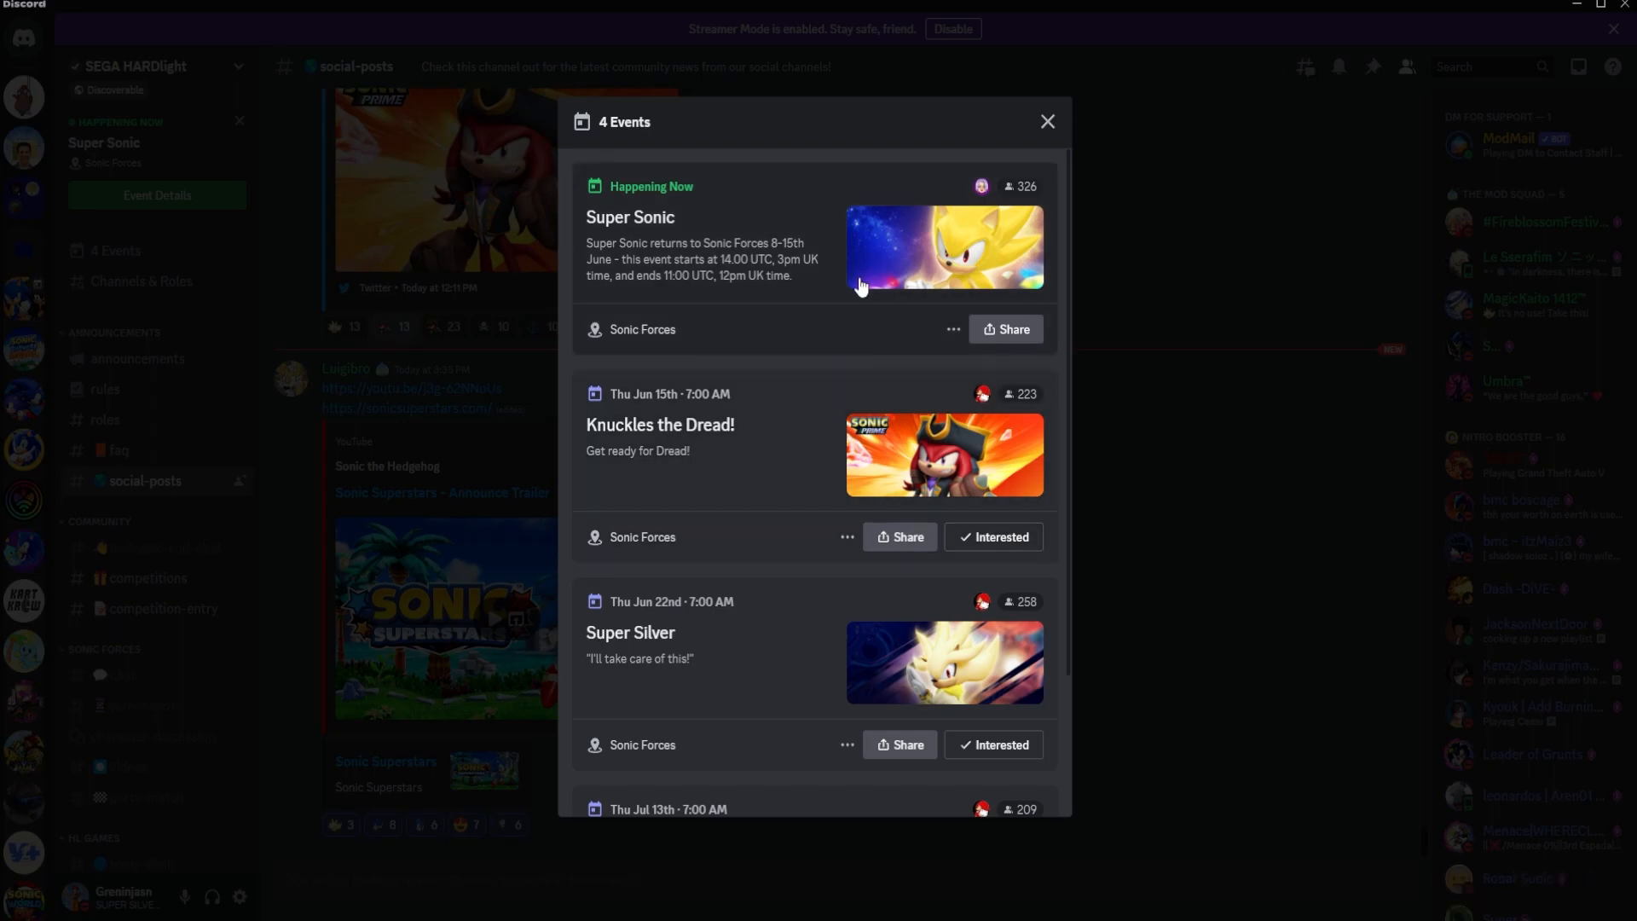
mouse_move(762, 456)
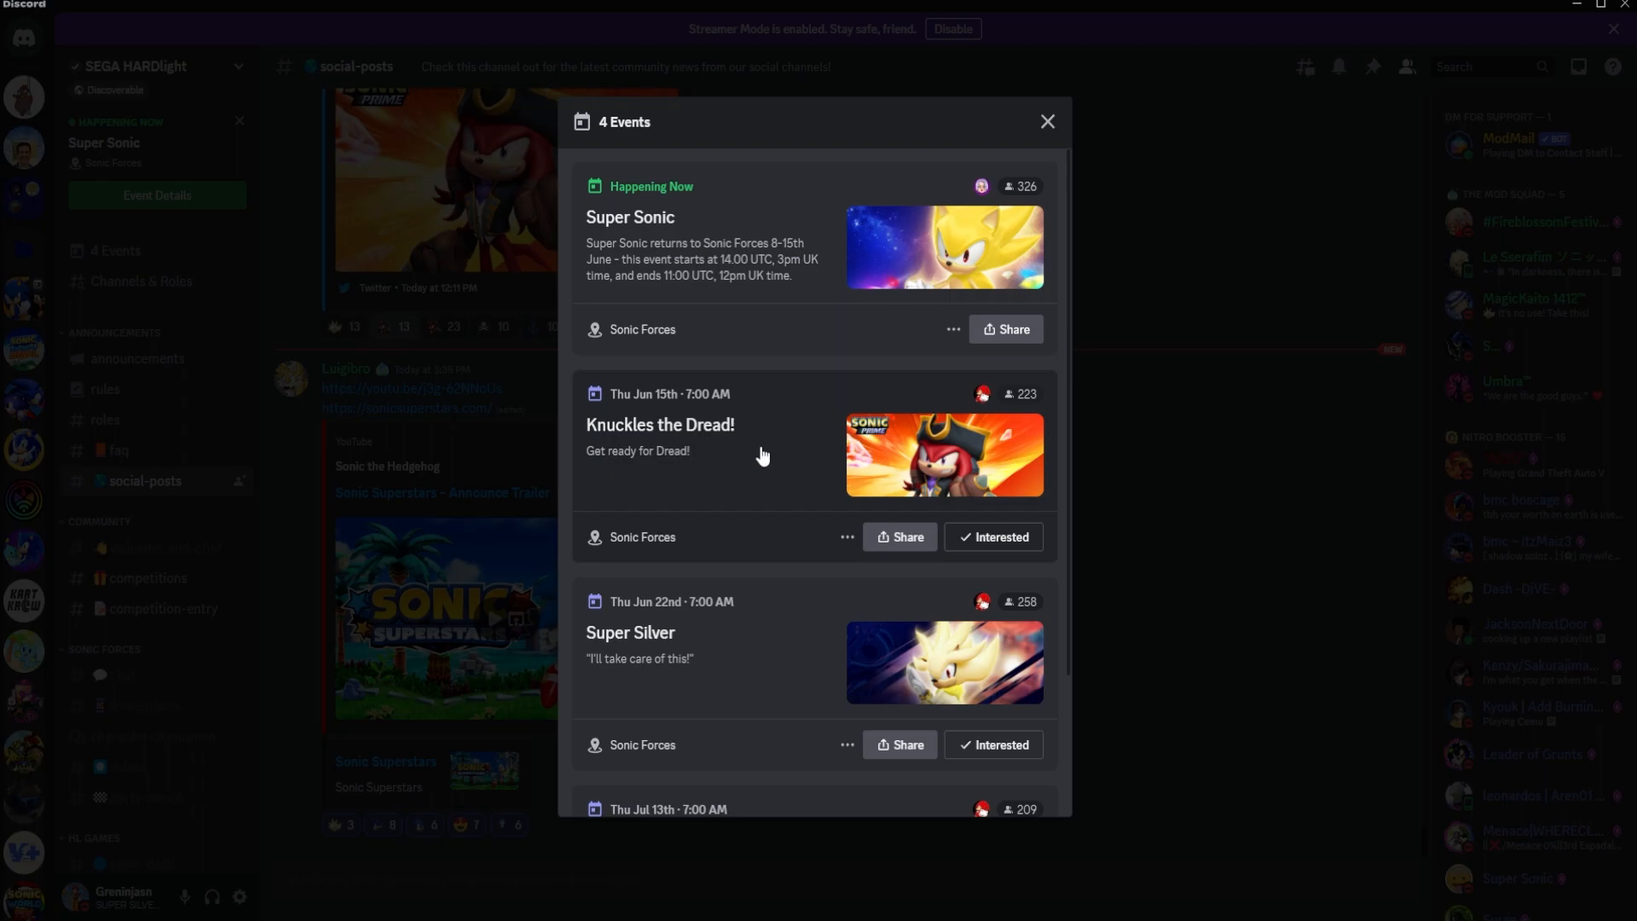
scroll("down", 3)
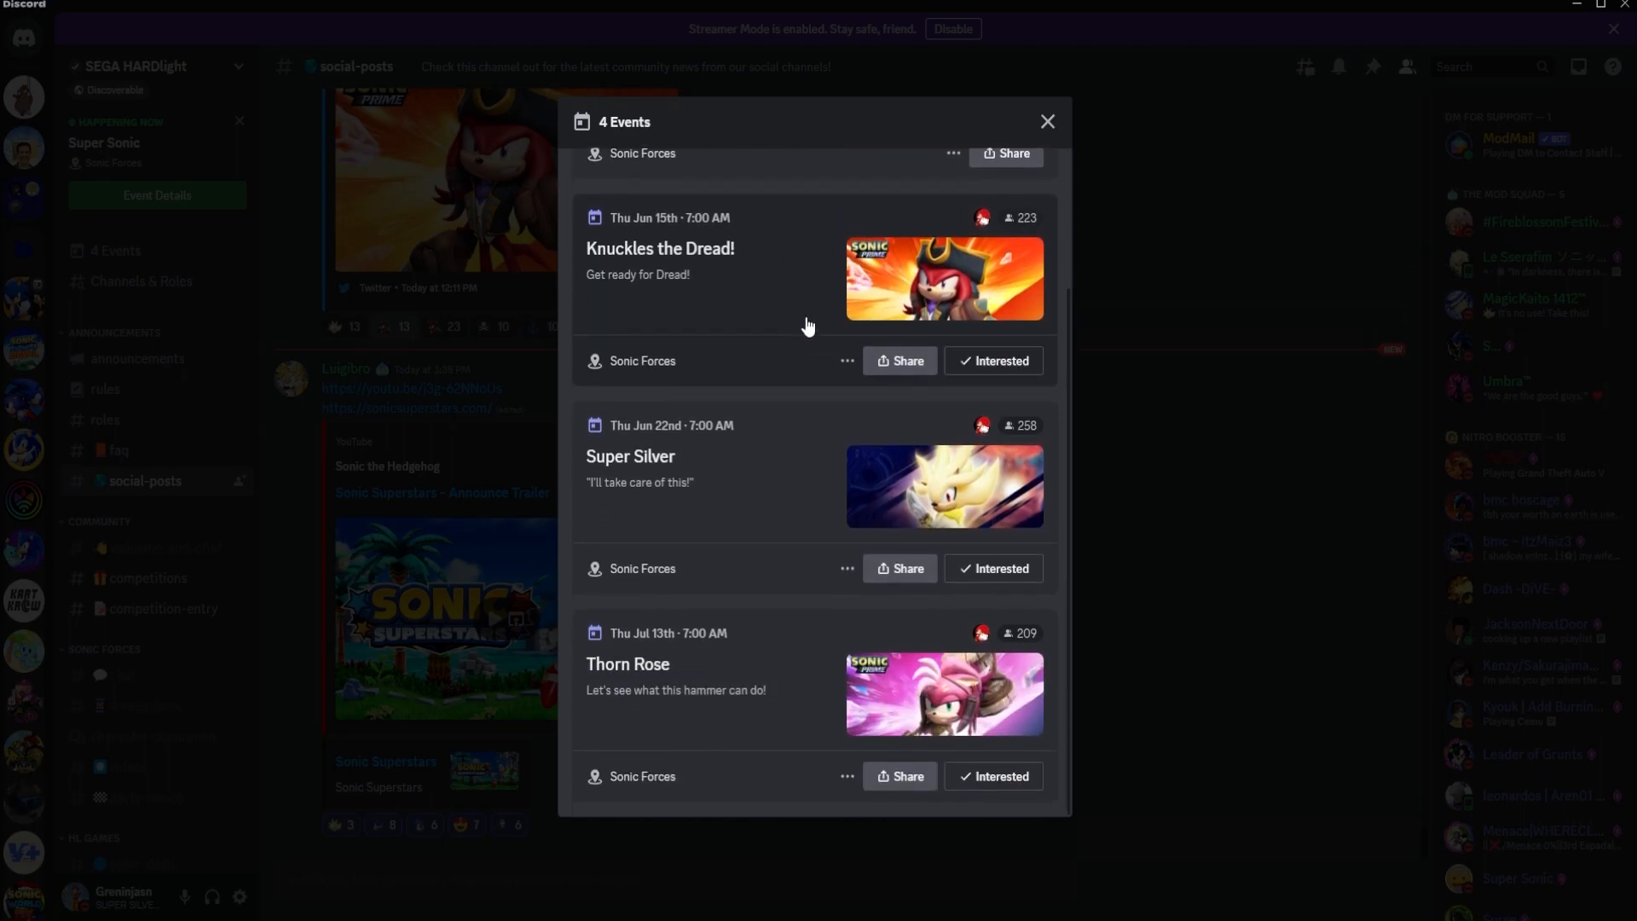
mouse_move(777, 401)
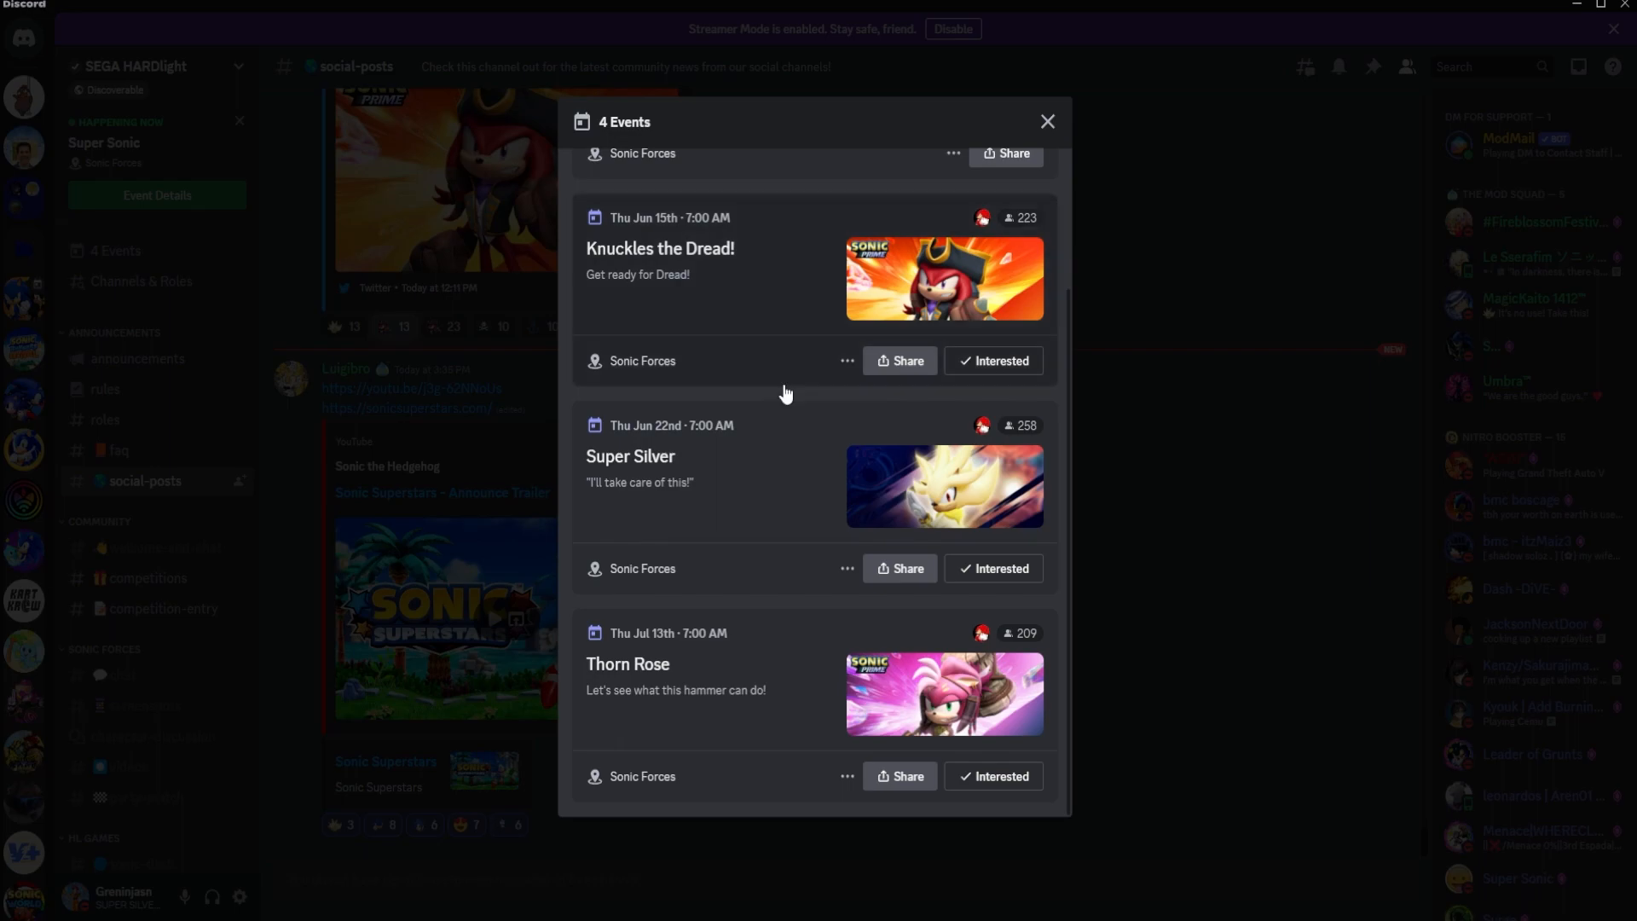
mouse_move(793, 634)
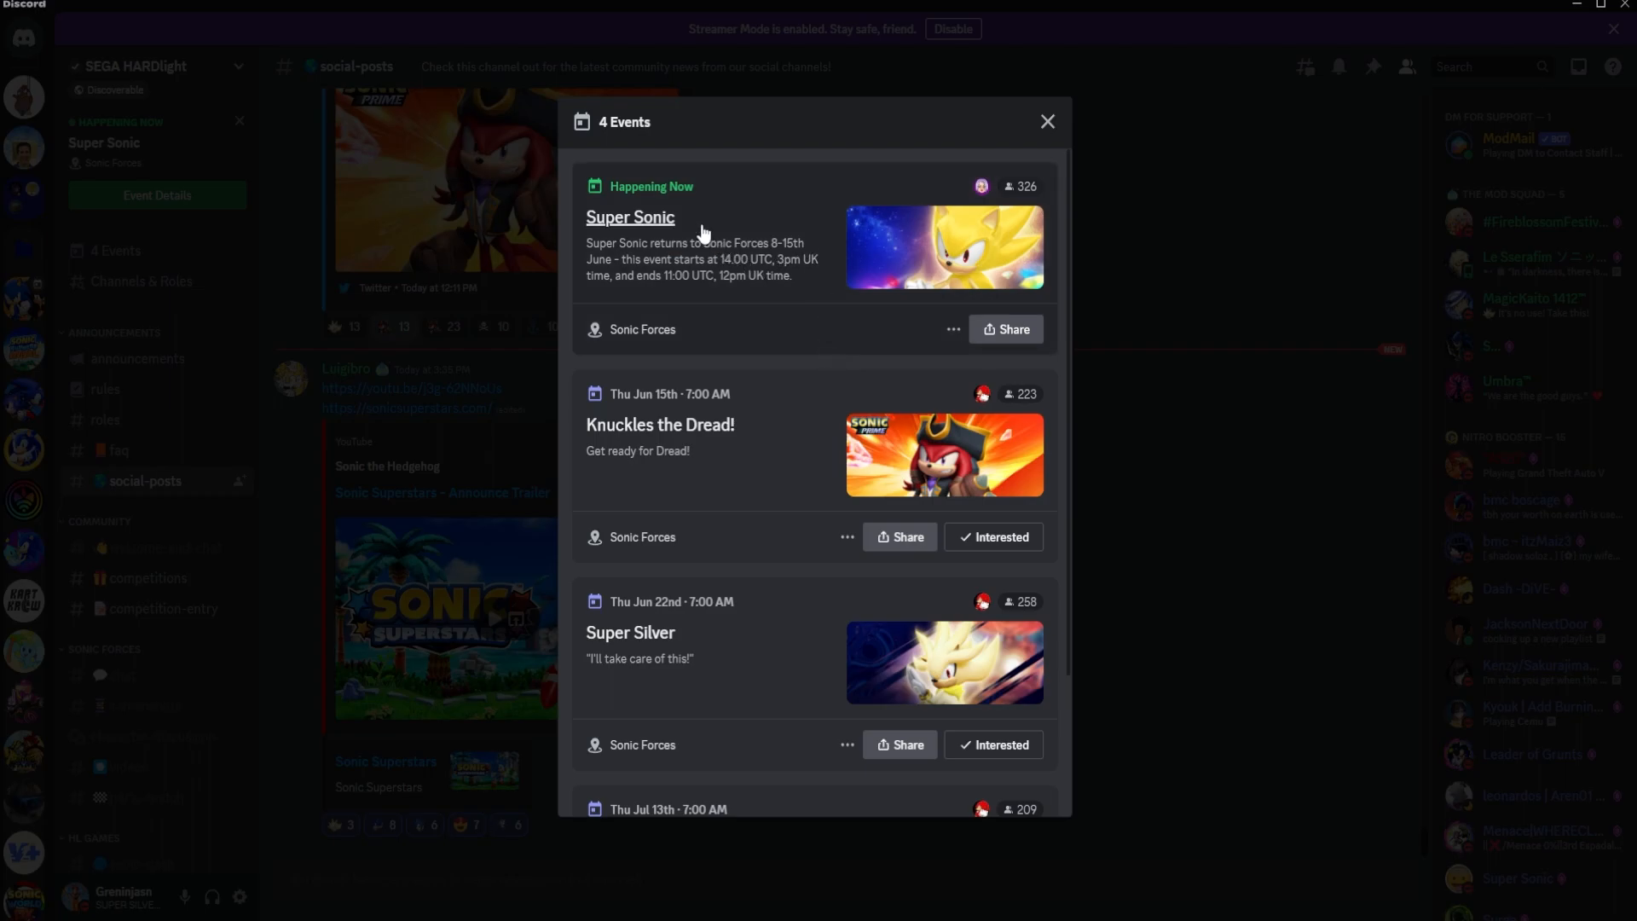
mouse_move(825, 242)
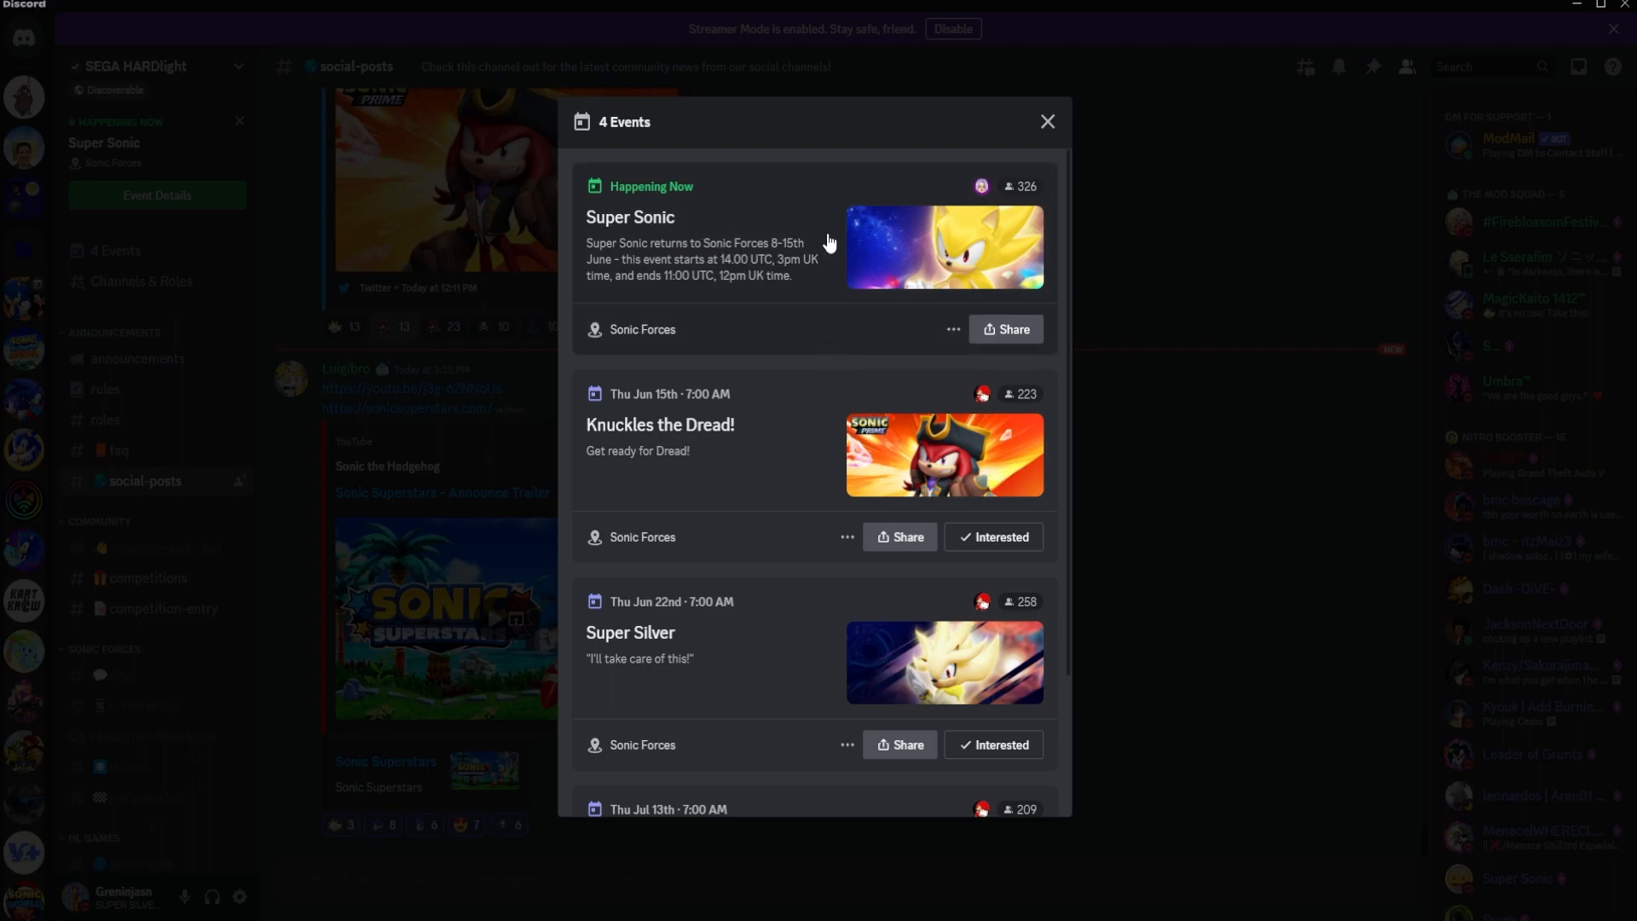
mouse_move(835, 228)
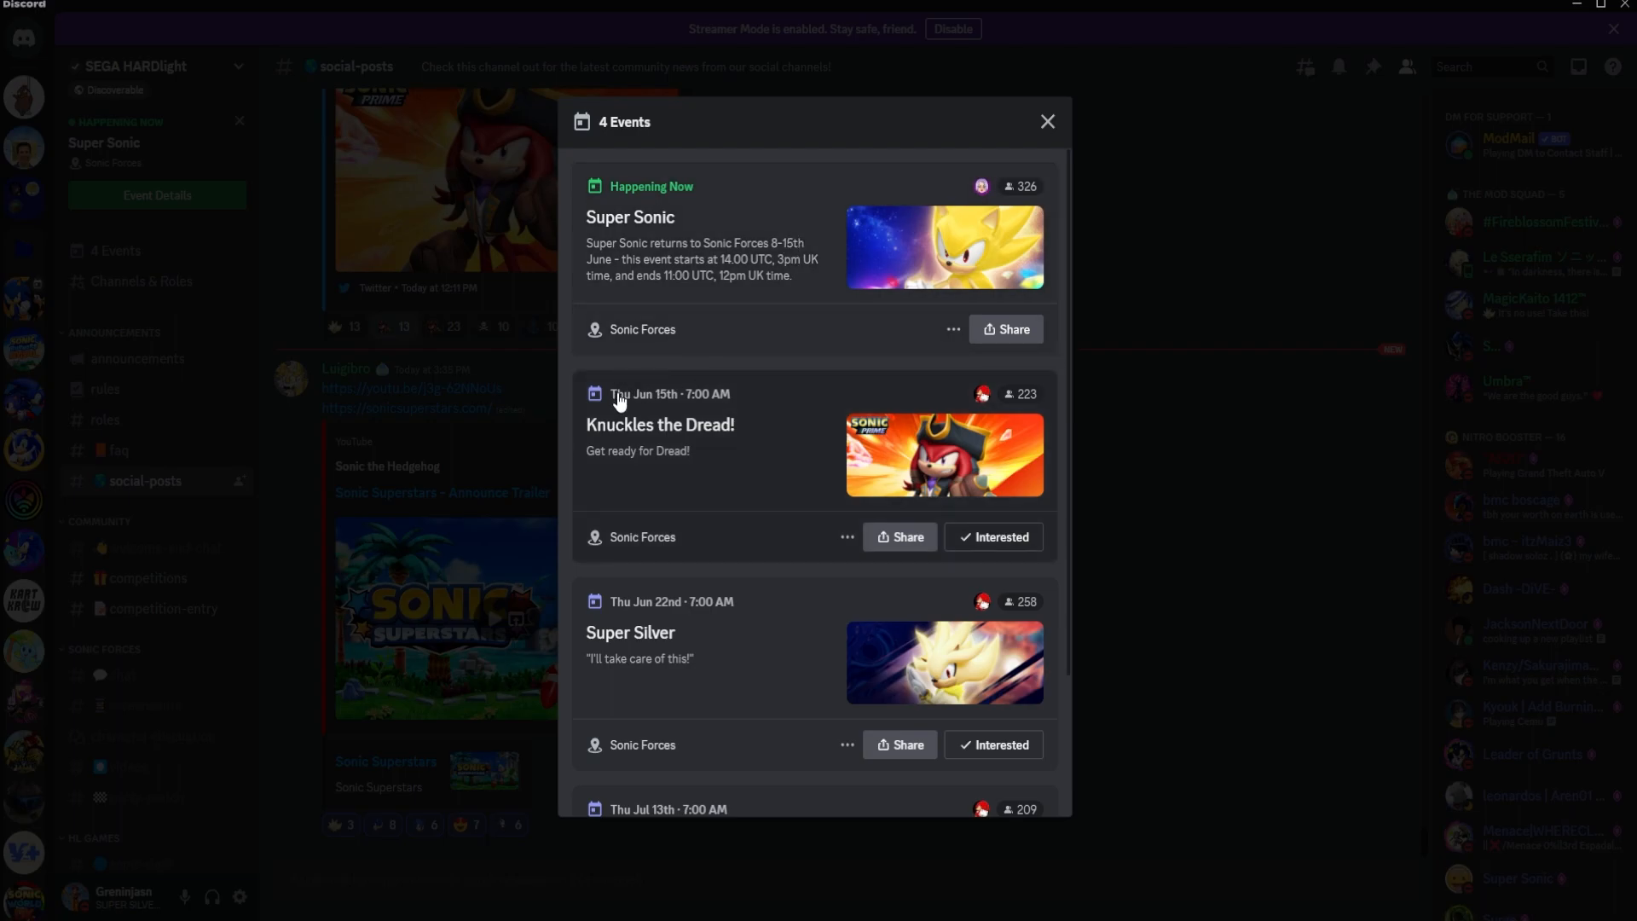
mouse_move(799, 436)
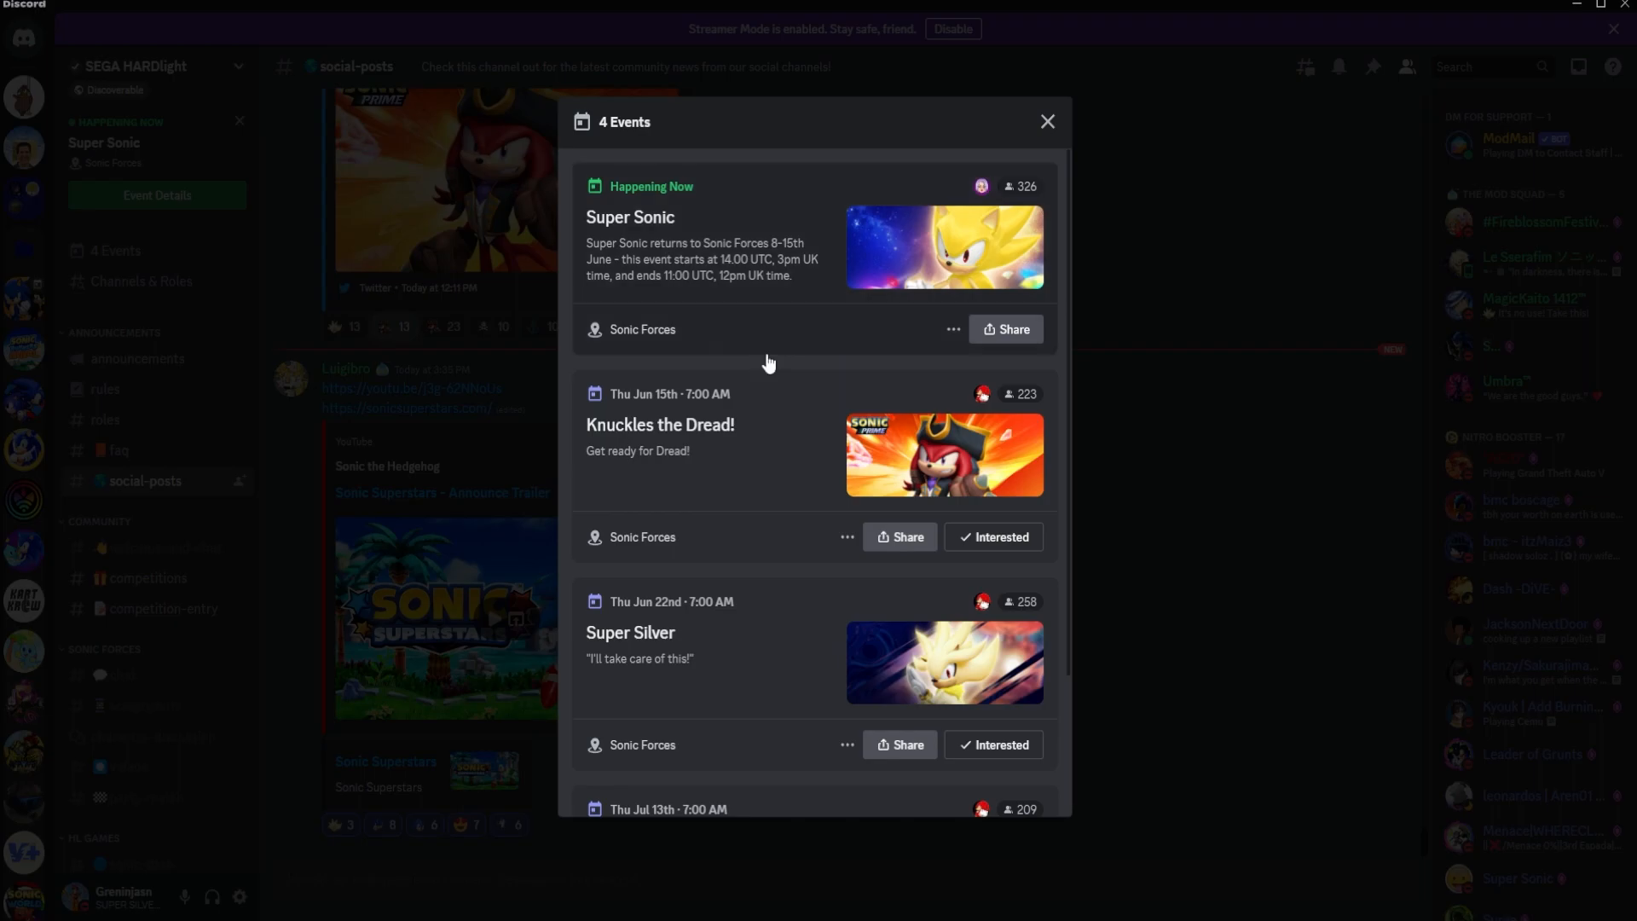
mouse_move(799, 327)
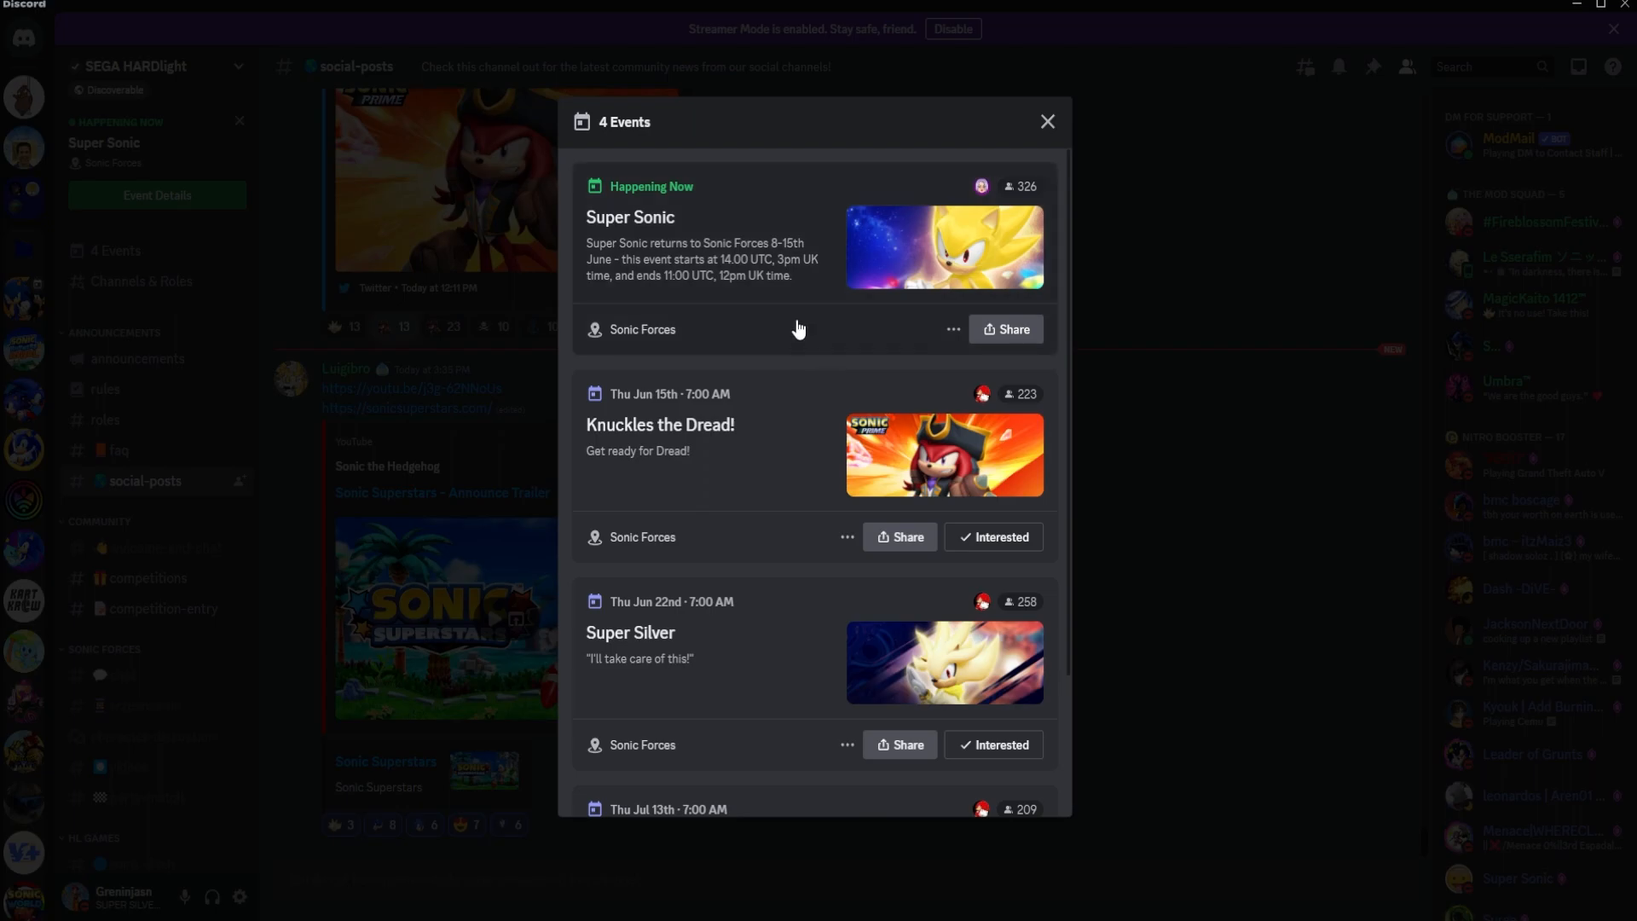
scroll("down", 3)
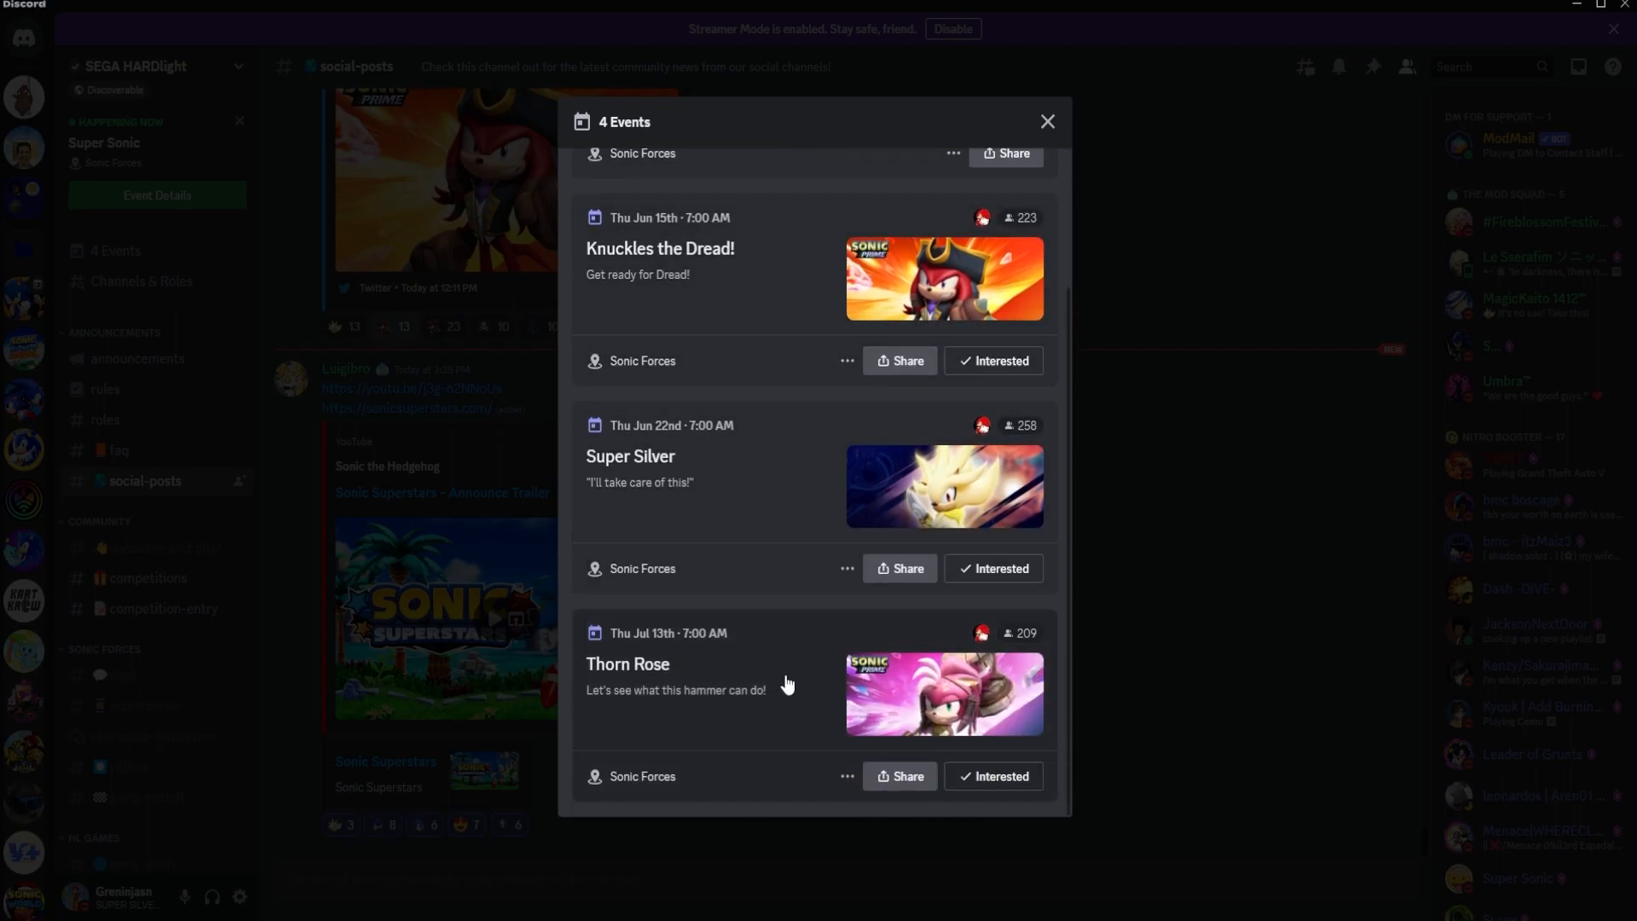
mouse_move(803, 629)
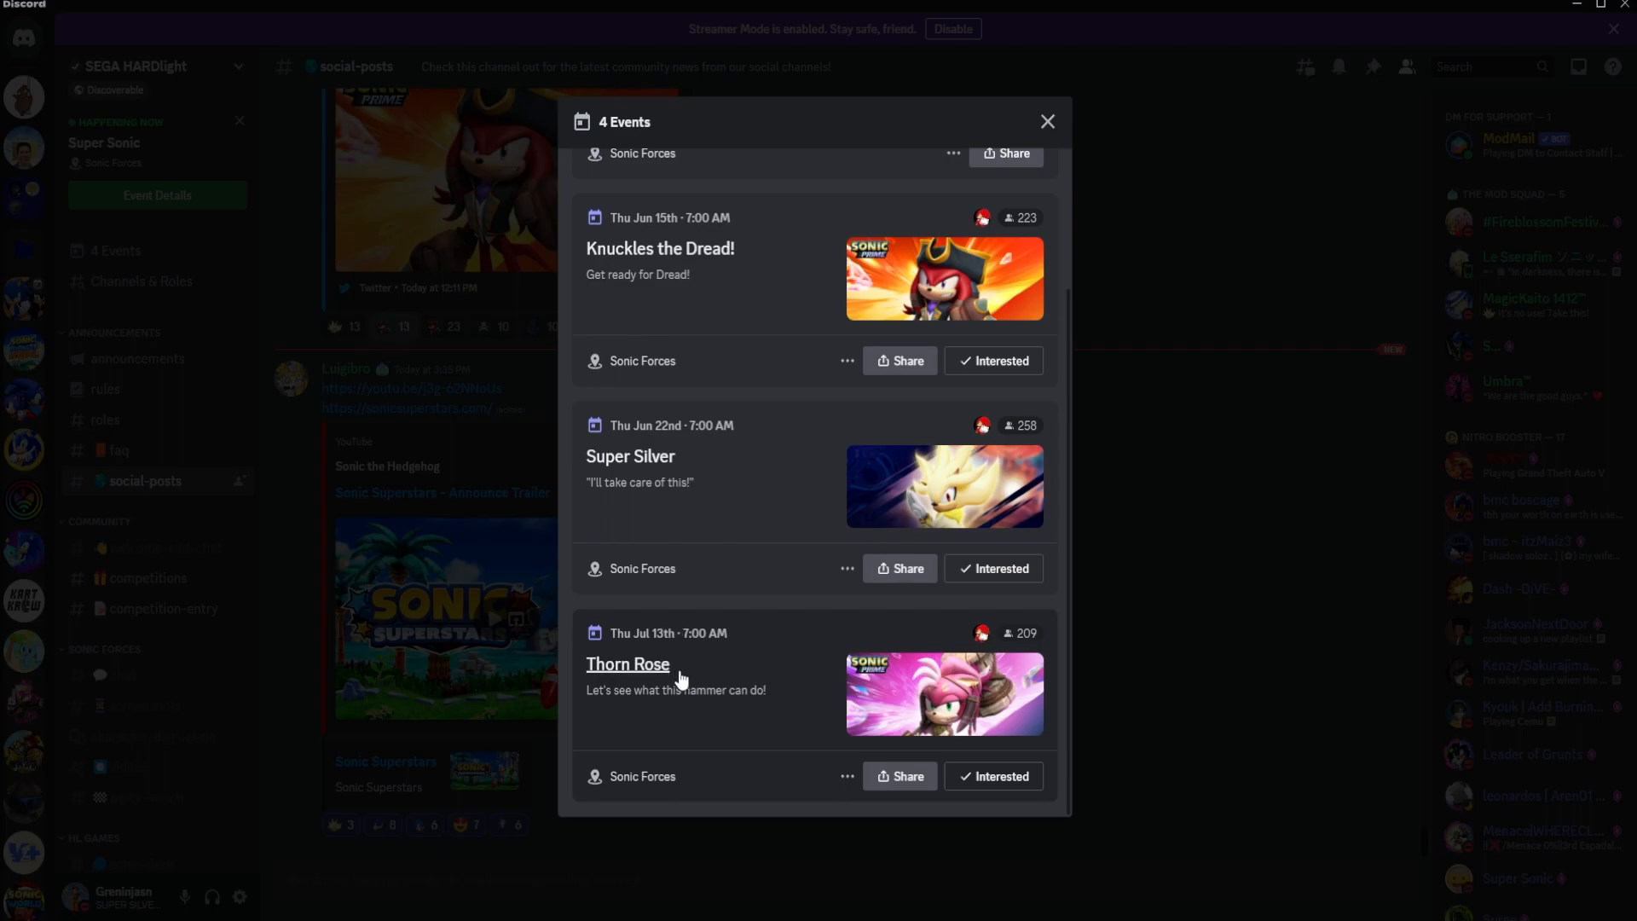
mouse_move(710, 639)
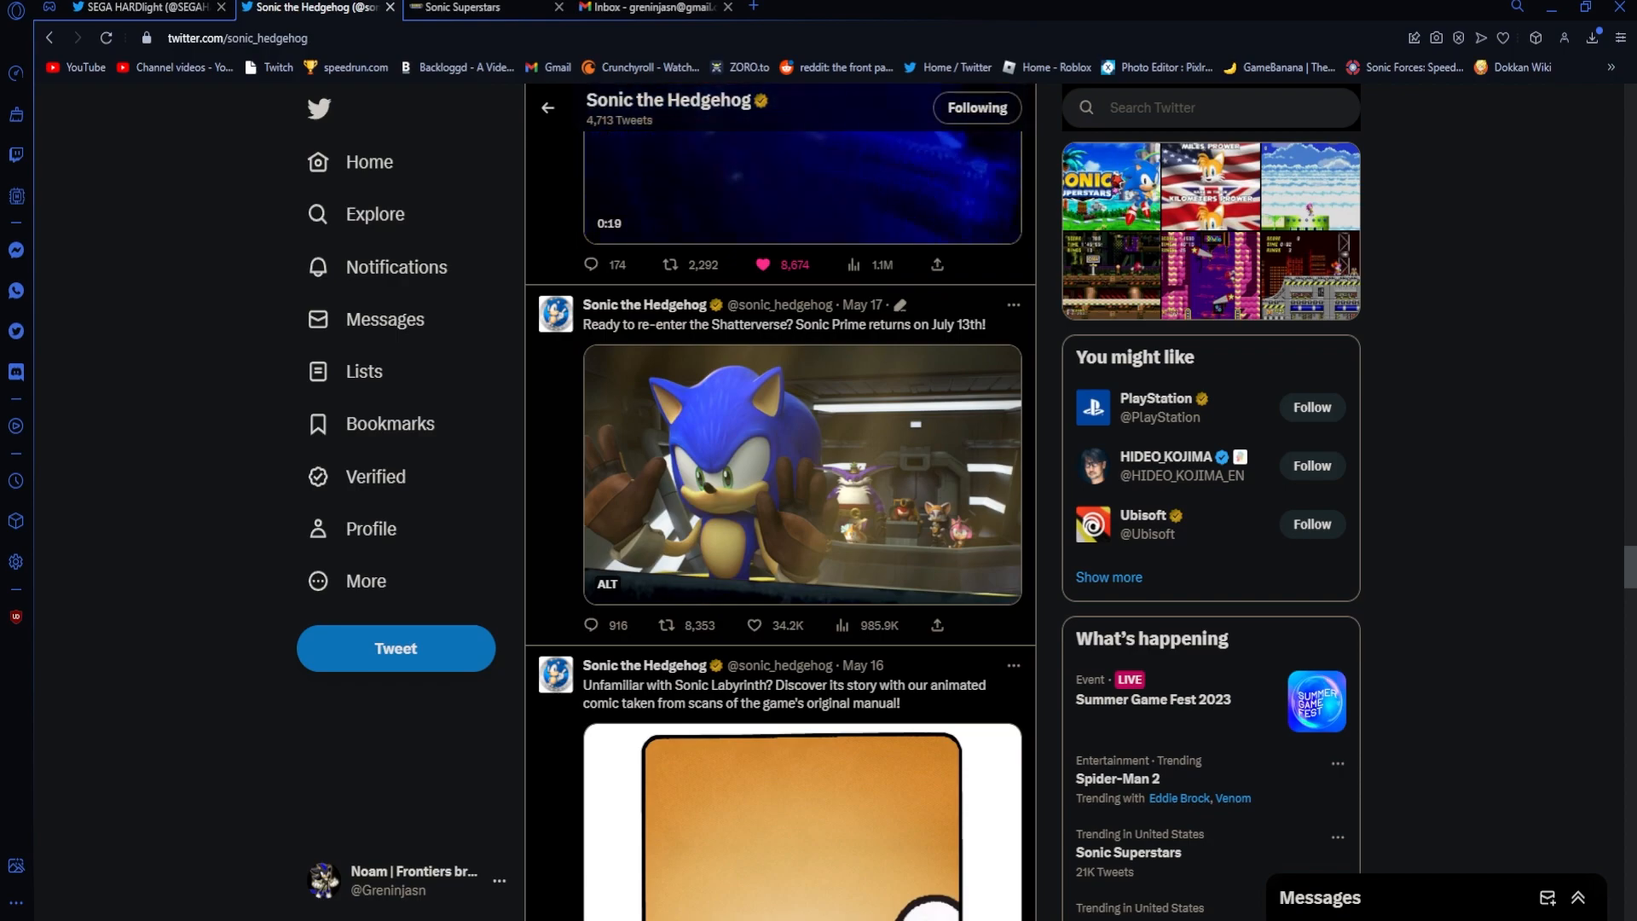
left_click(794, 324)
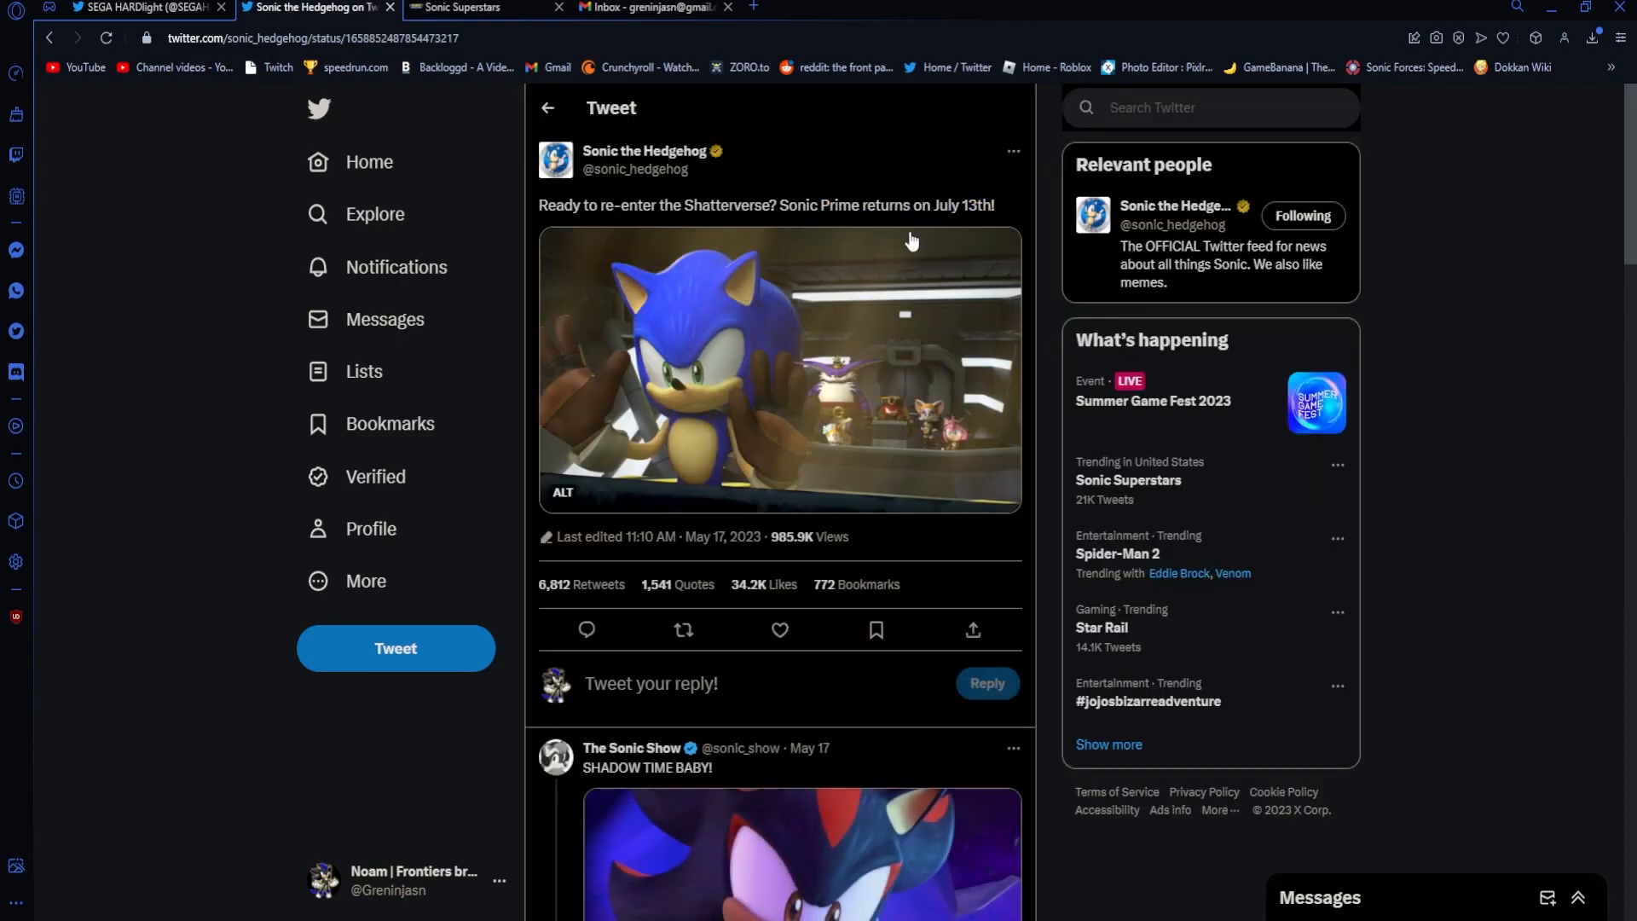
mouse_move(922, 468)
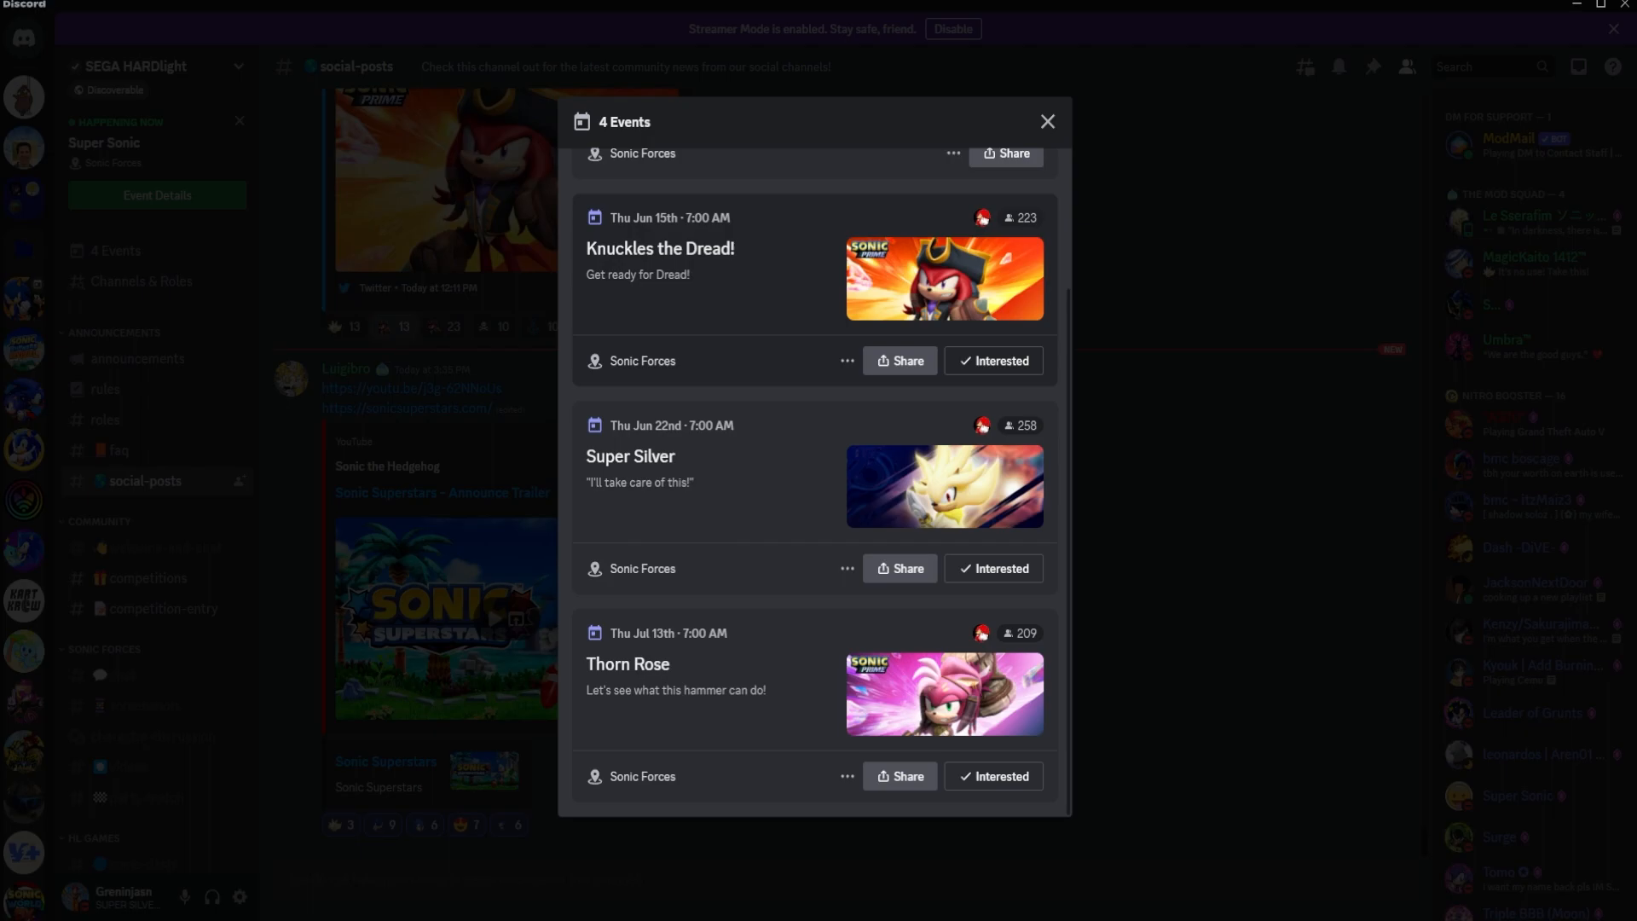
Step: Reopen the server's '4 Events' list and scroll through all four Sonic Forces events down to Thorn Rose
left_click(1047, 122)
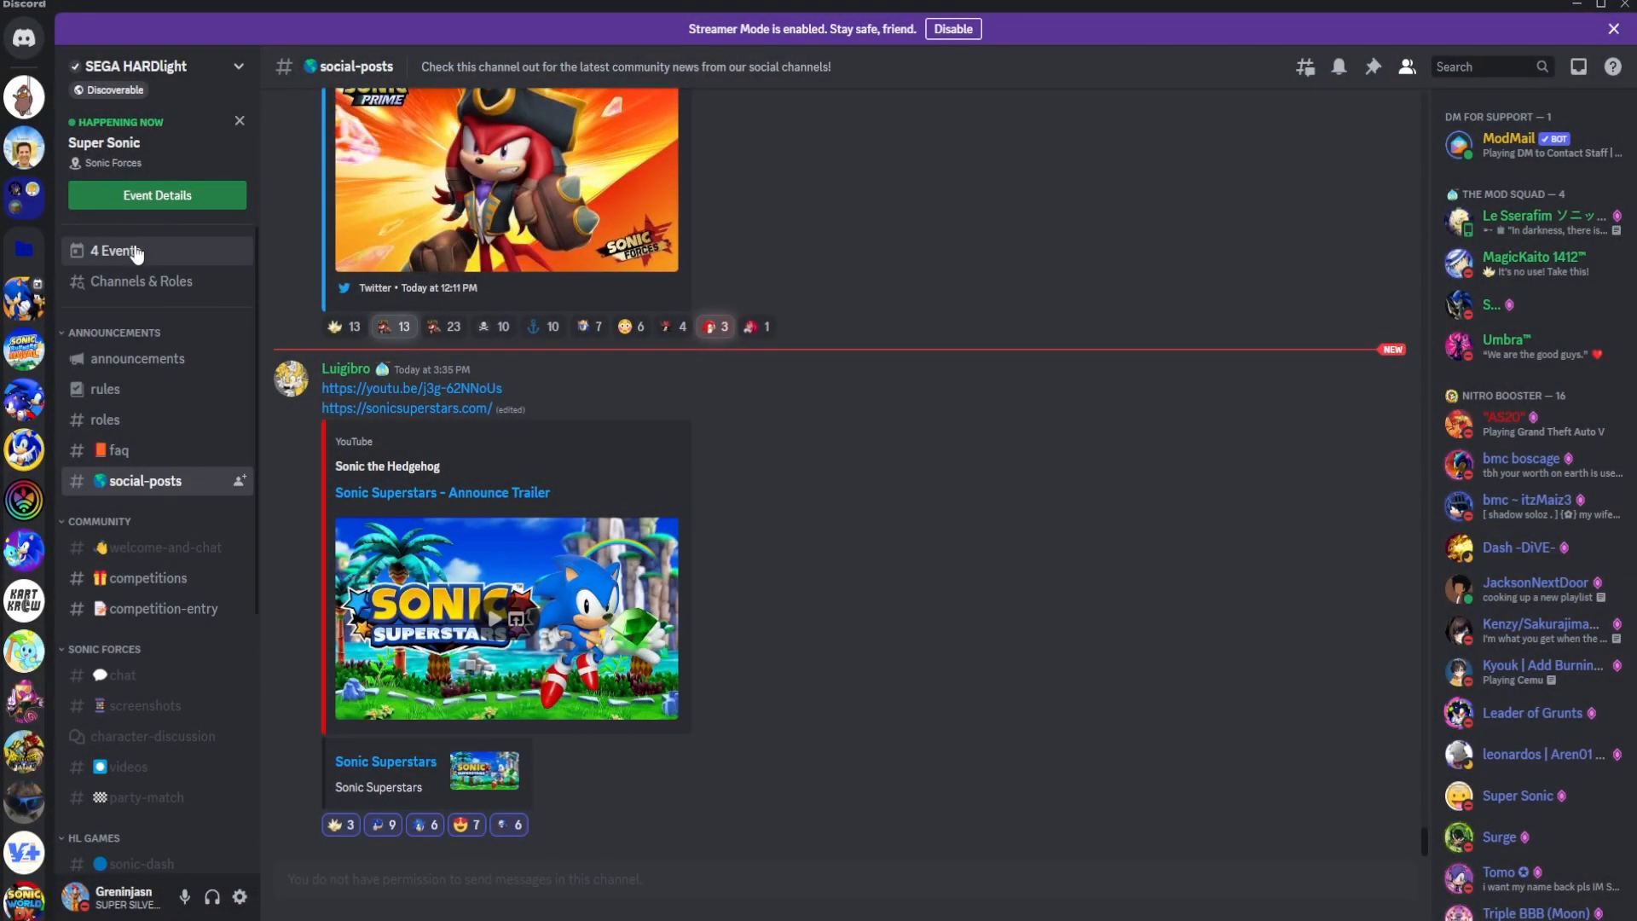
left_click(112, 250)
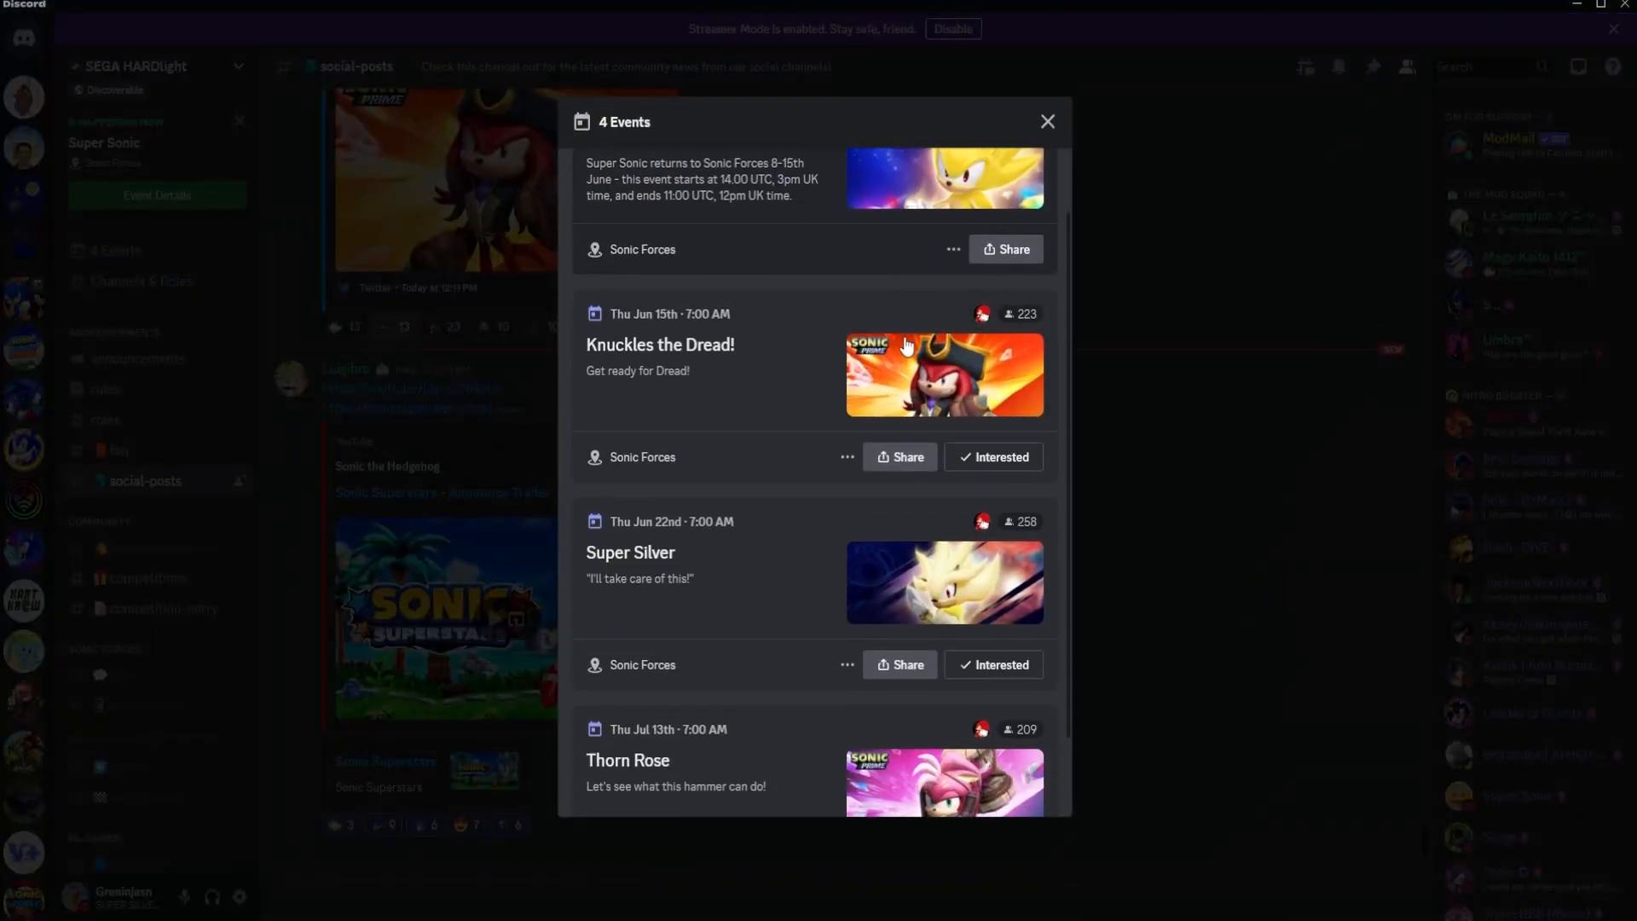
scroll("down", 3)
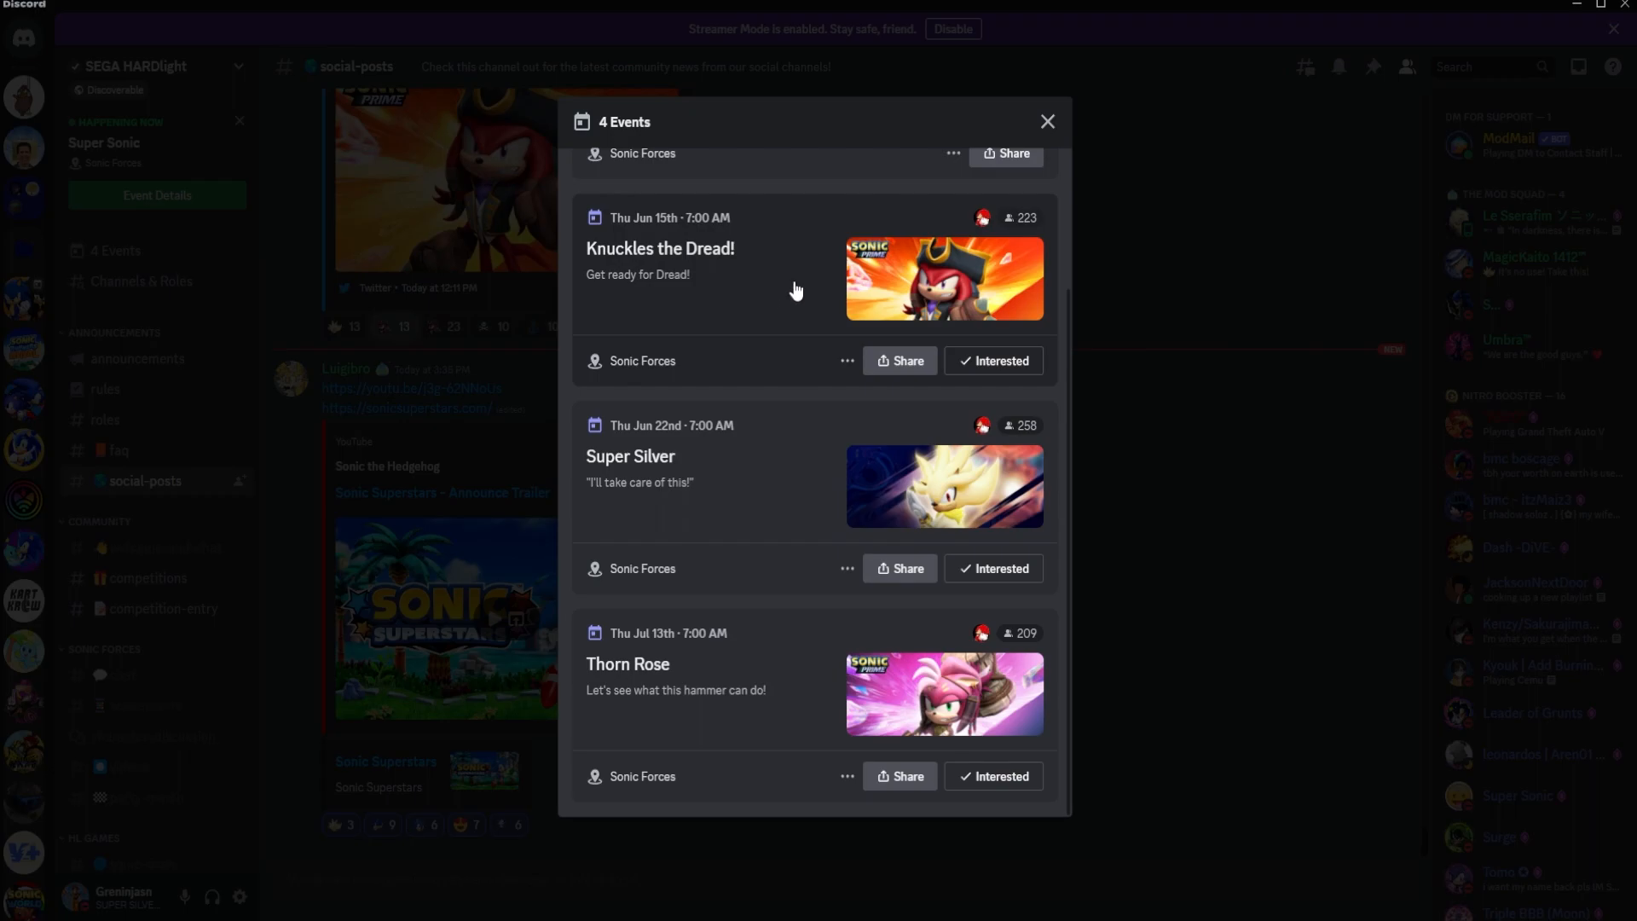
mouse_move(772, 283)
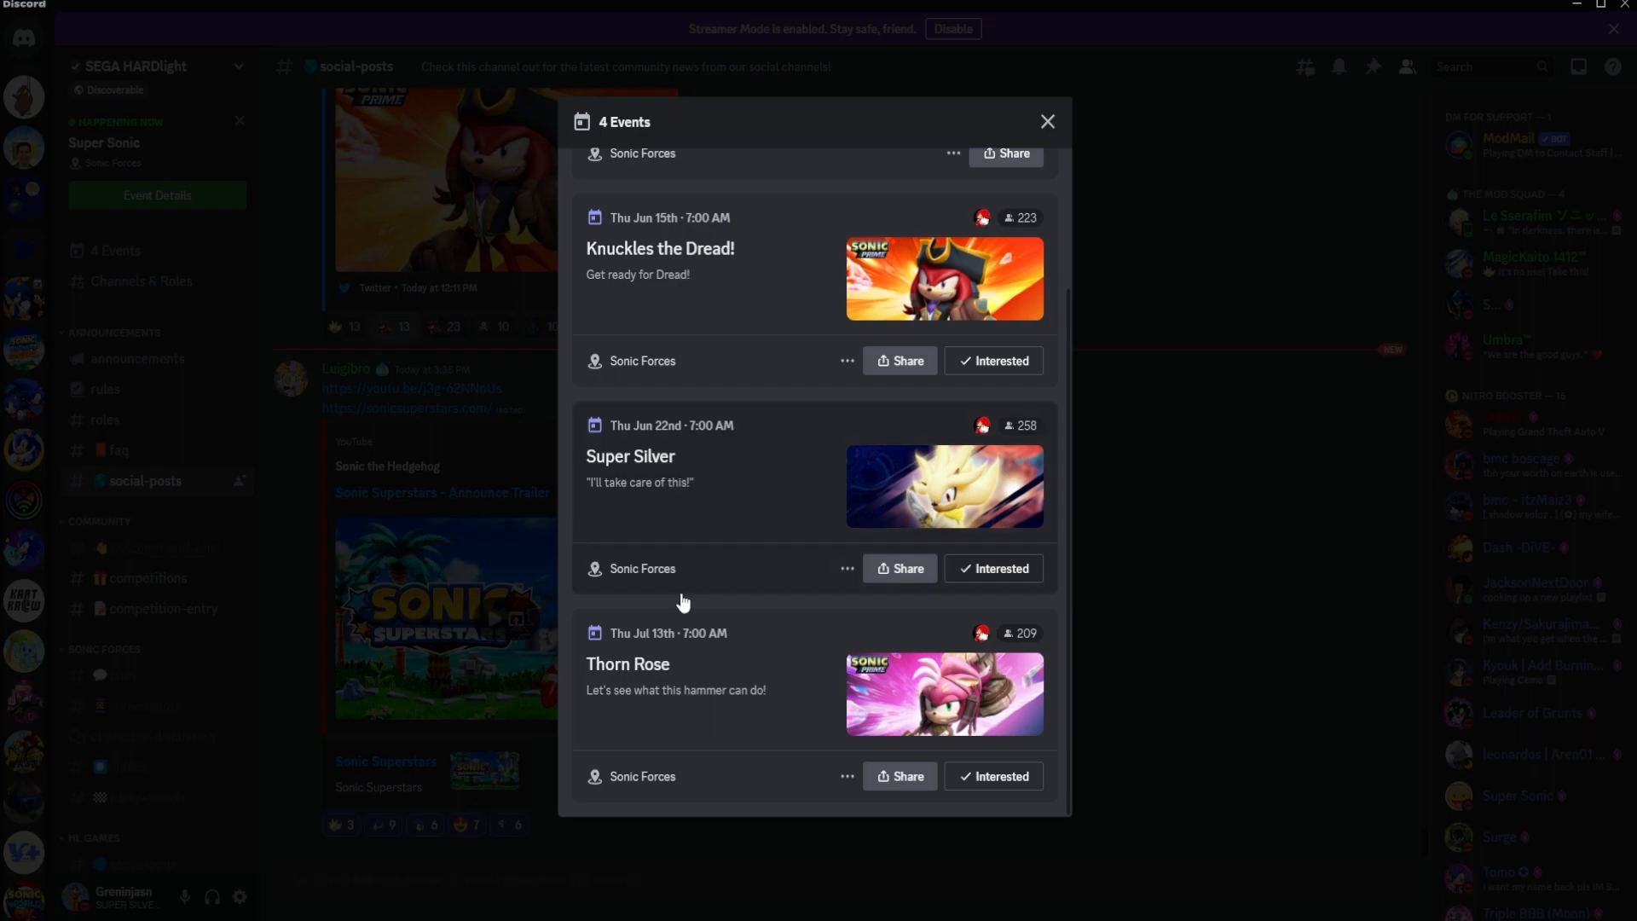
mouse_move(669, 438)
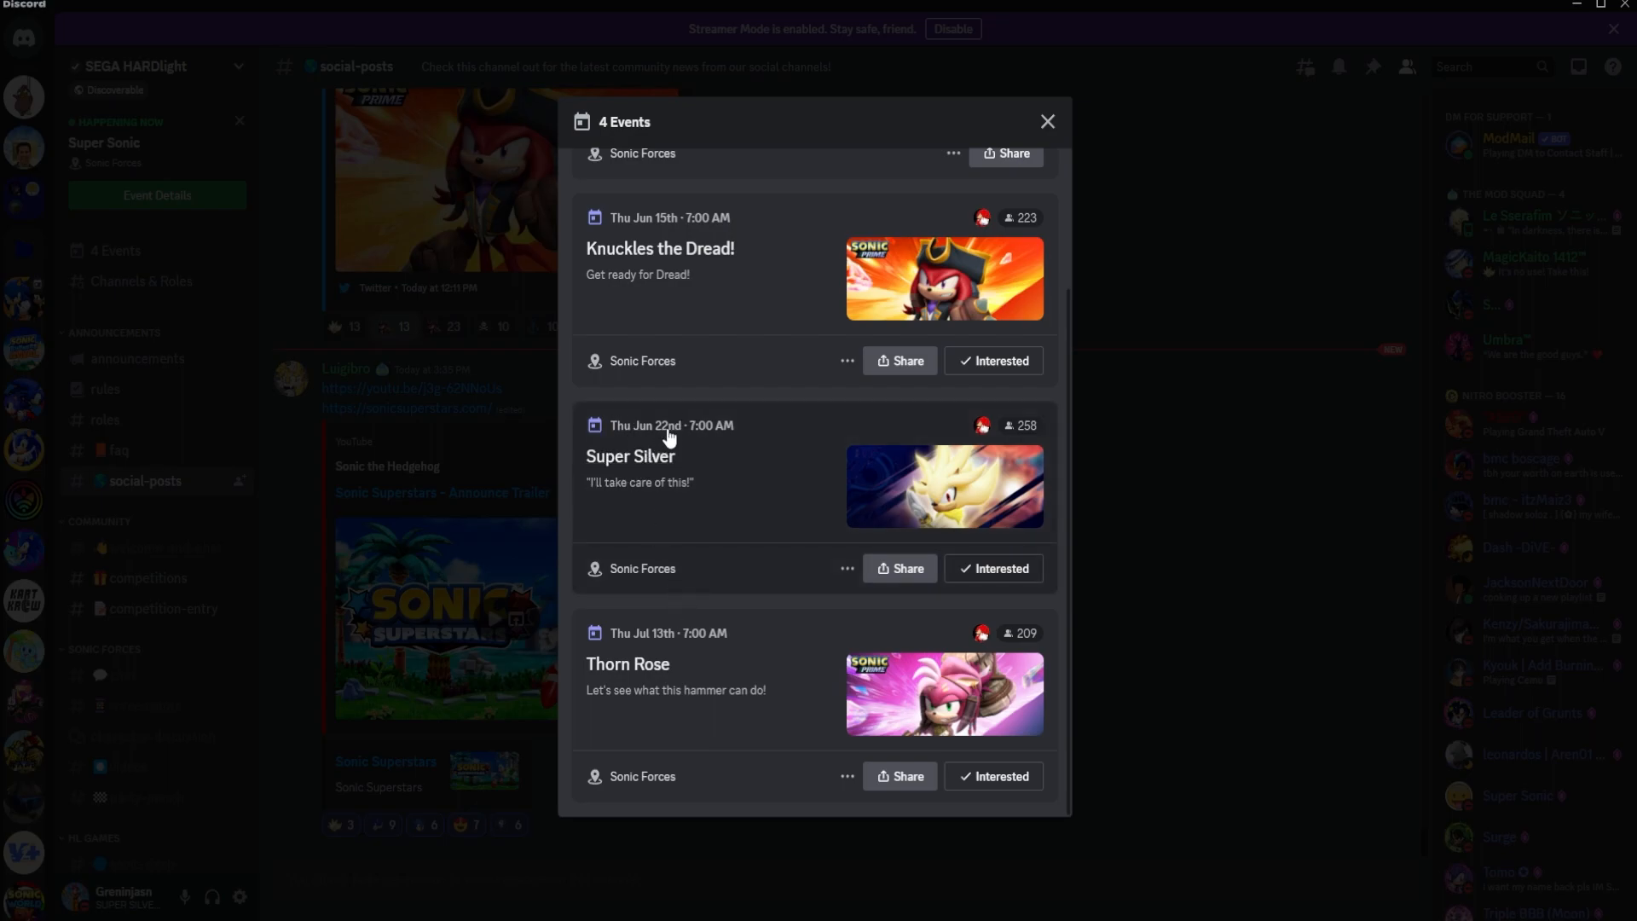
left_click(631, 456)
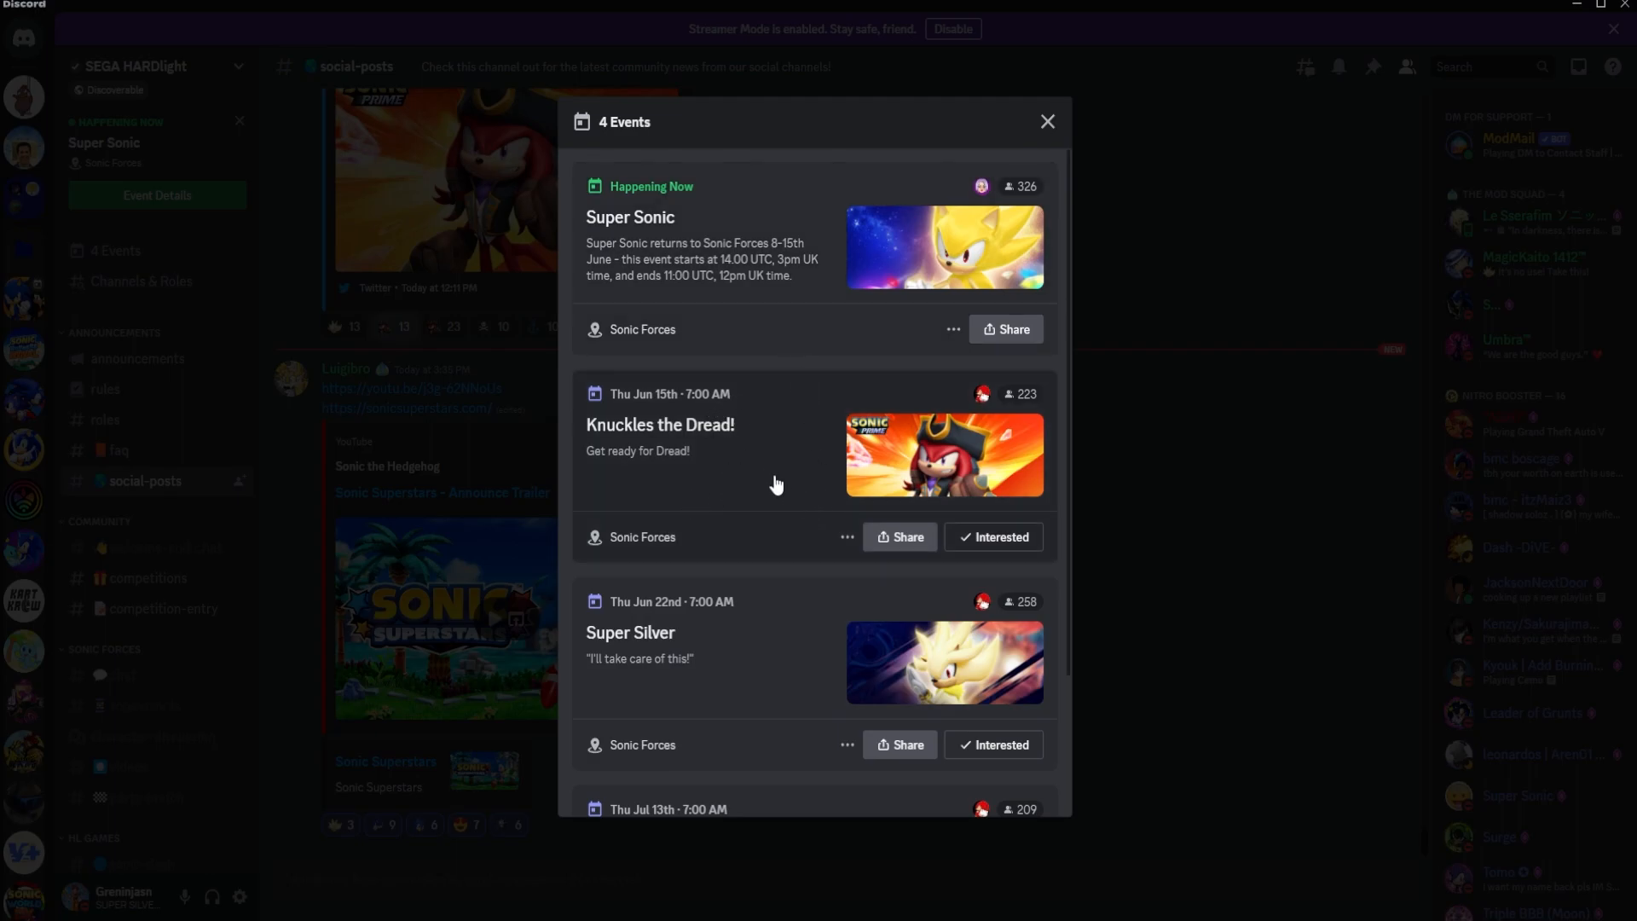
mouse_move(822, 525)
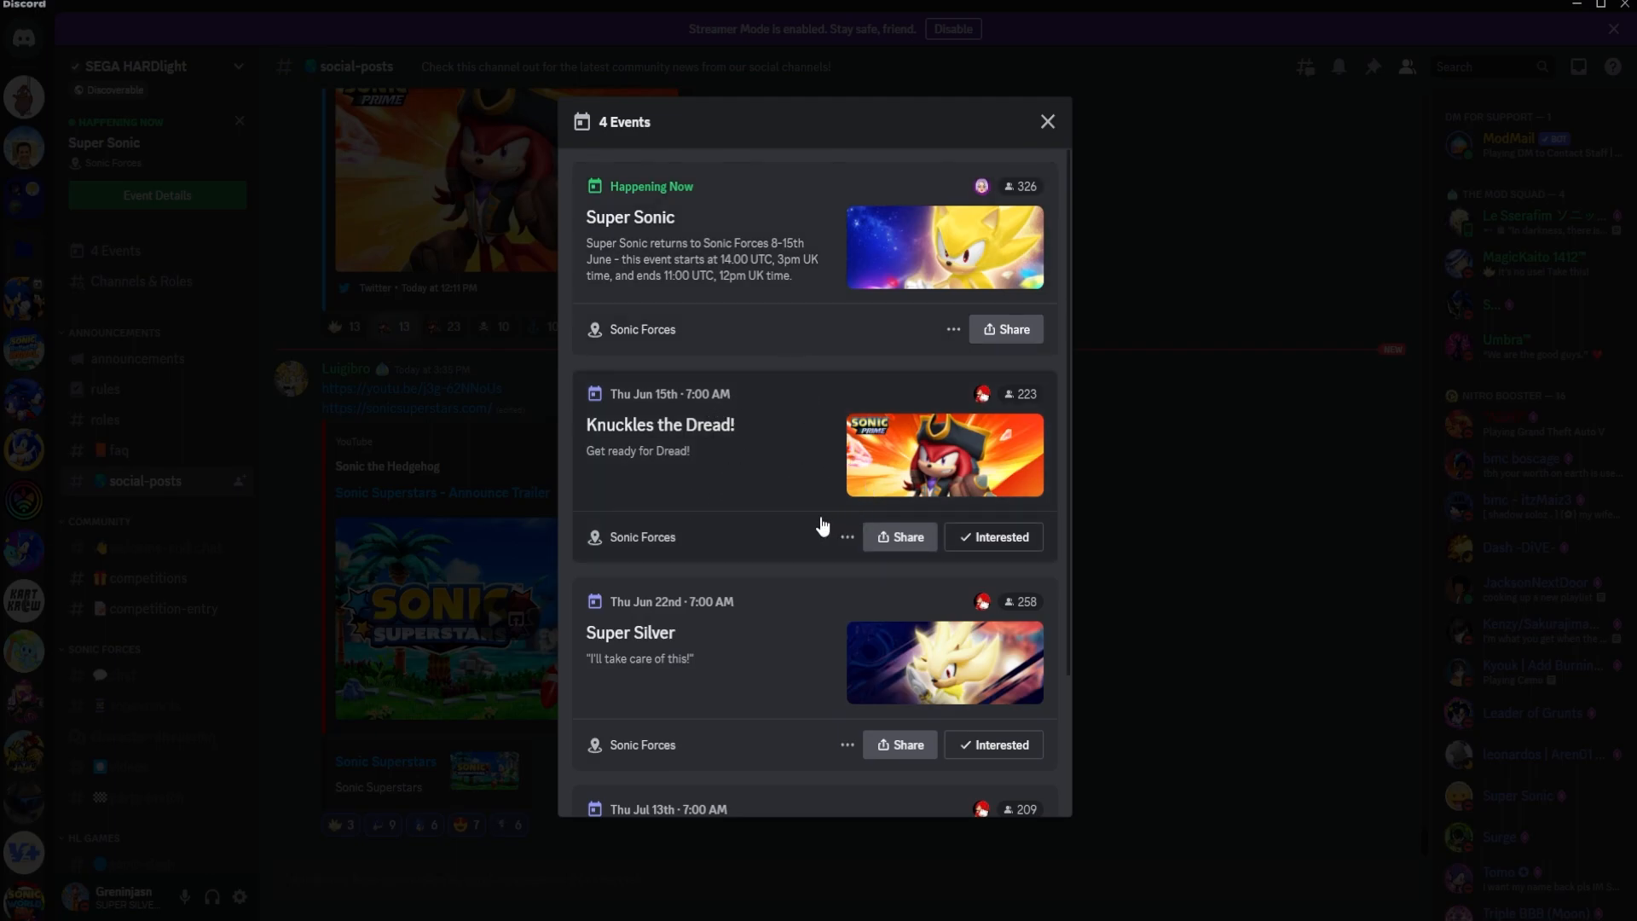
mouse_move(817, 478)
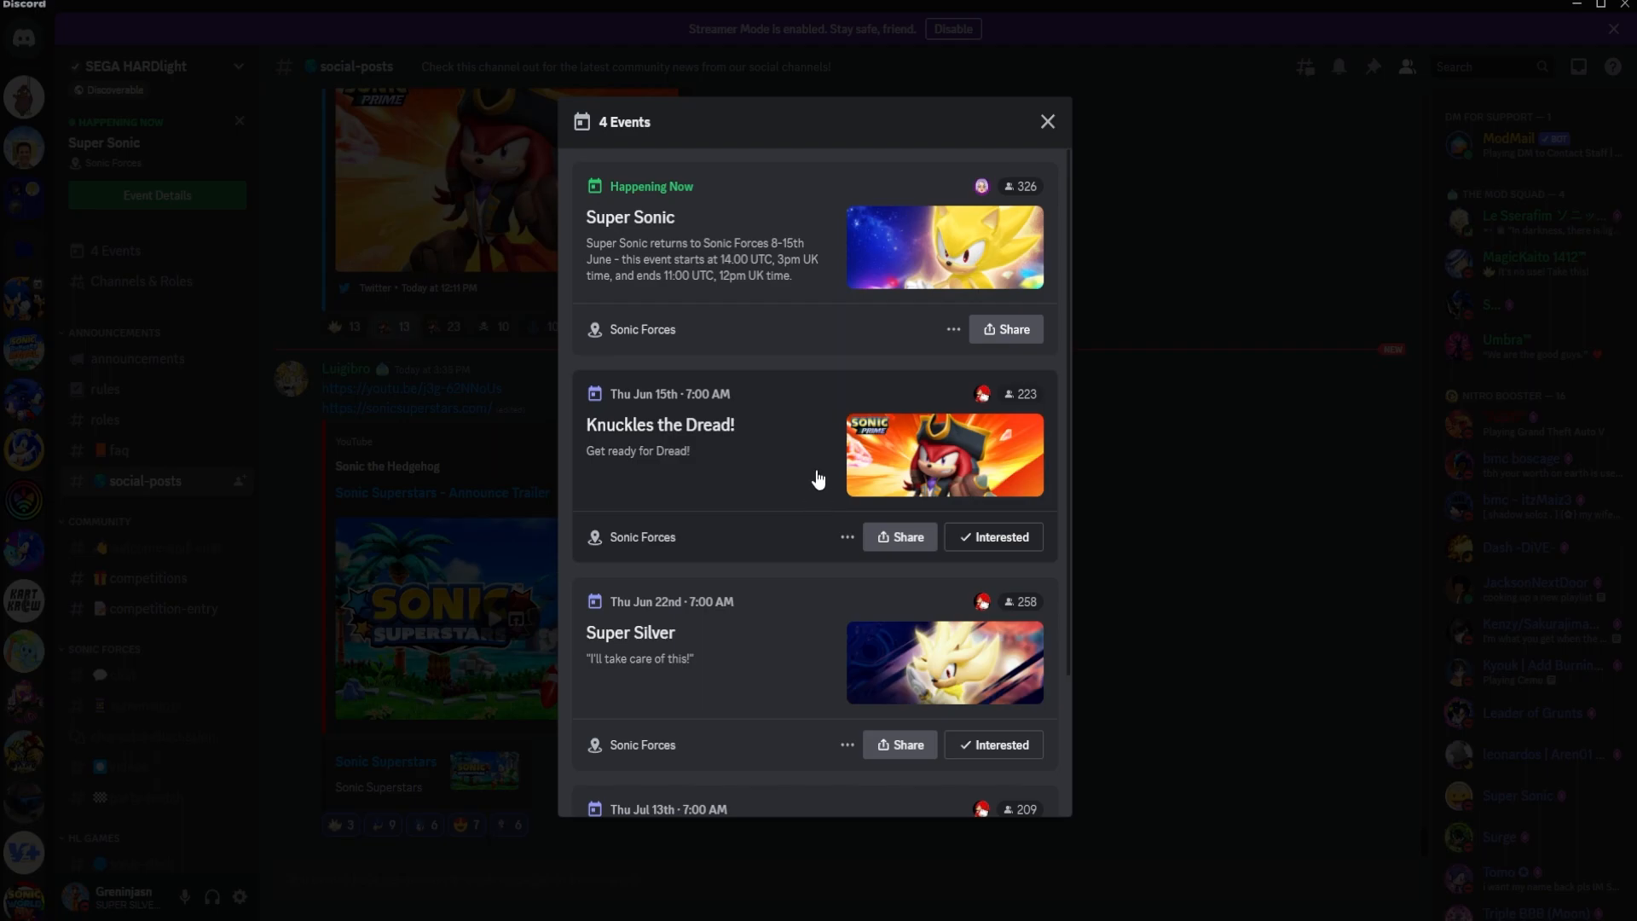
mouse_move(782, 469)
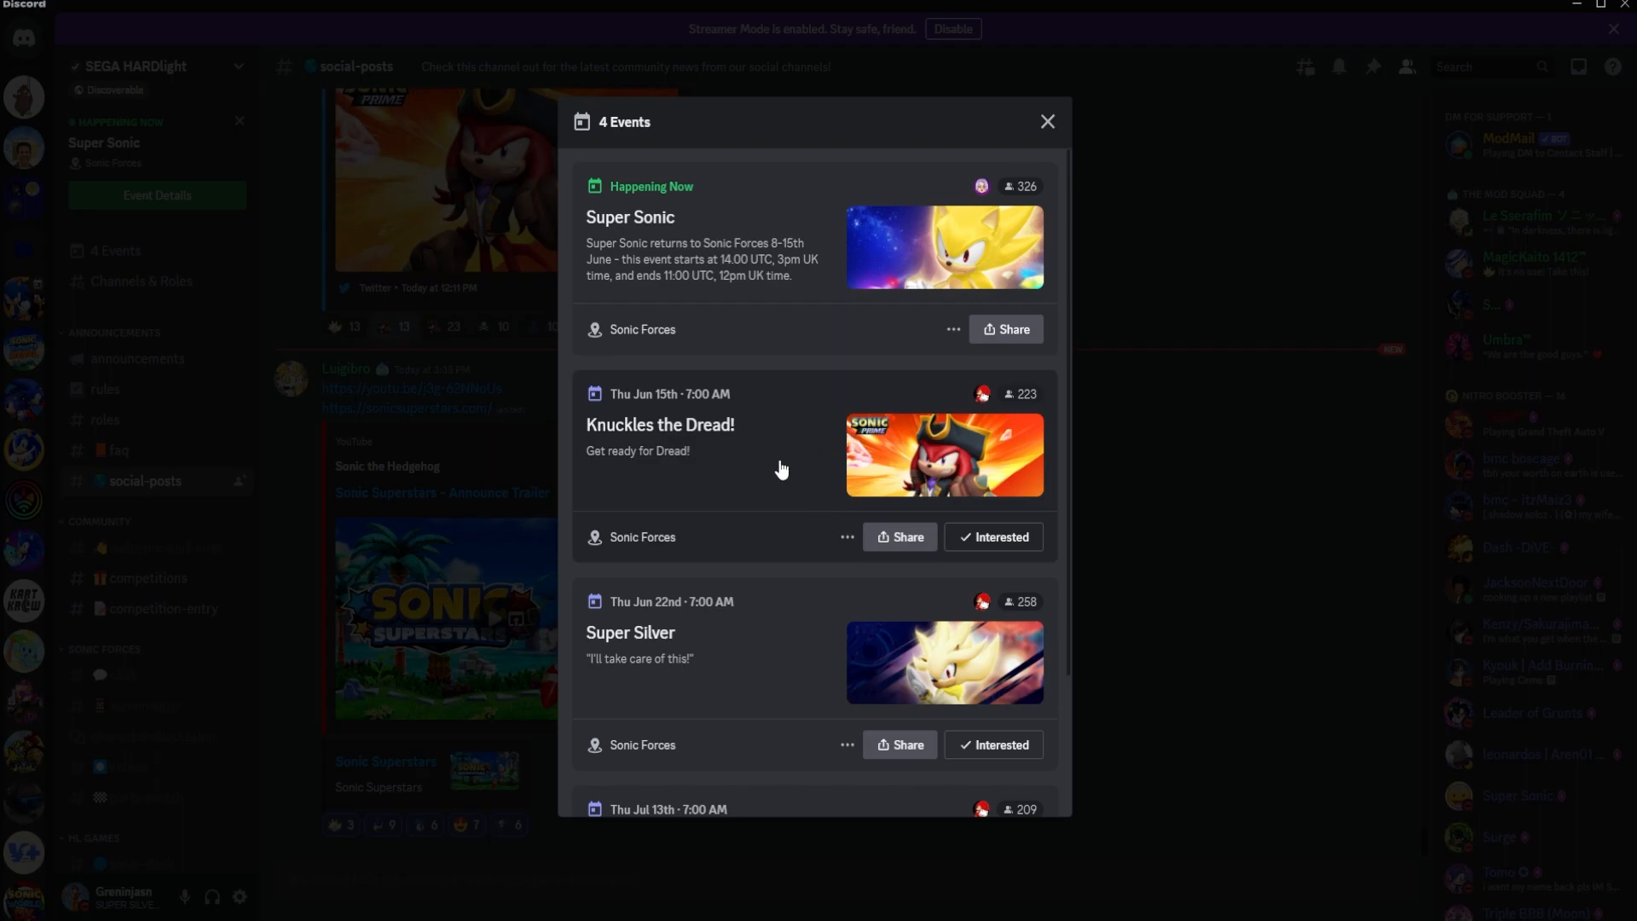
mouse_move(775, 593)
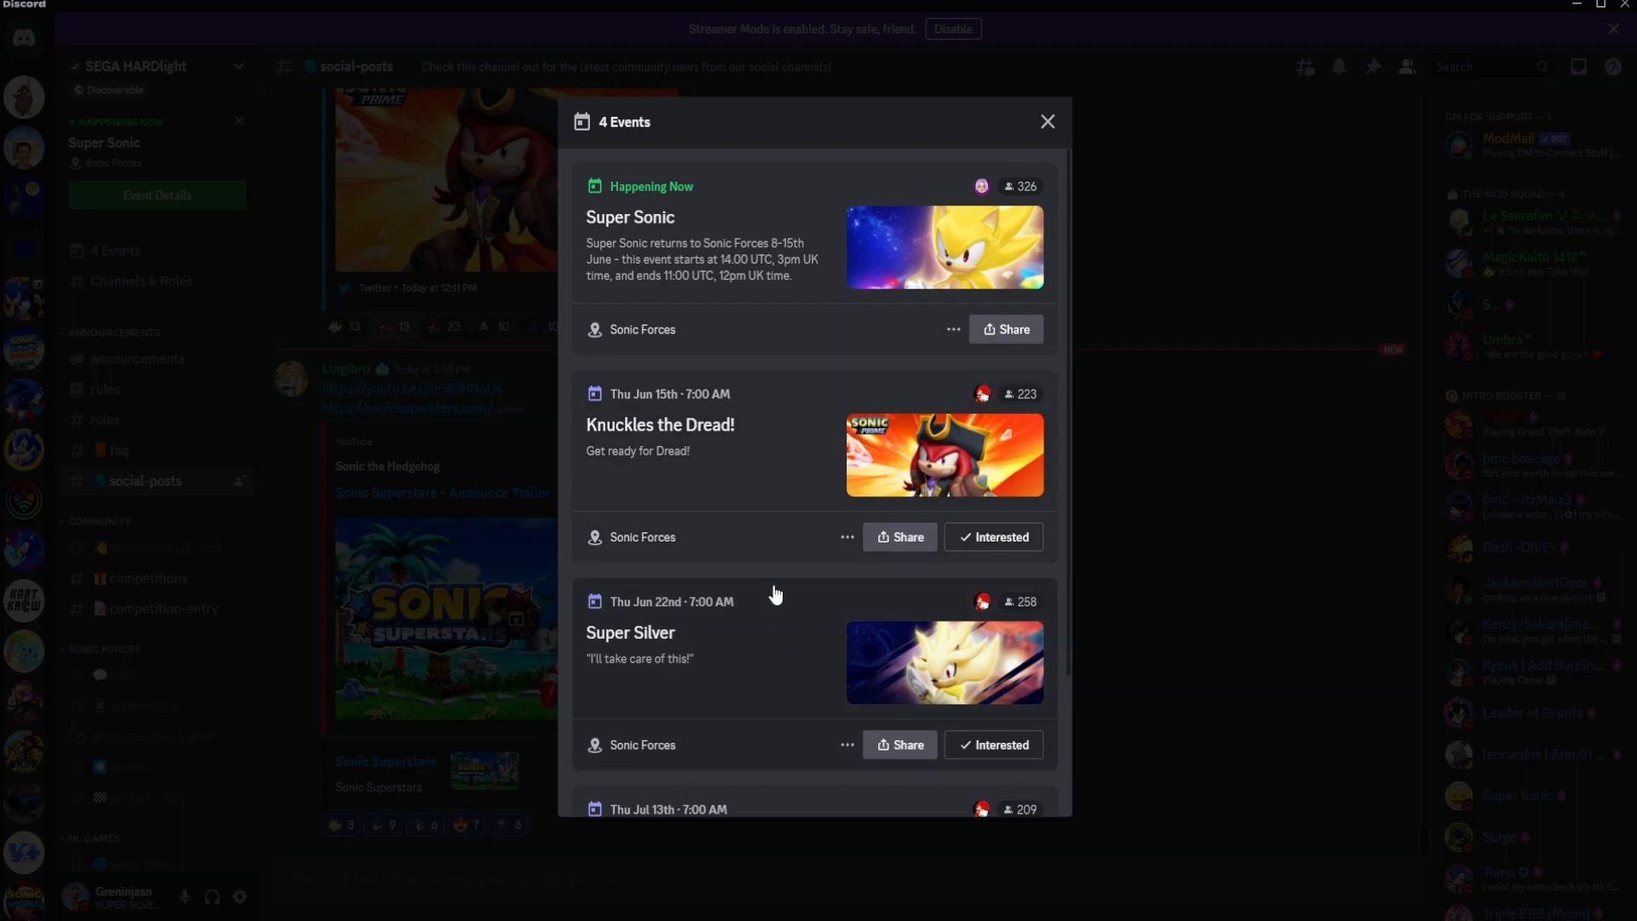
mouse_move(841, 437)
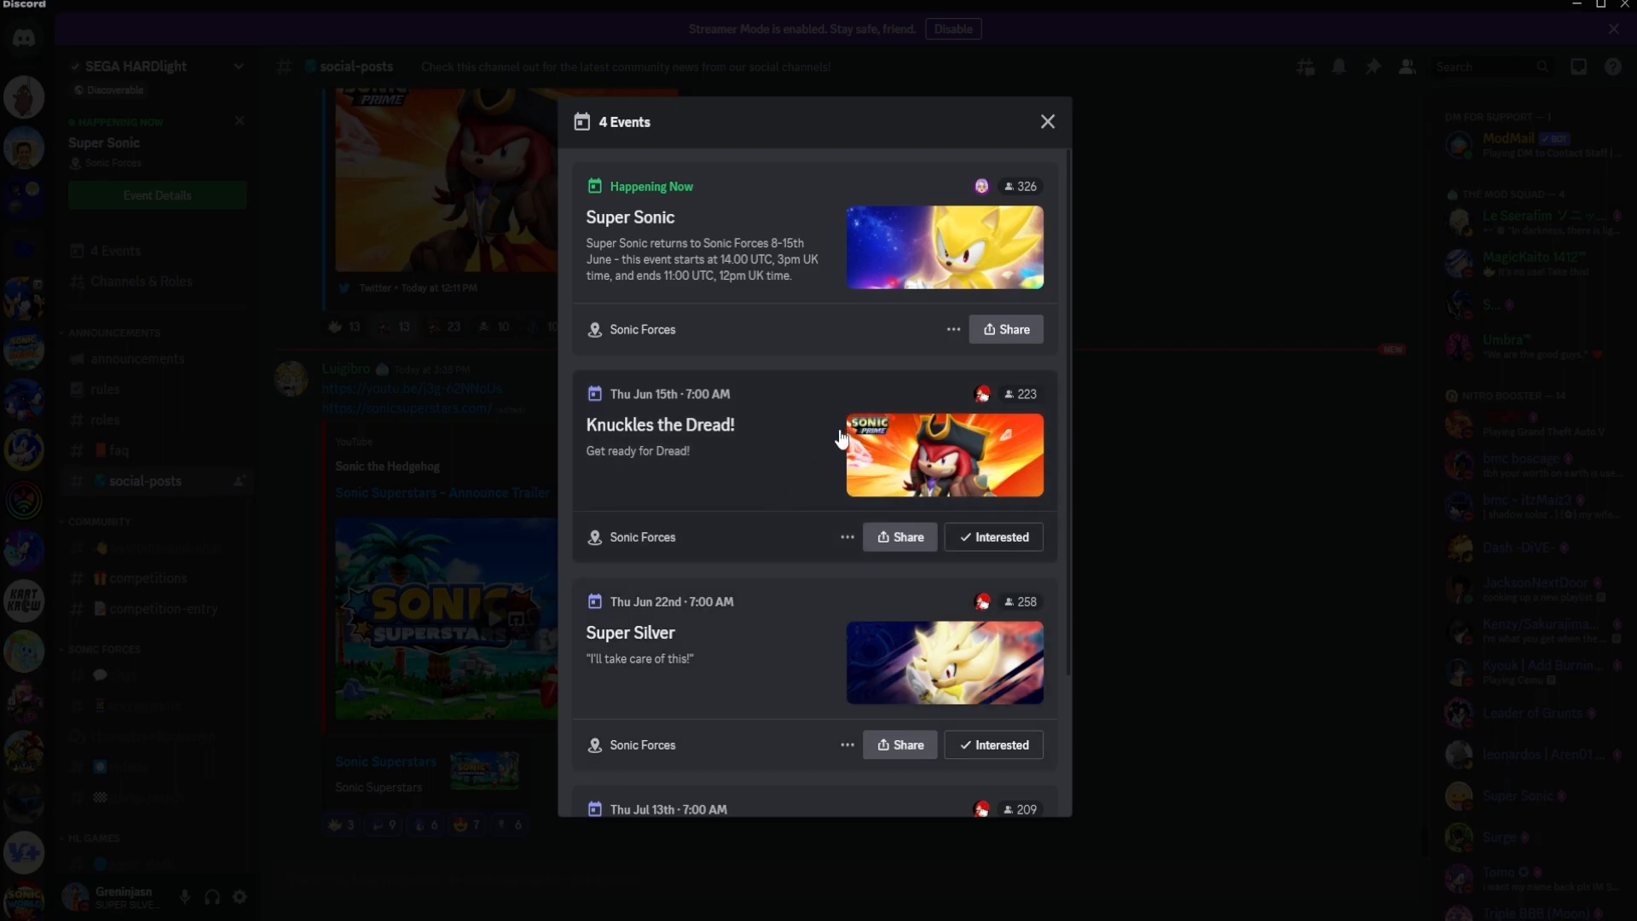
mouse_move(776, 415)
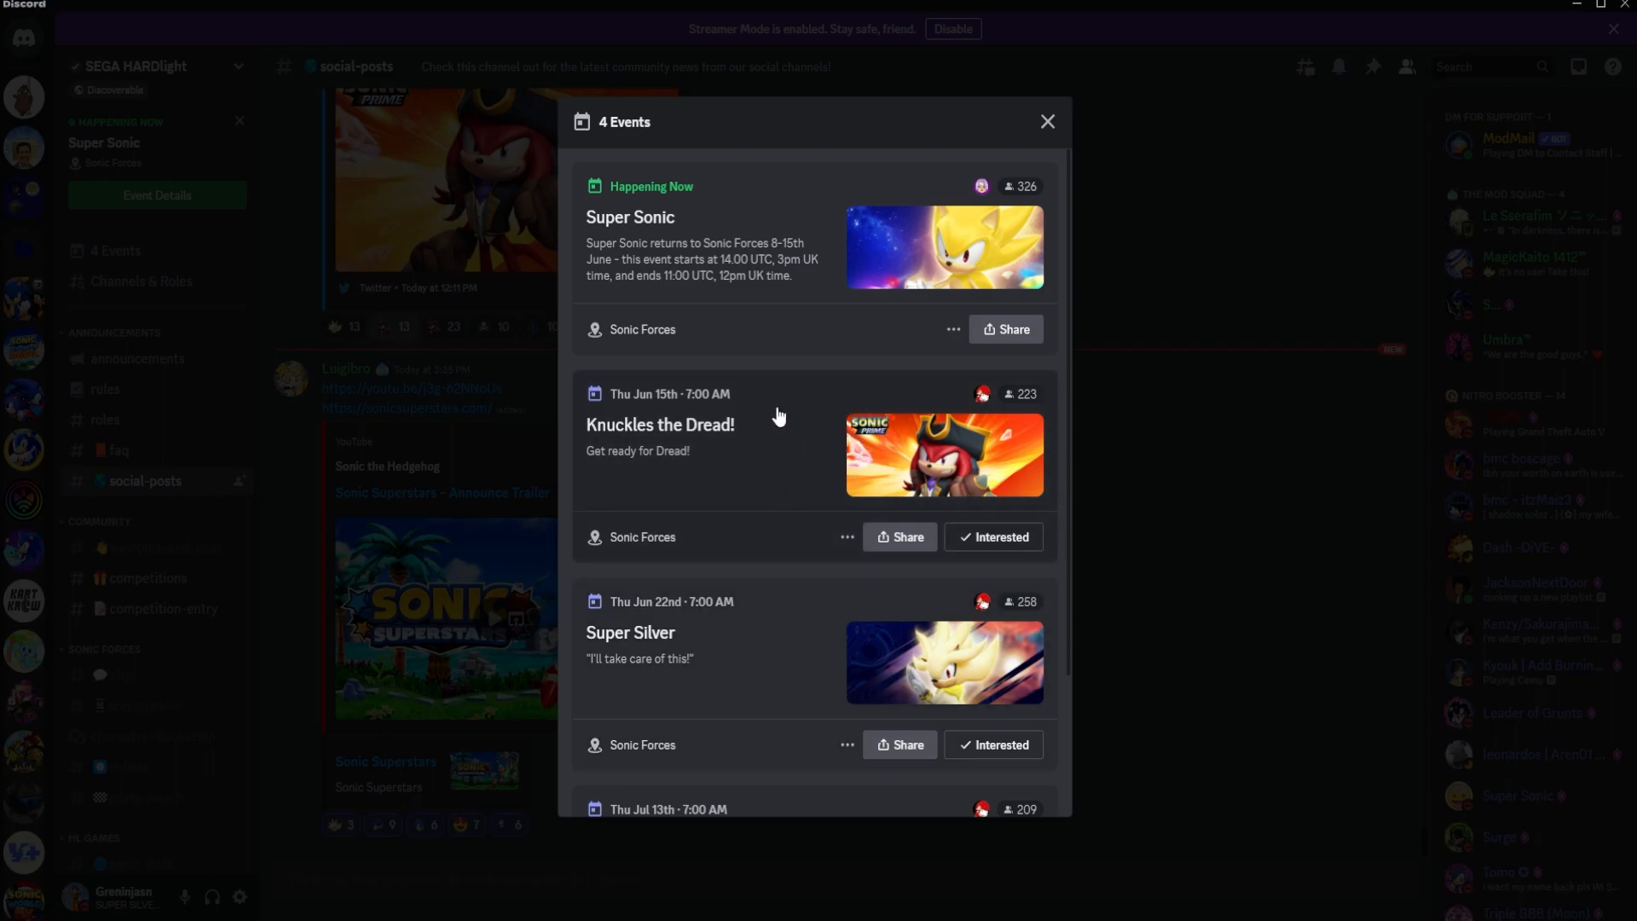
mouse_move(780, 450)
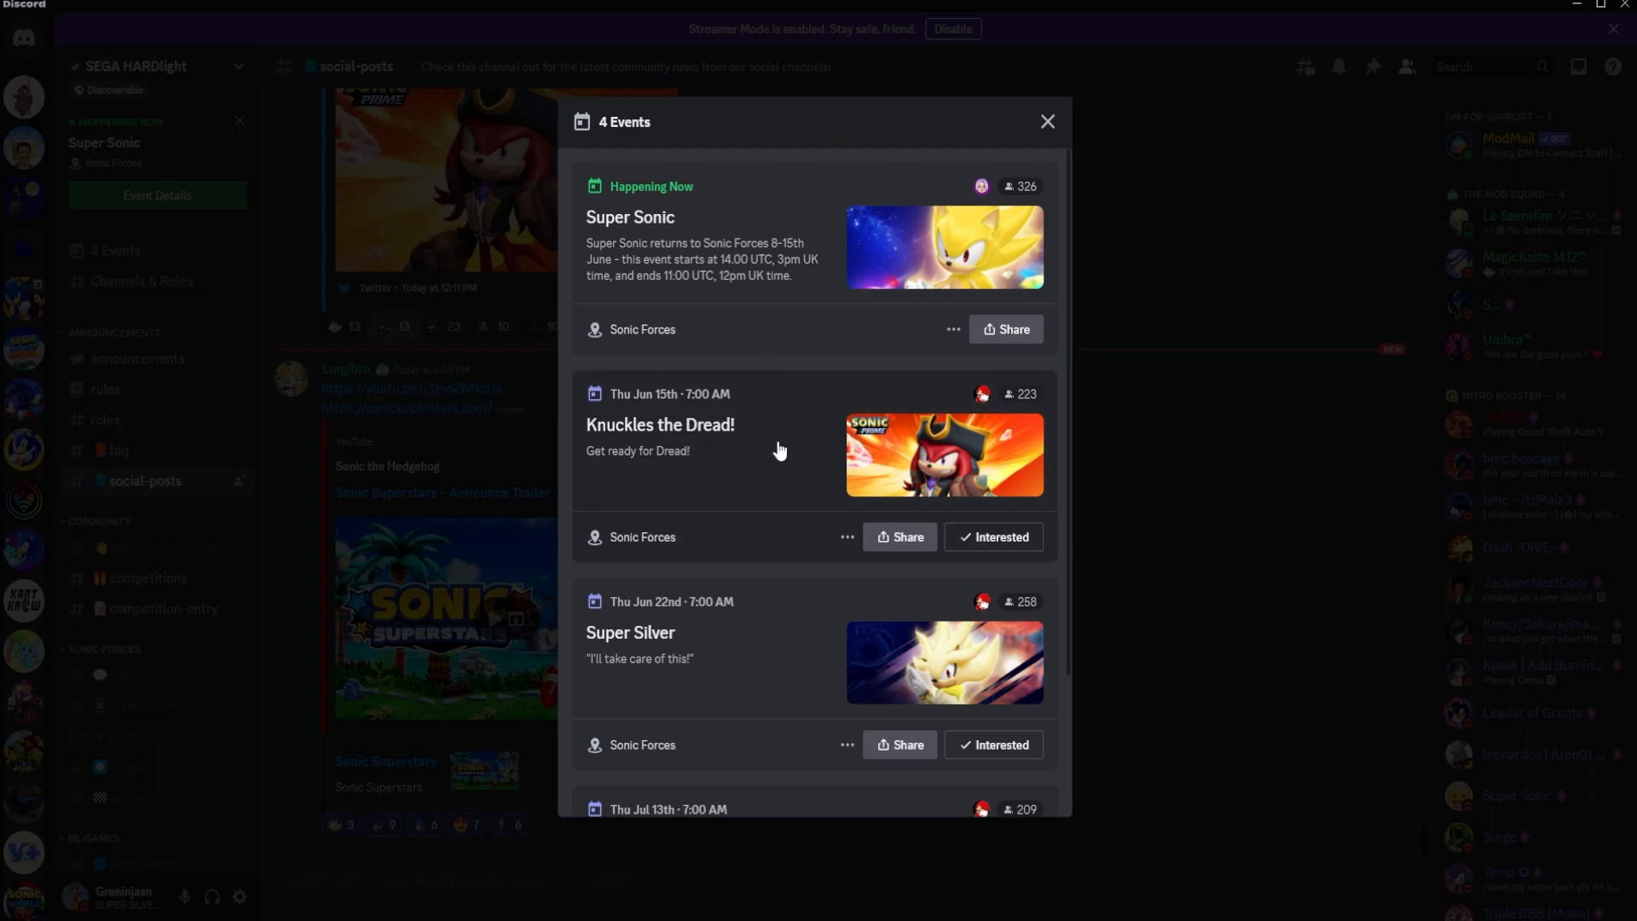
scroll("down", 3)
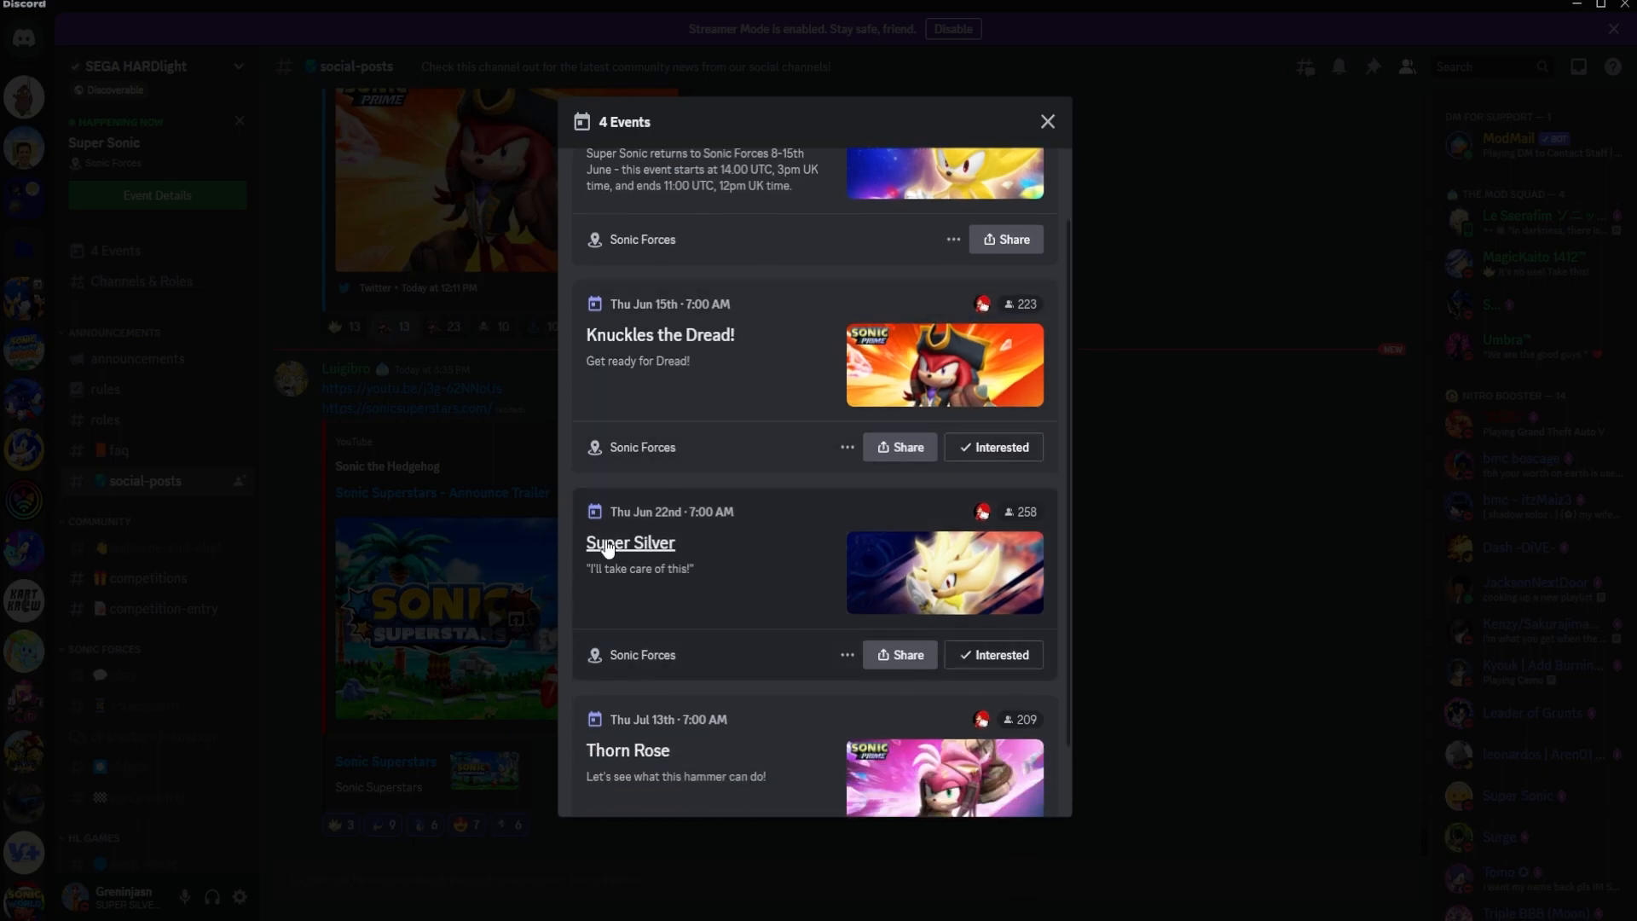
scroll("down", 3)
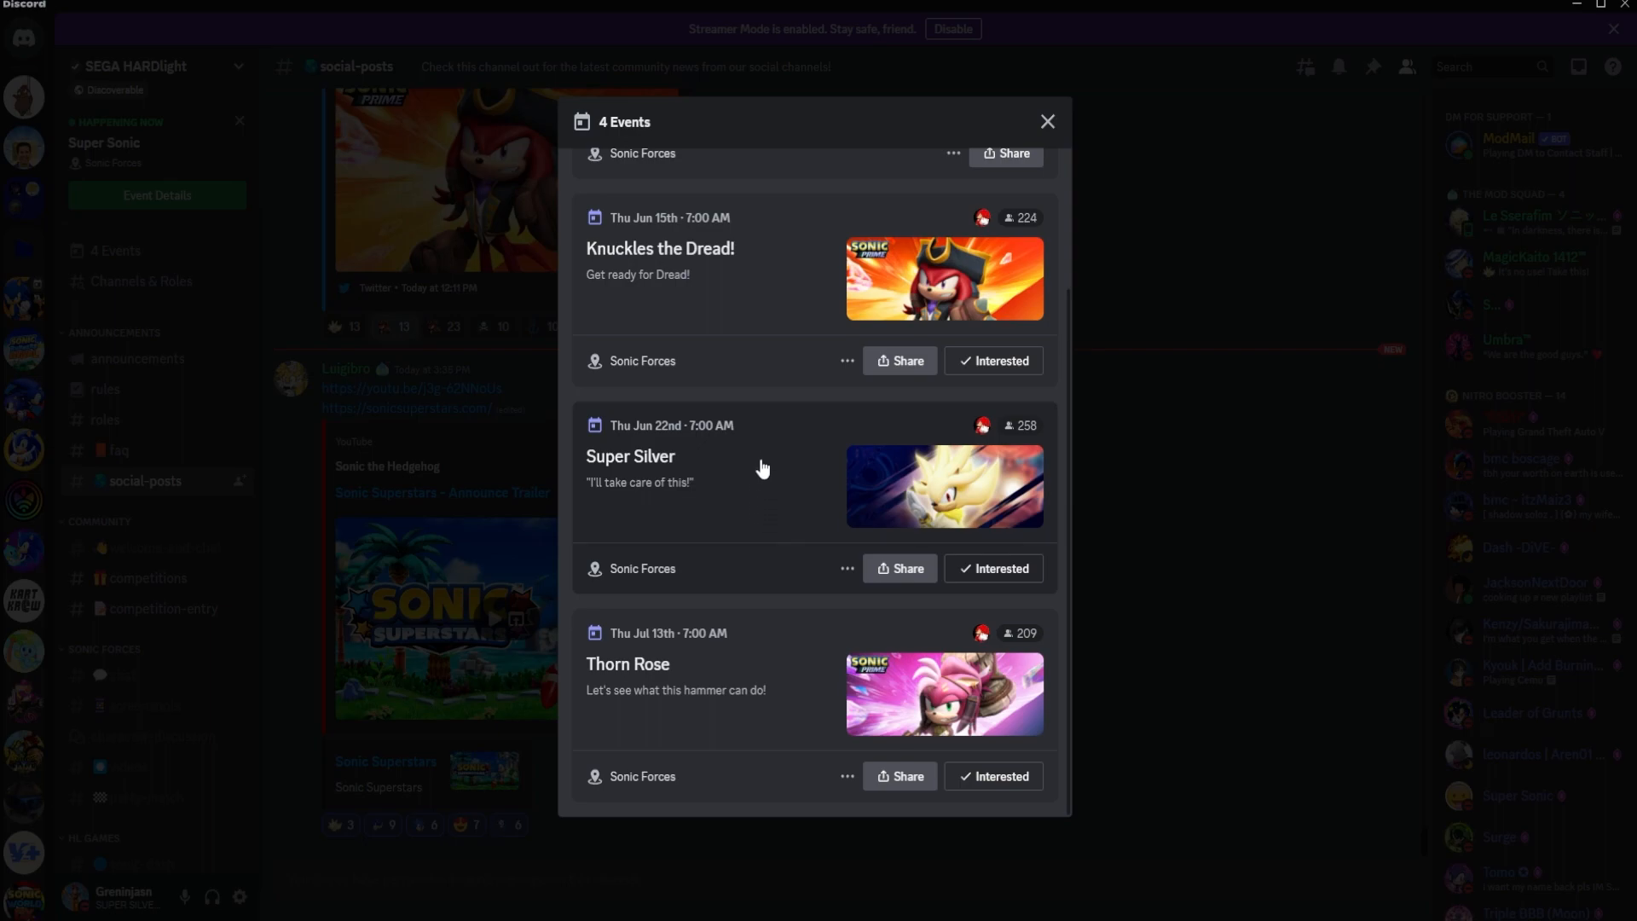
mouse_move(769, 639)
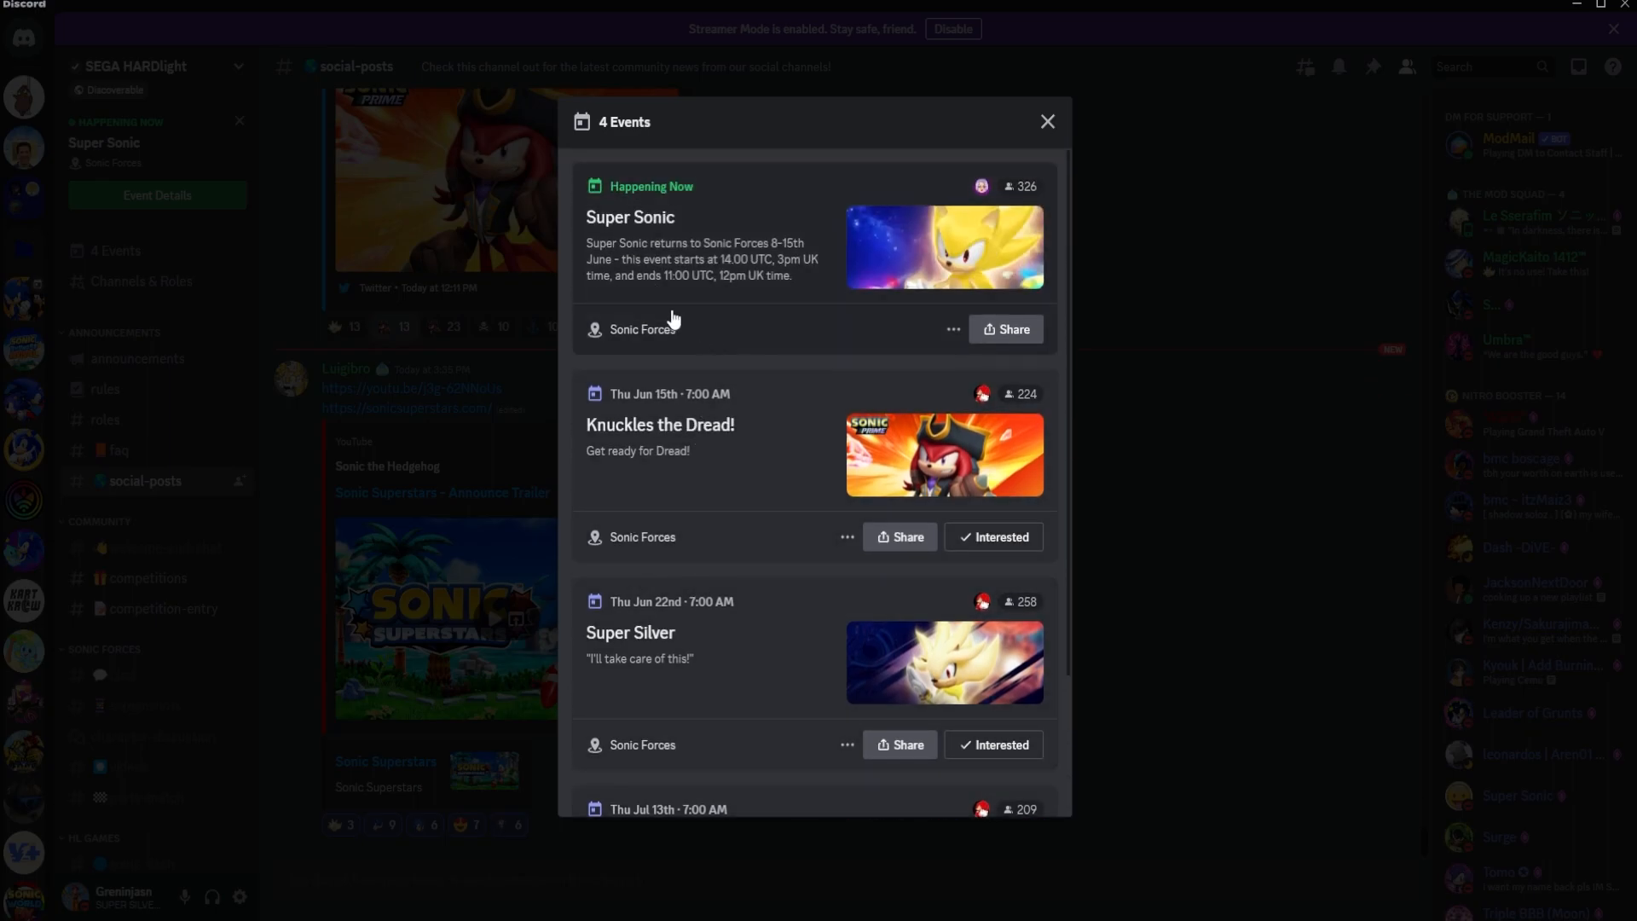
Step: Peek at the Knuckles the Dread event, close it, then open the Thorn Rose event info (July 13th–20th)
left_click(659, 424)
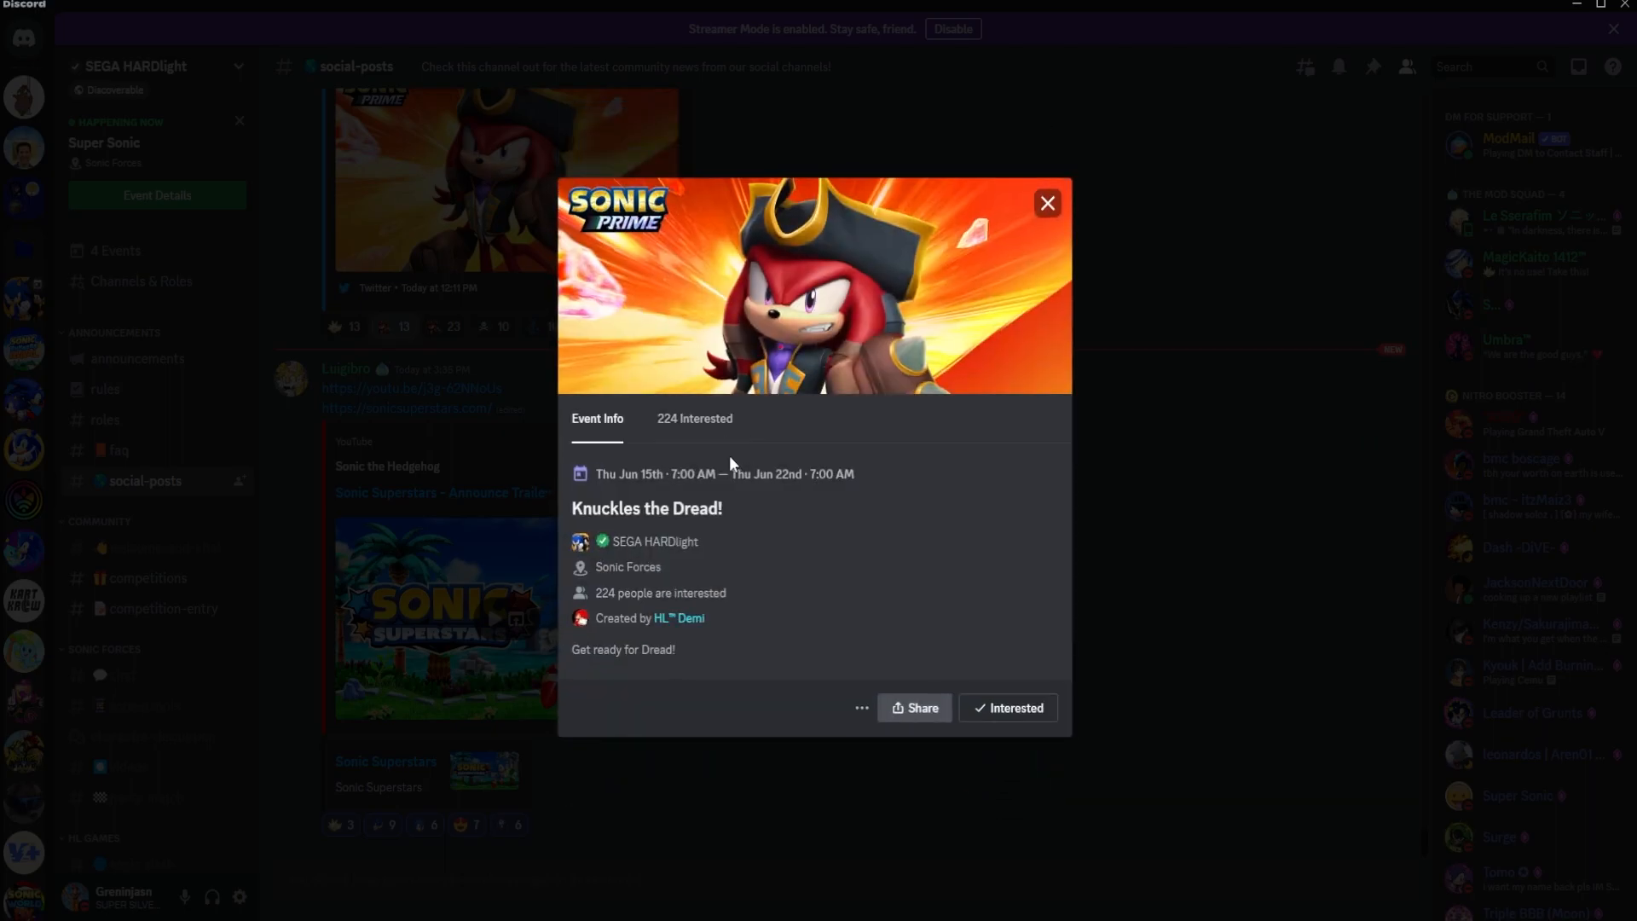
mouse_move(1060, 210)
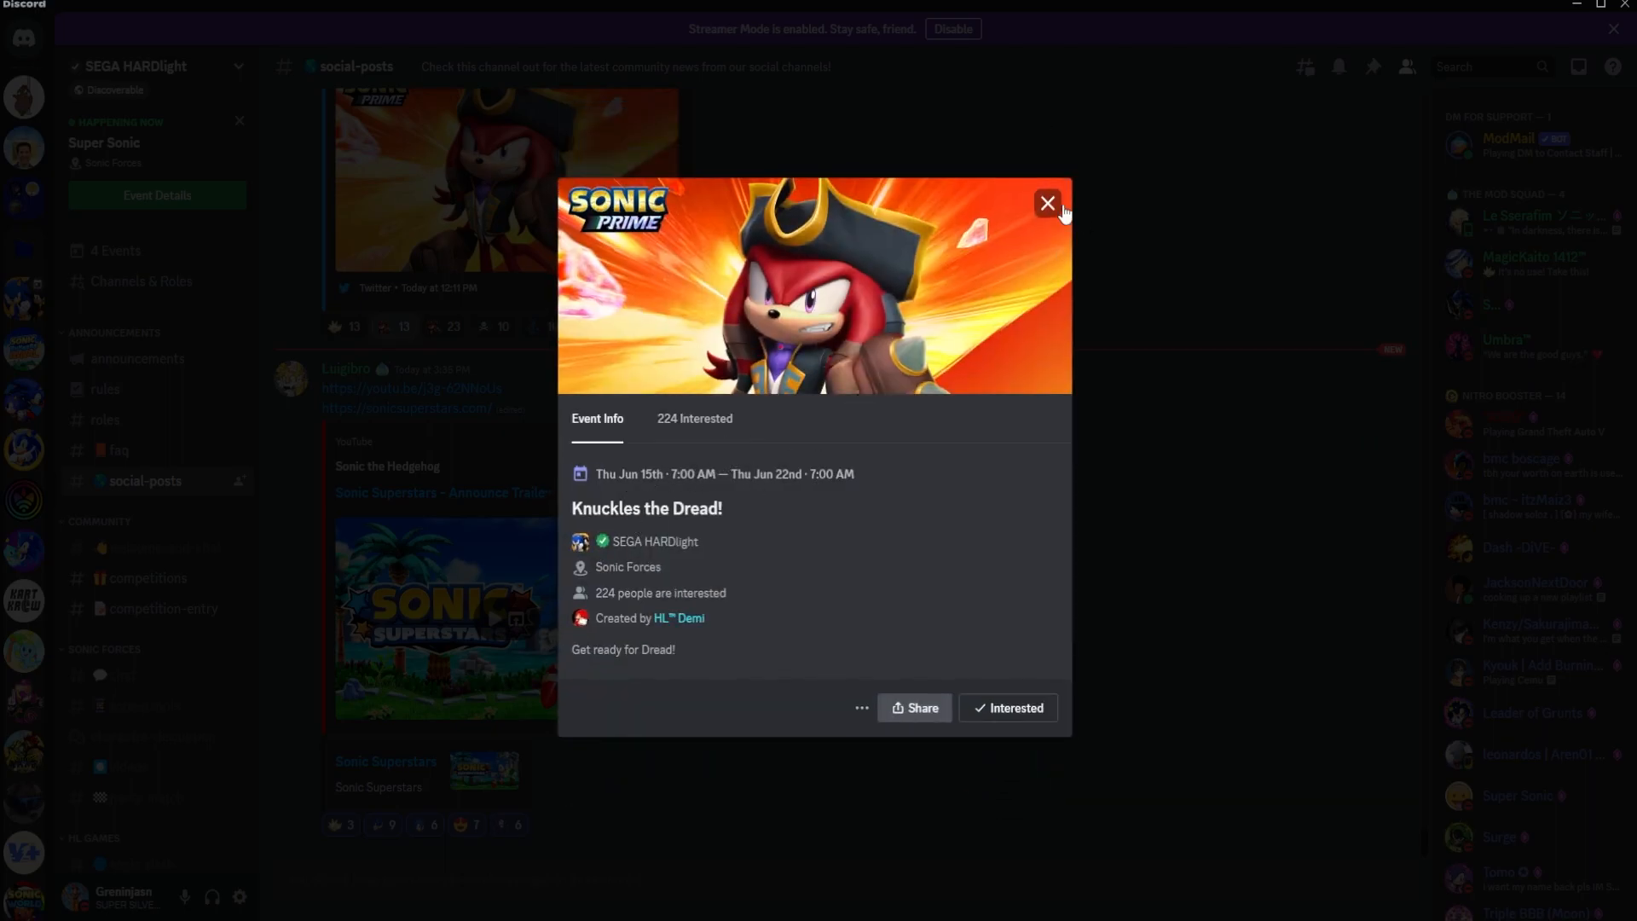
left_click(1046, 203)
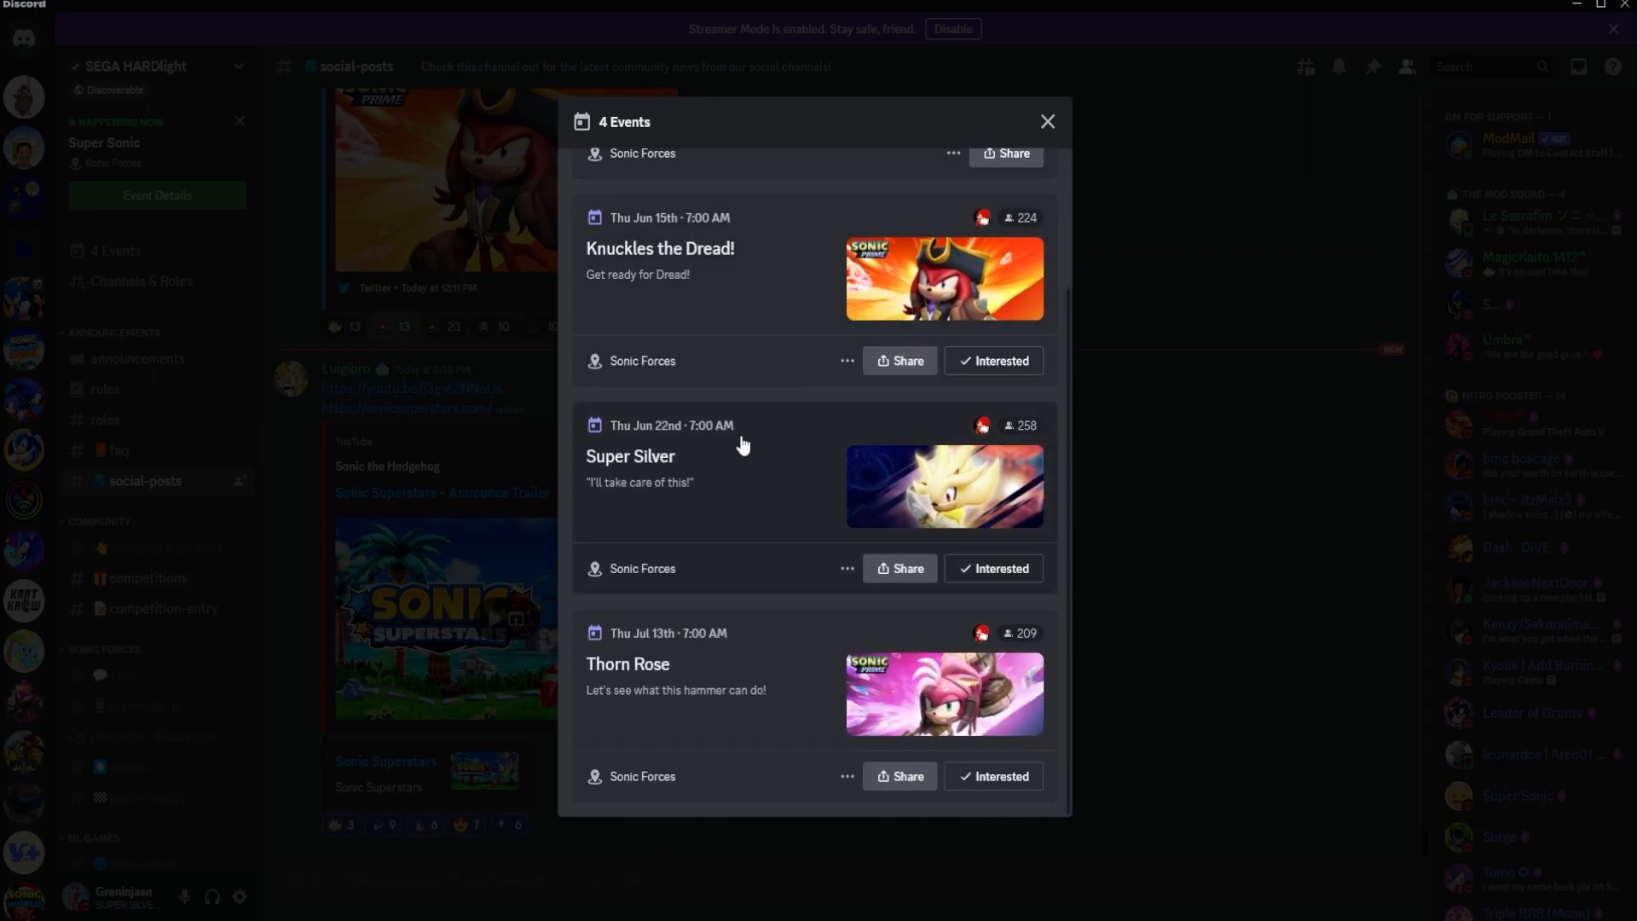
left_click(660, 248)
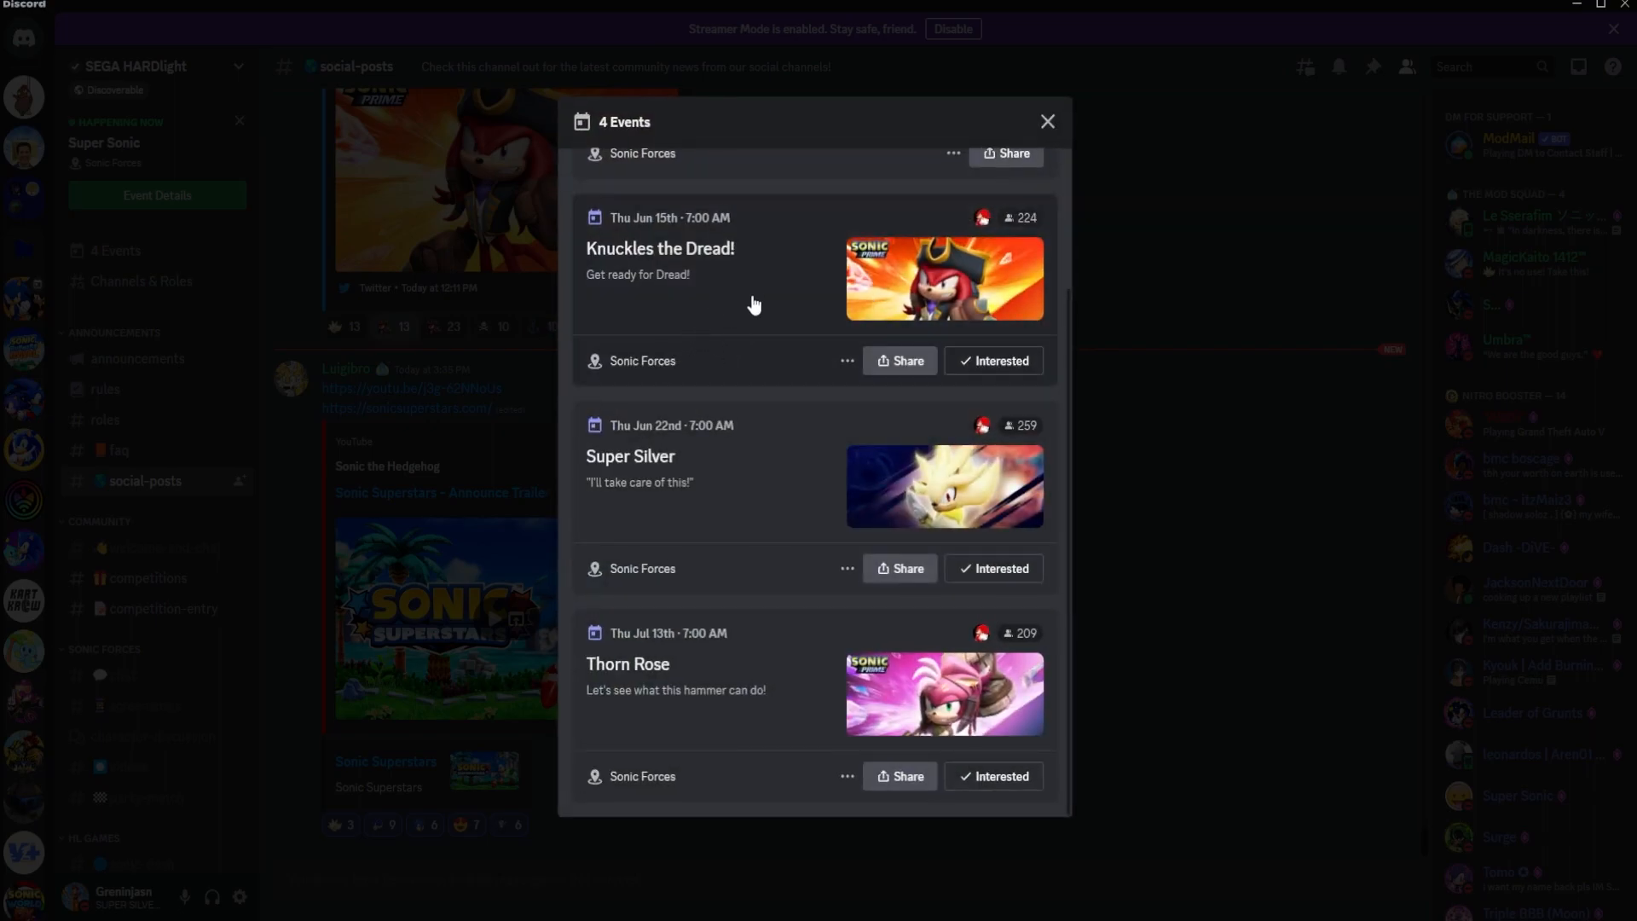
mouse_move(689, 480)
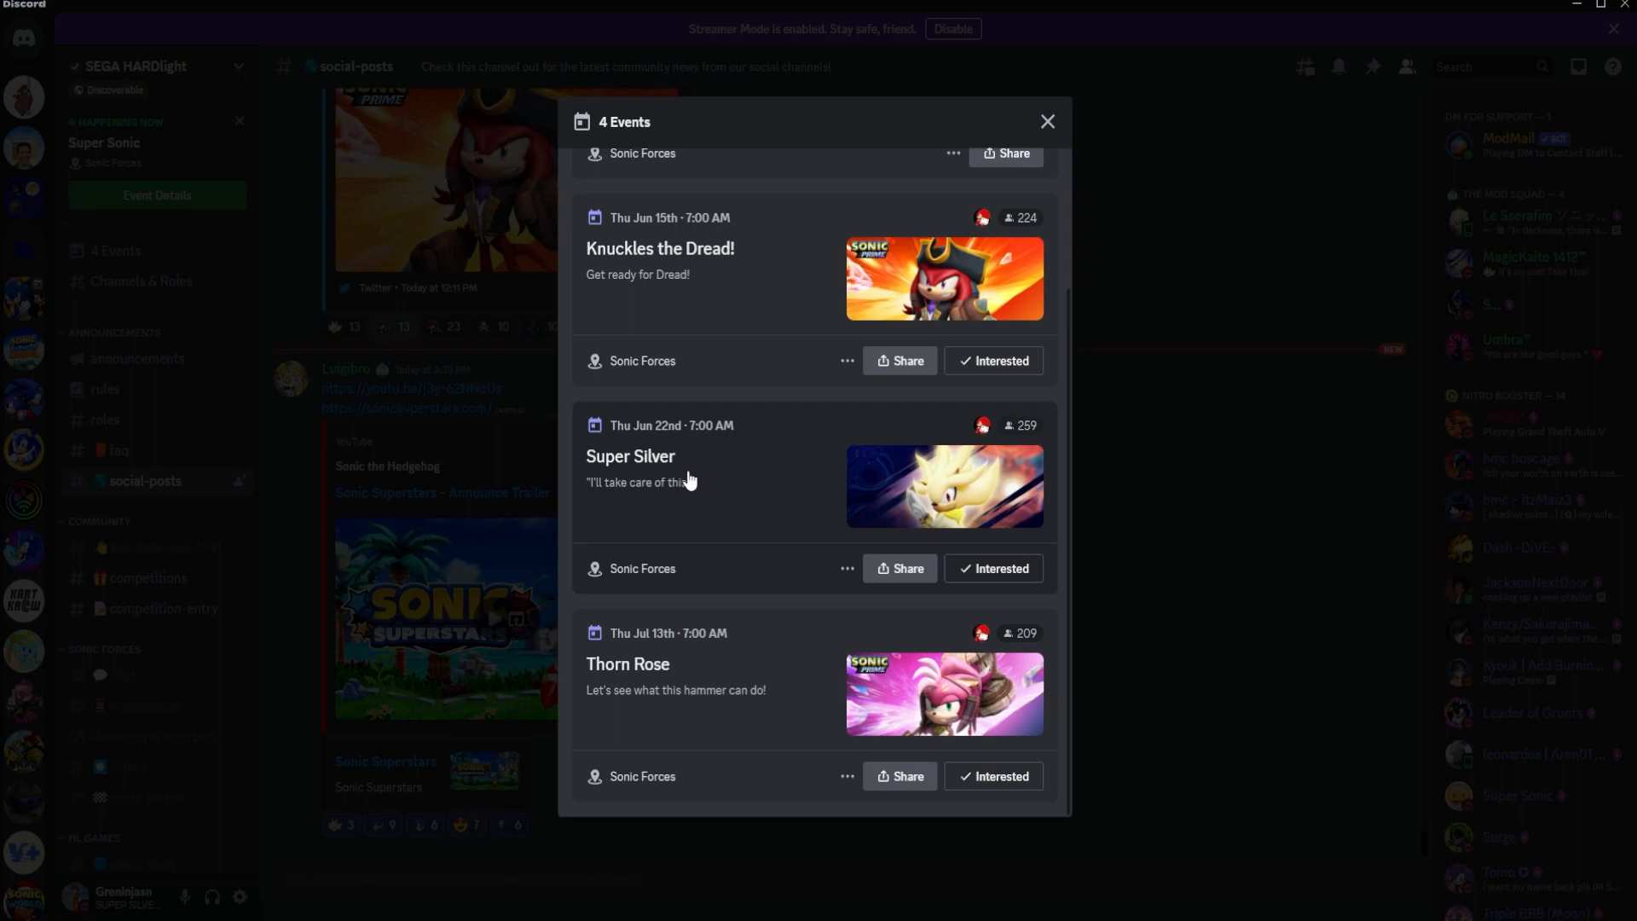
mouse_move(772, 378)
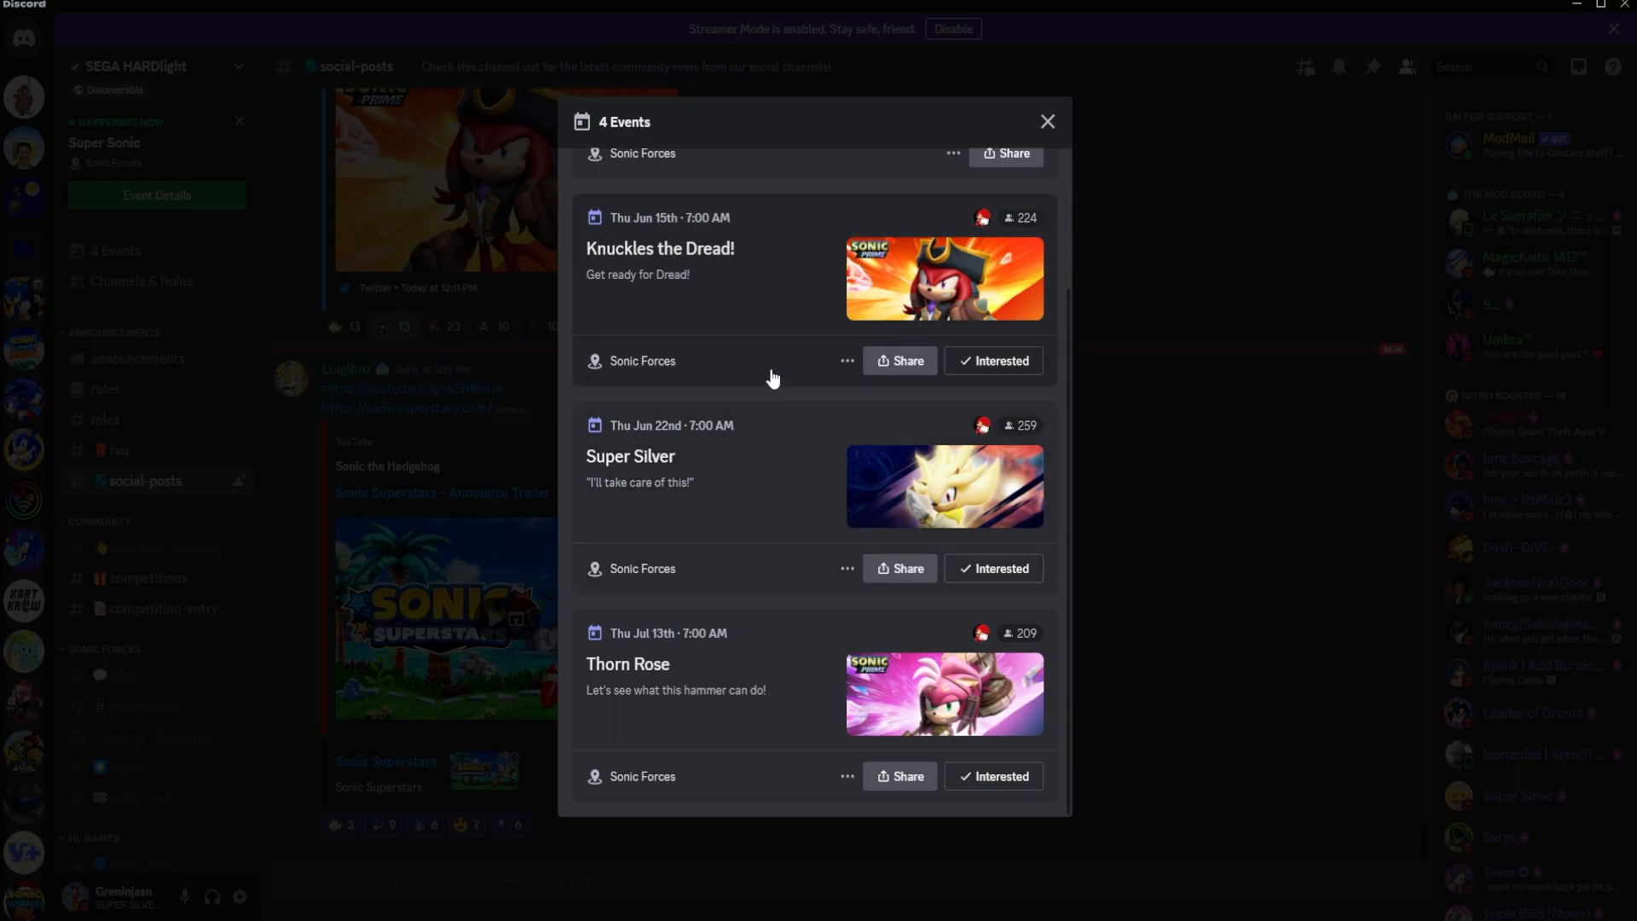
mouse_move(762, 443)
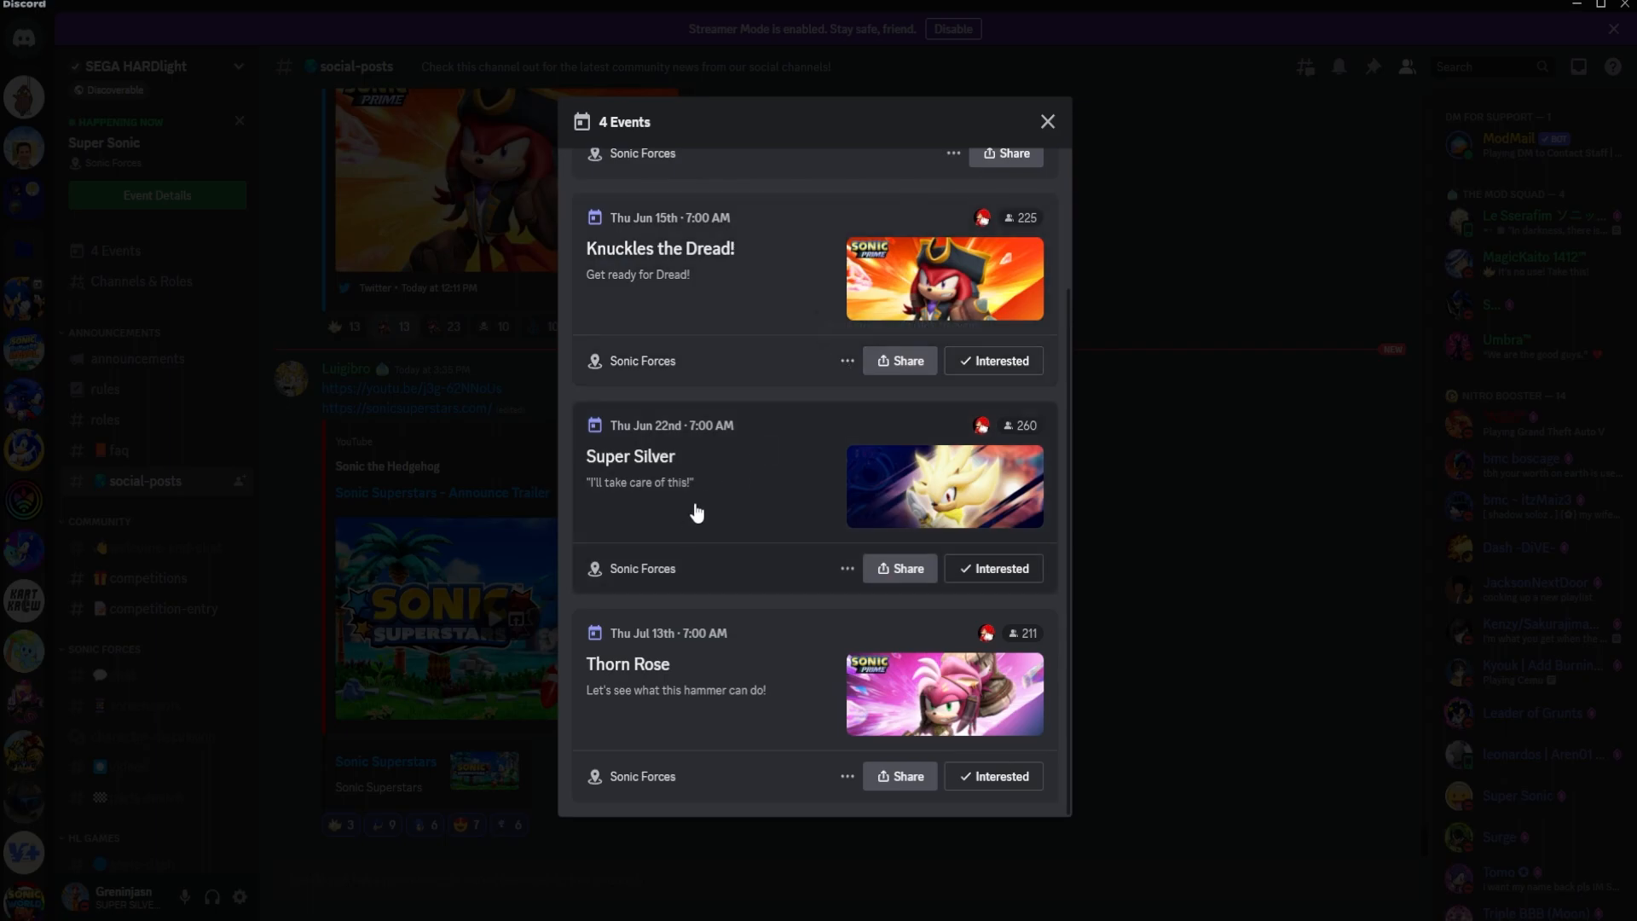
mouse_move(747, 459)
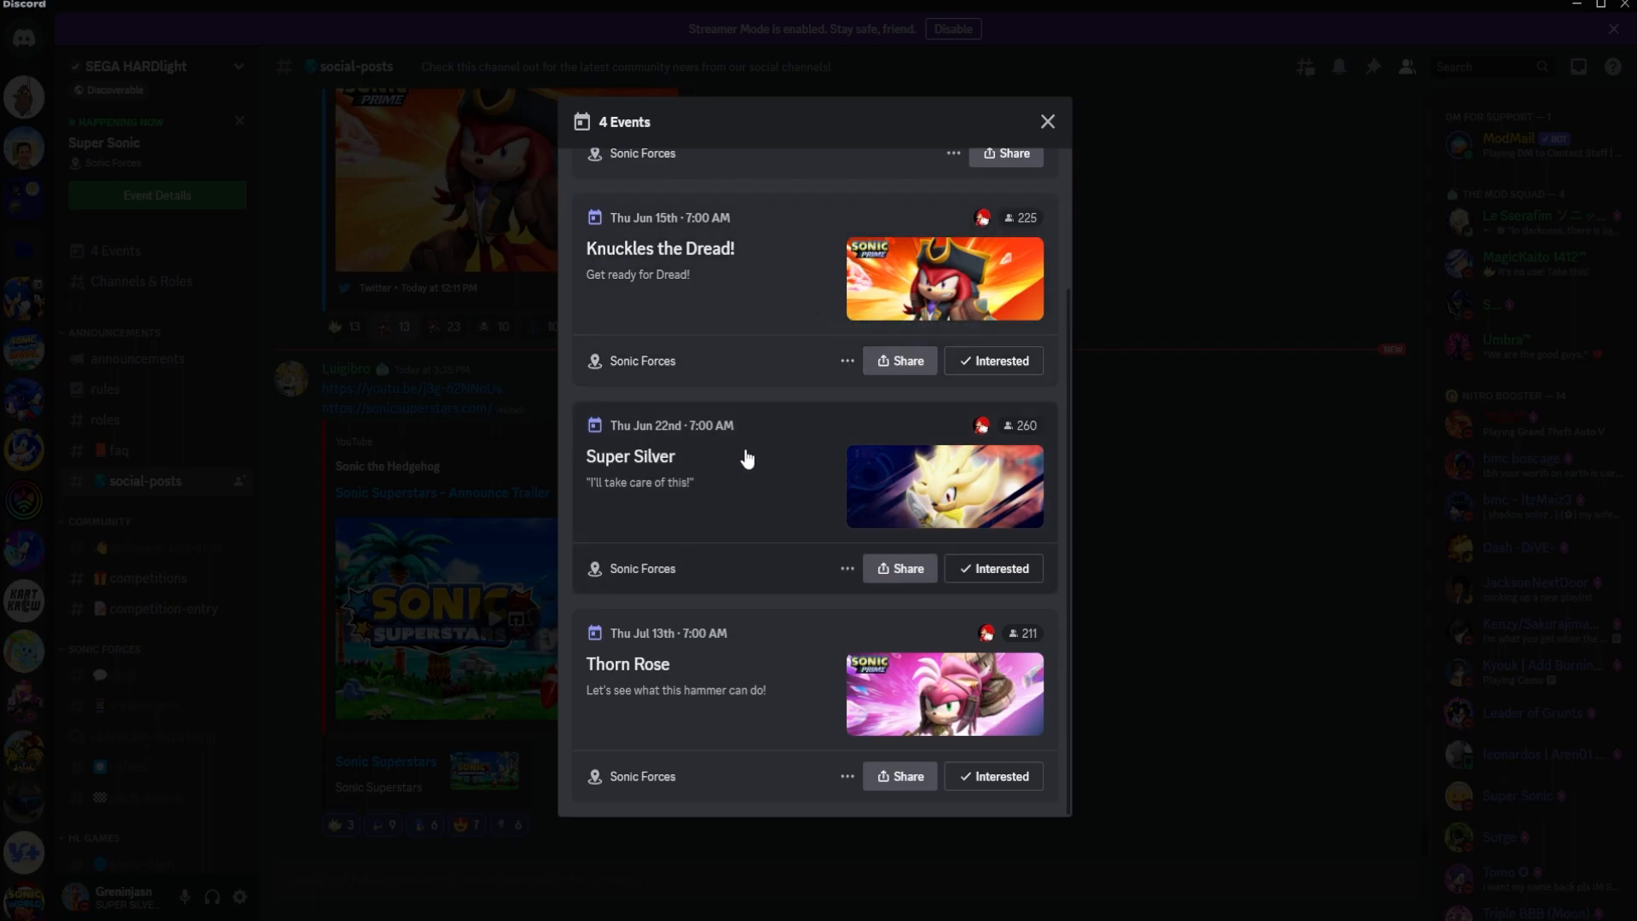
left_click(631, 456)
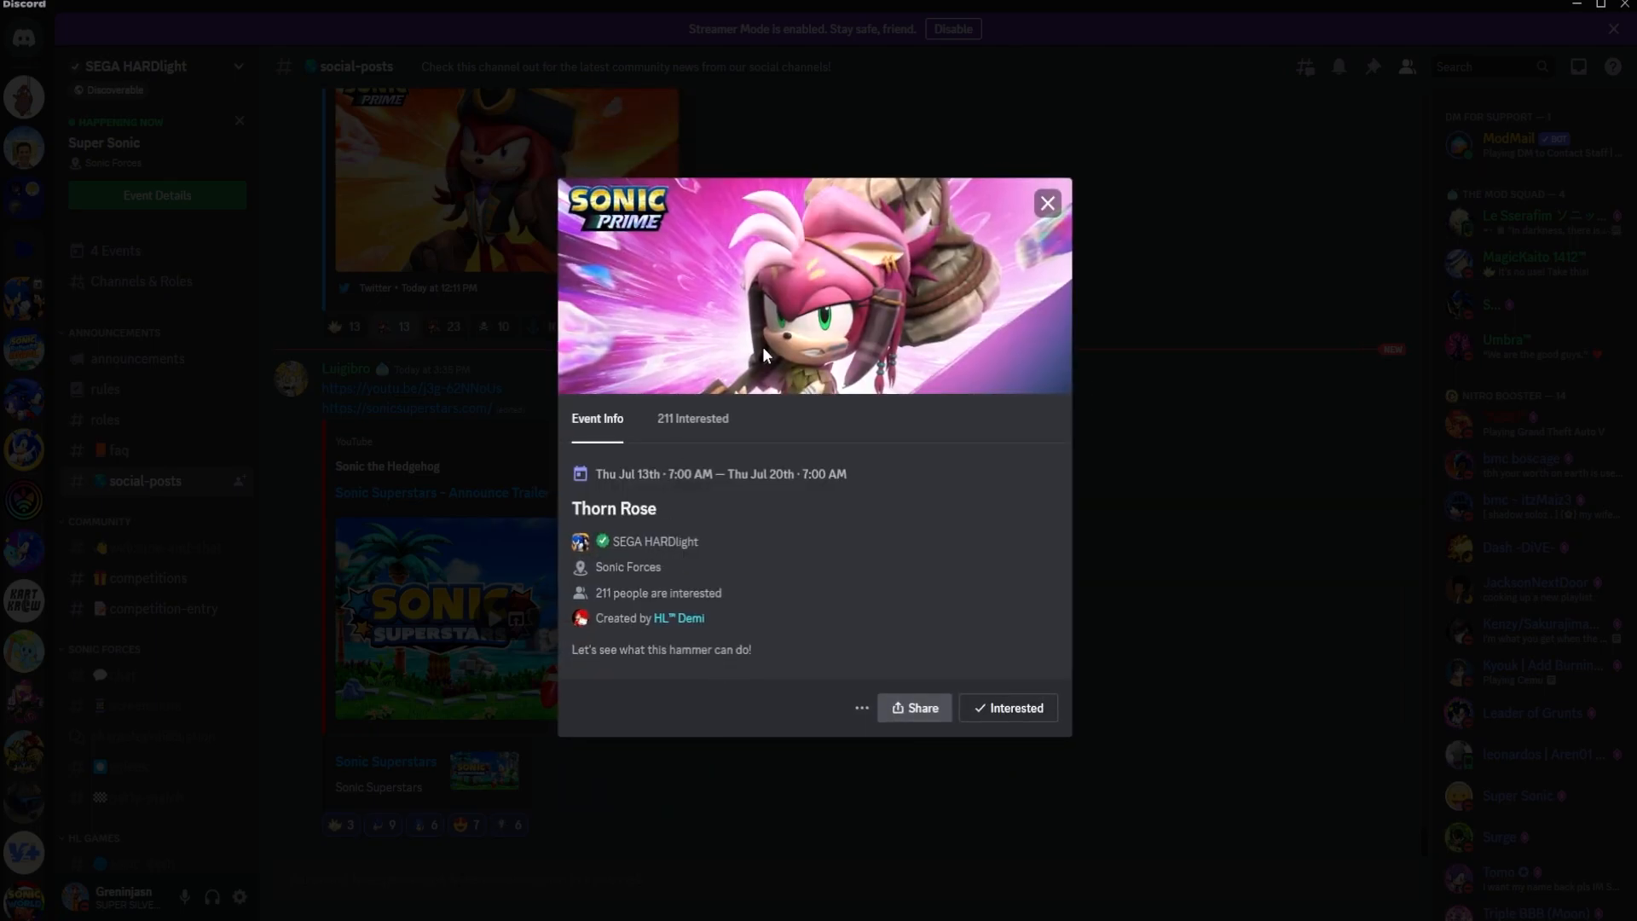
Step: Close the Thorn Rose event info and scroll the events list toward the Super Silver card
left_click(1046, 203)
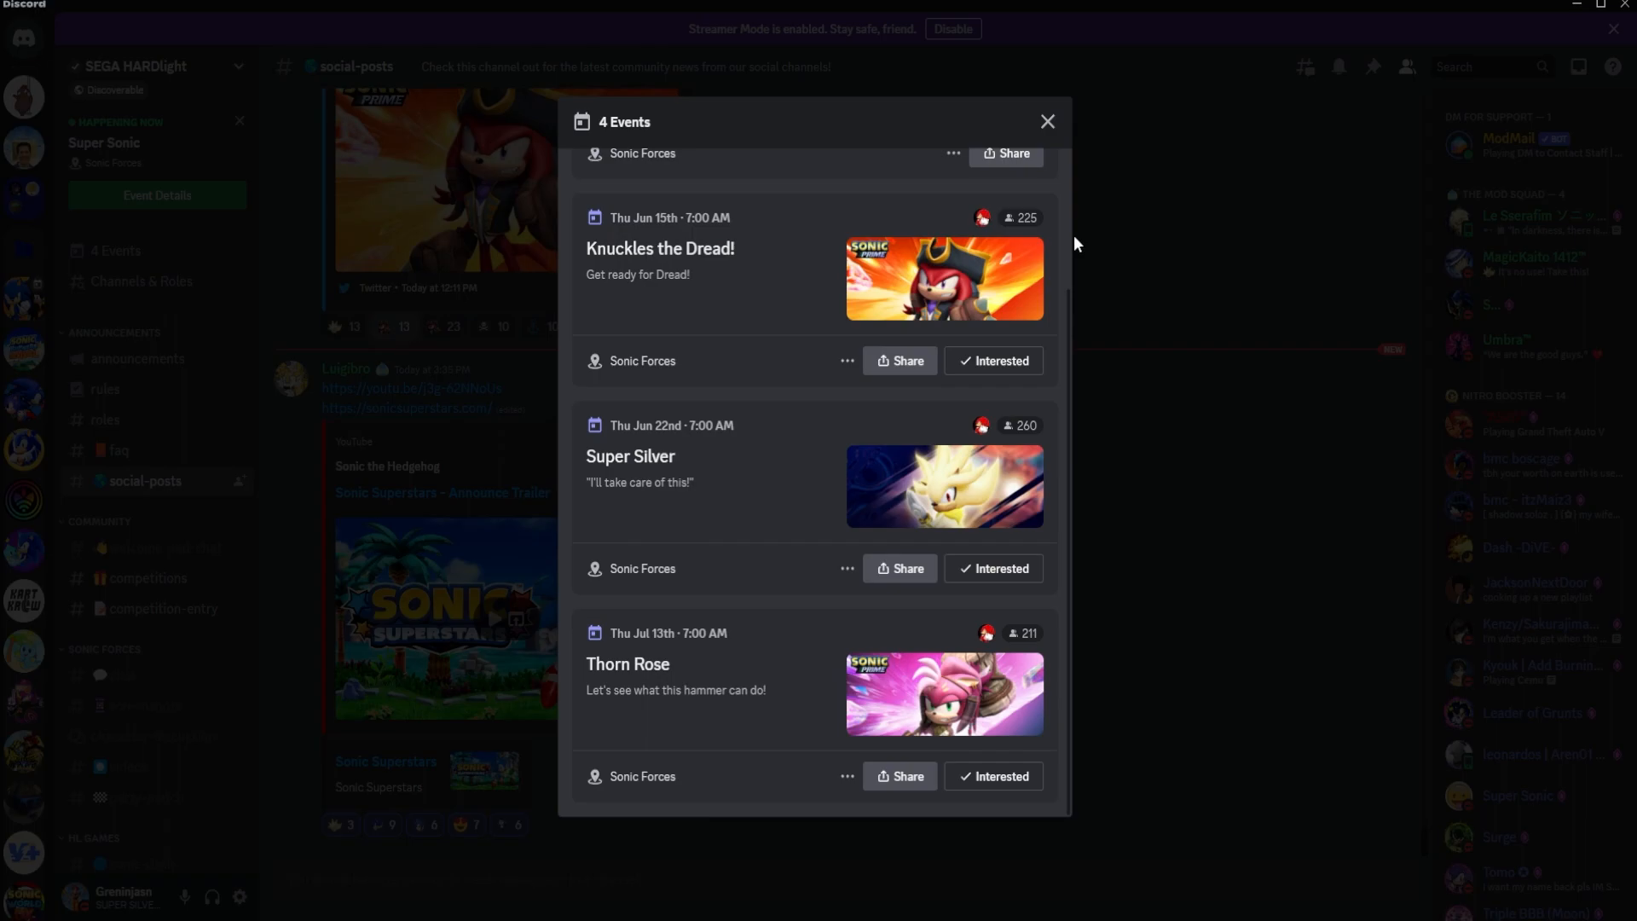
mouse_move(763, 468)
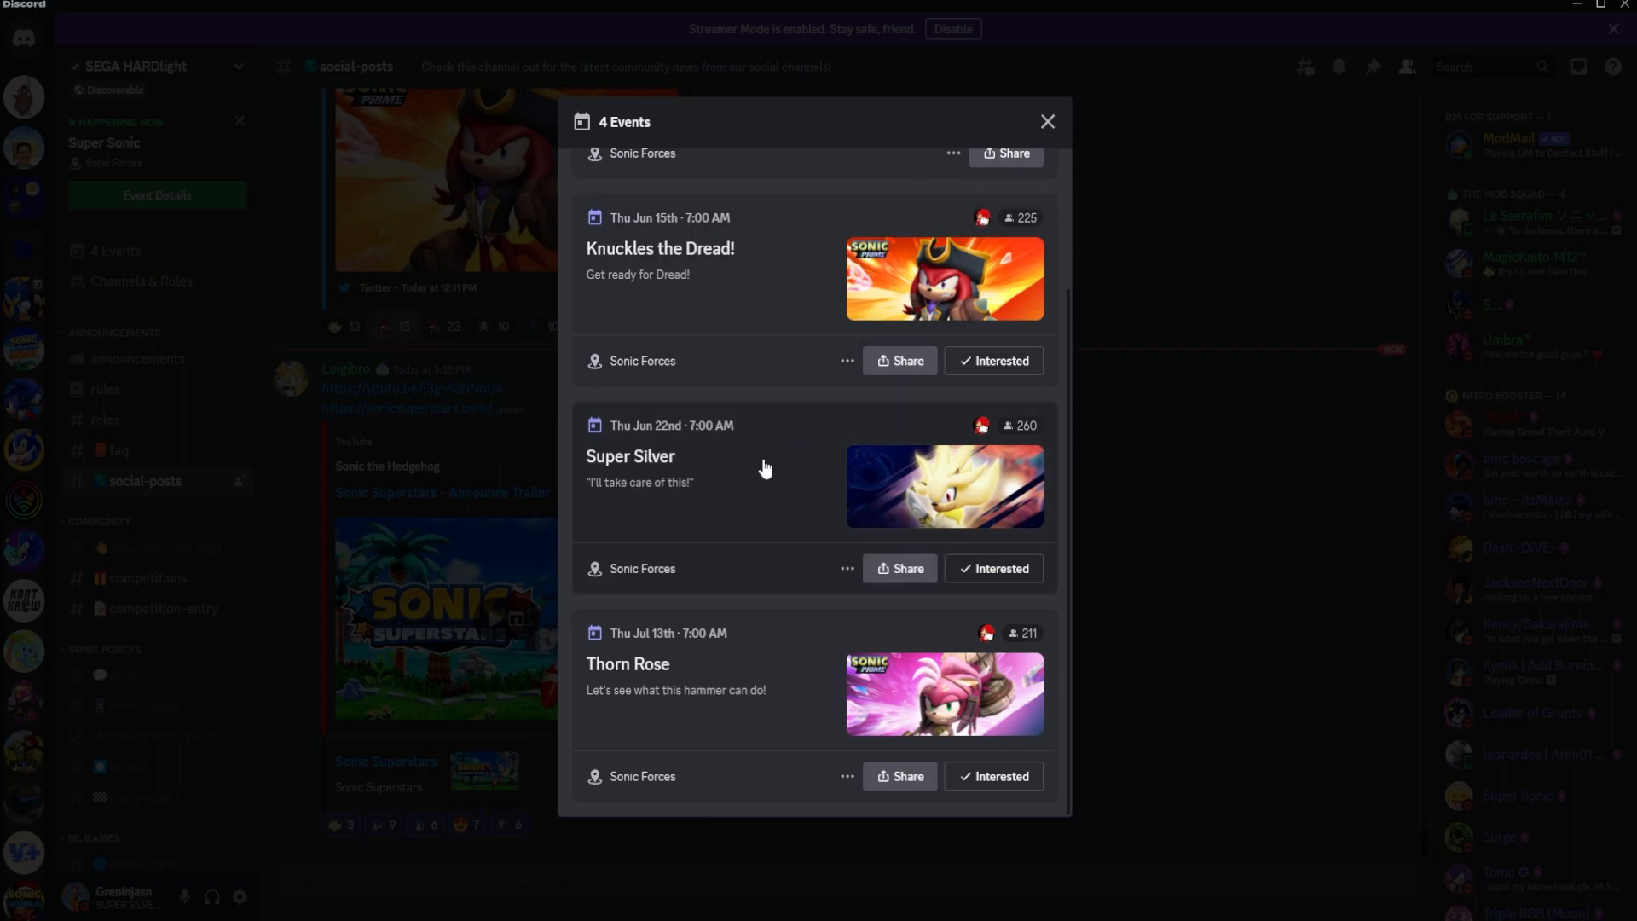
mouse_move(689, 430)
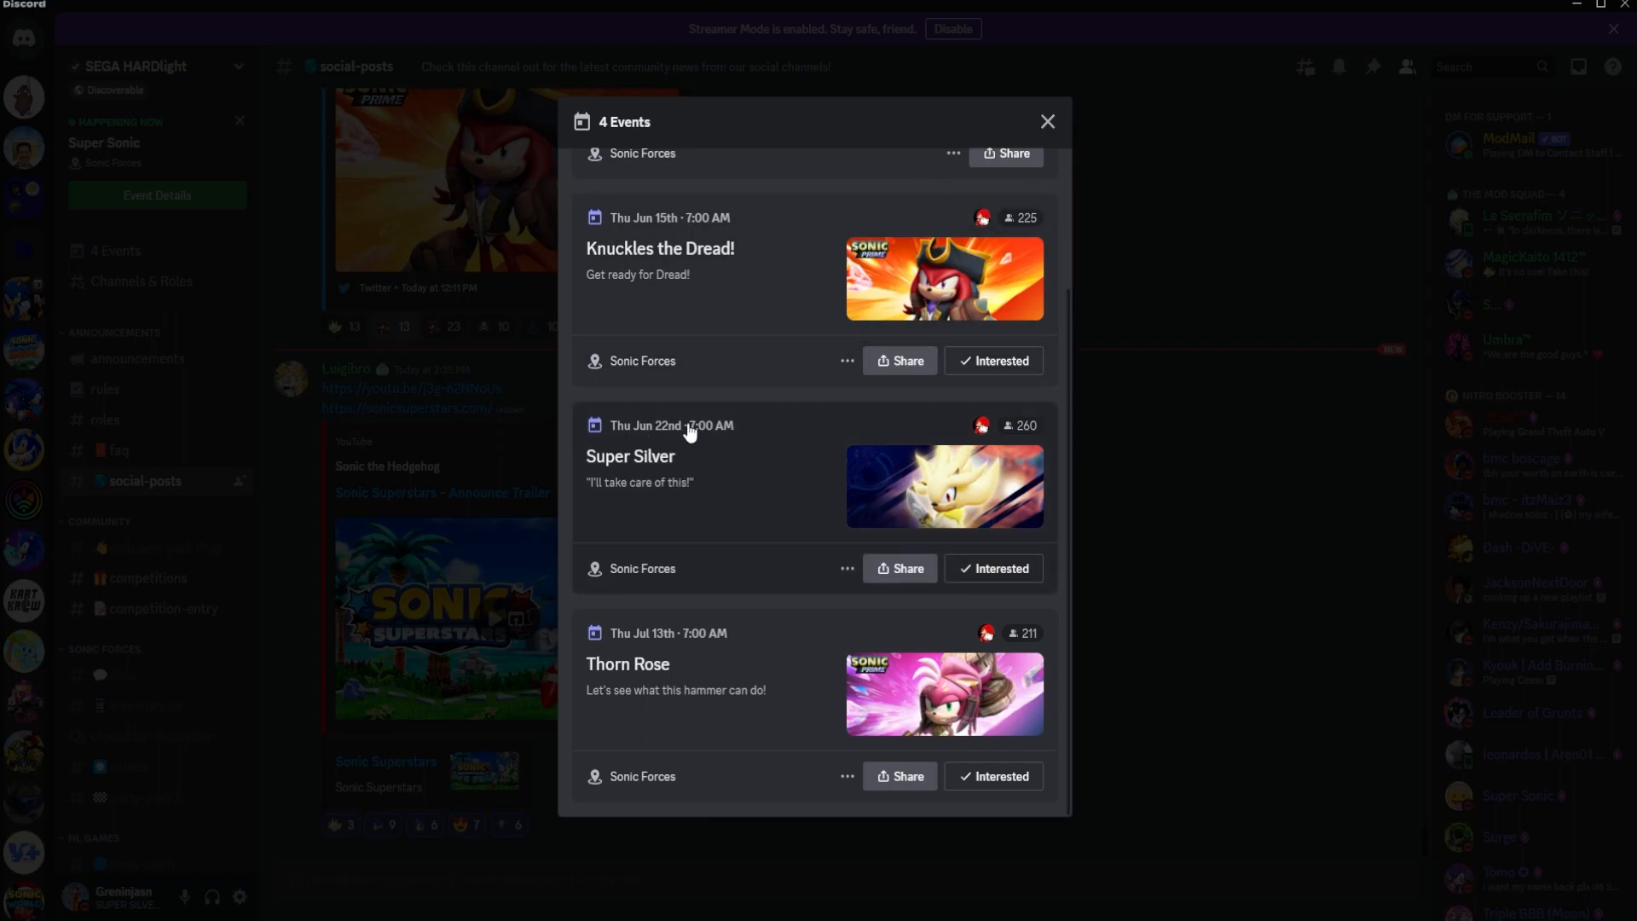
mouse_move(851, 428)
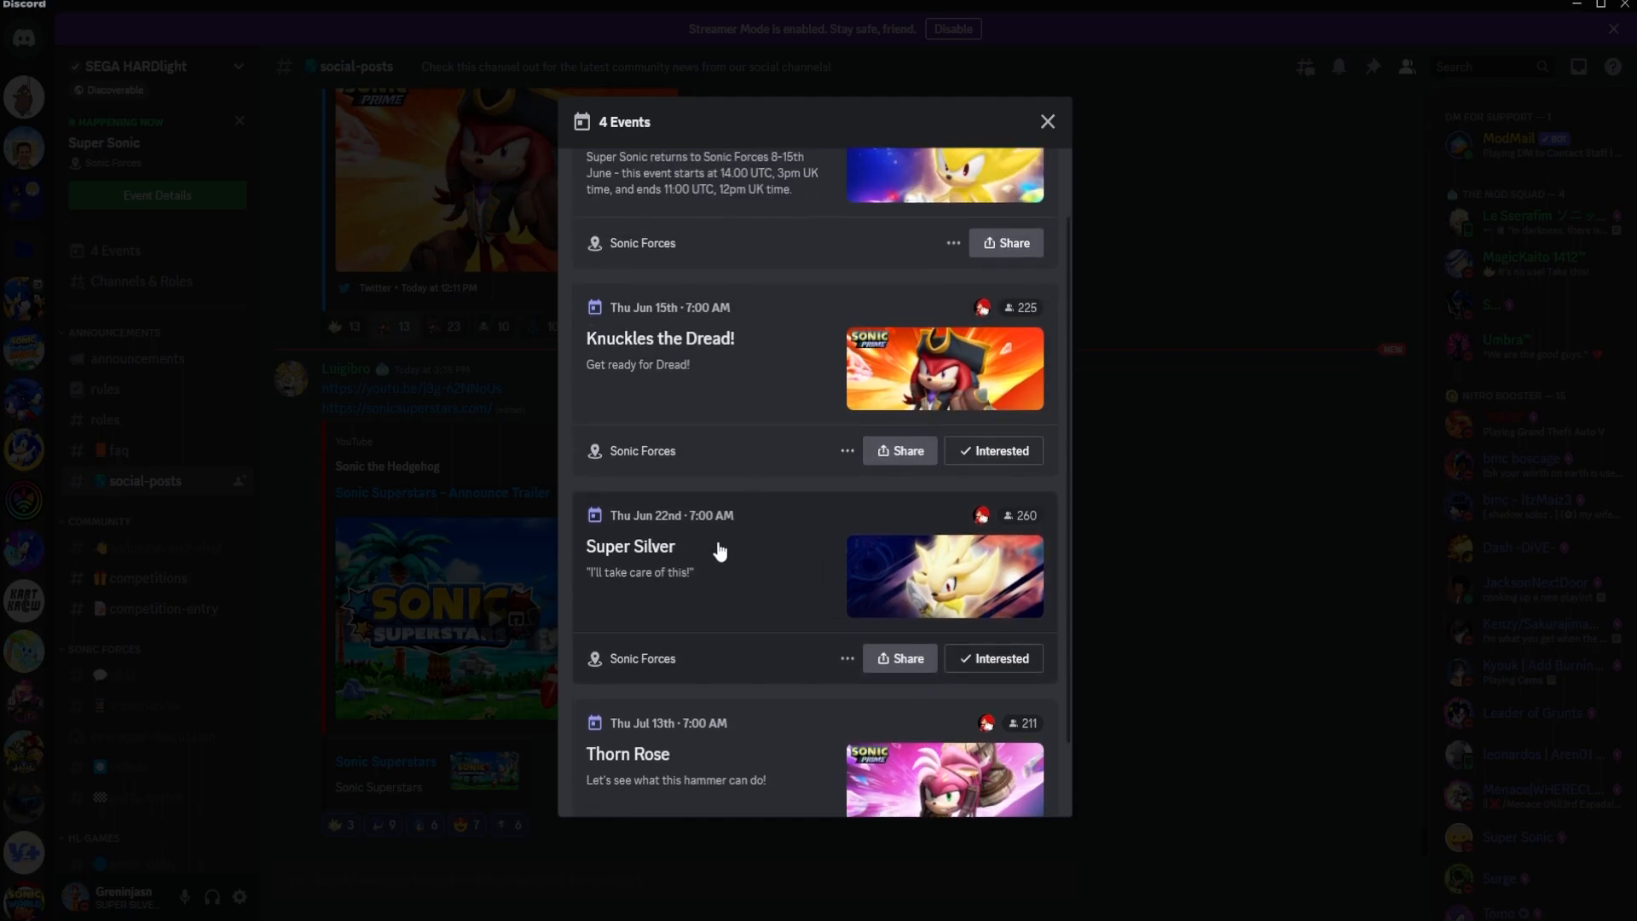
scroll("down", 3)
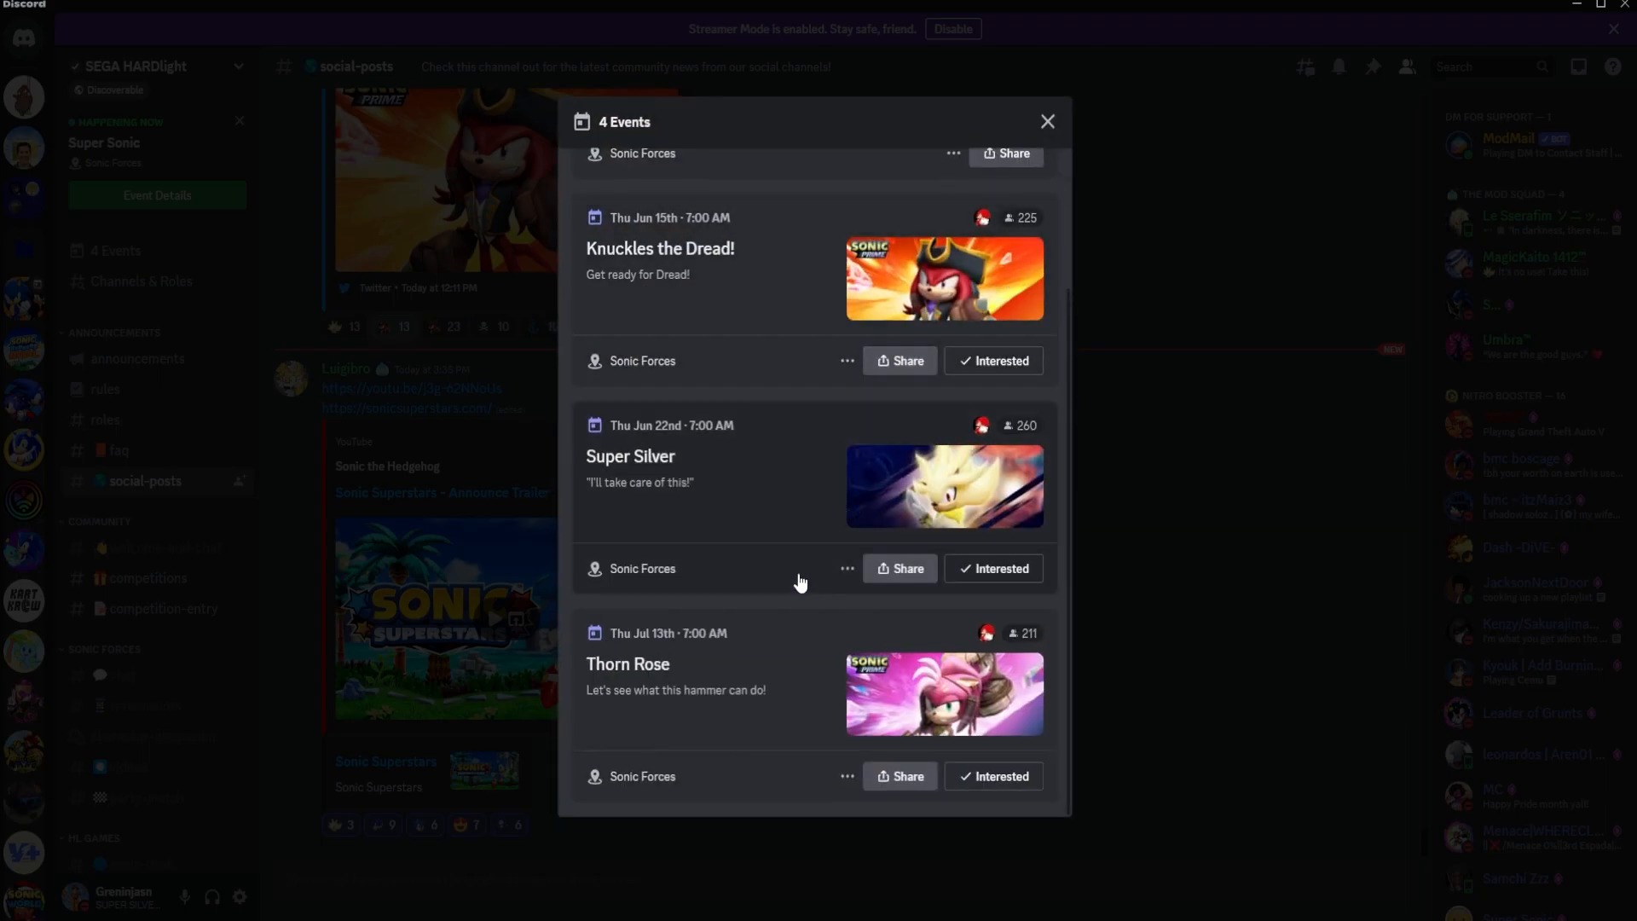
mouse_move(749, 397)
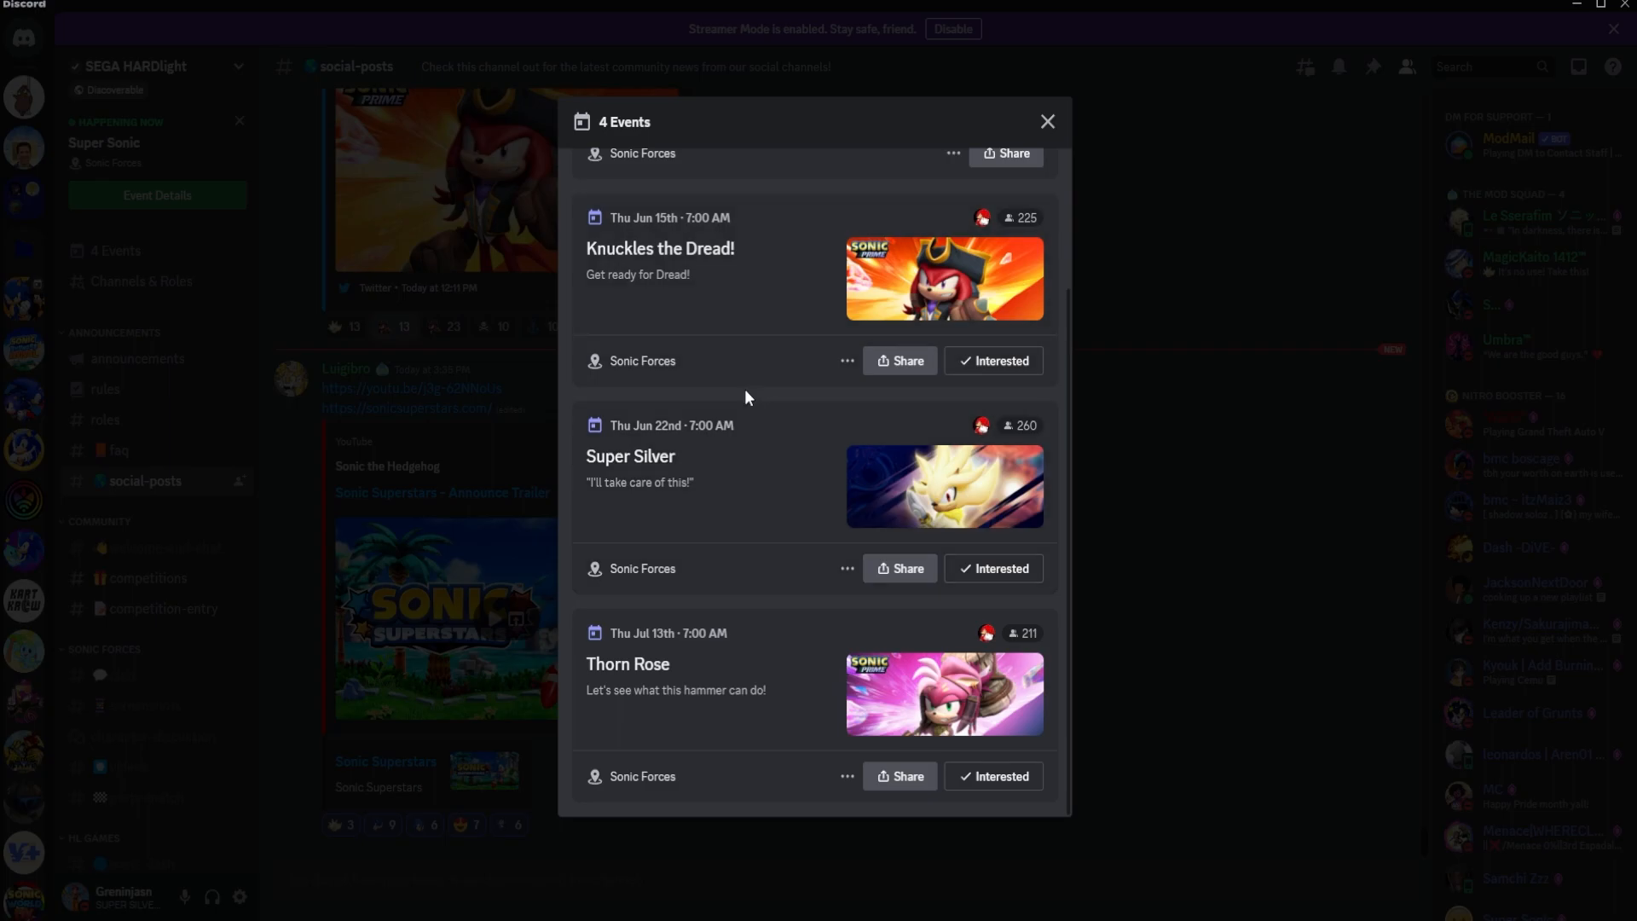
mouse_move(781, 465)
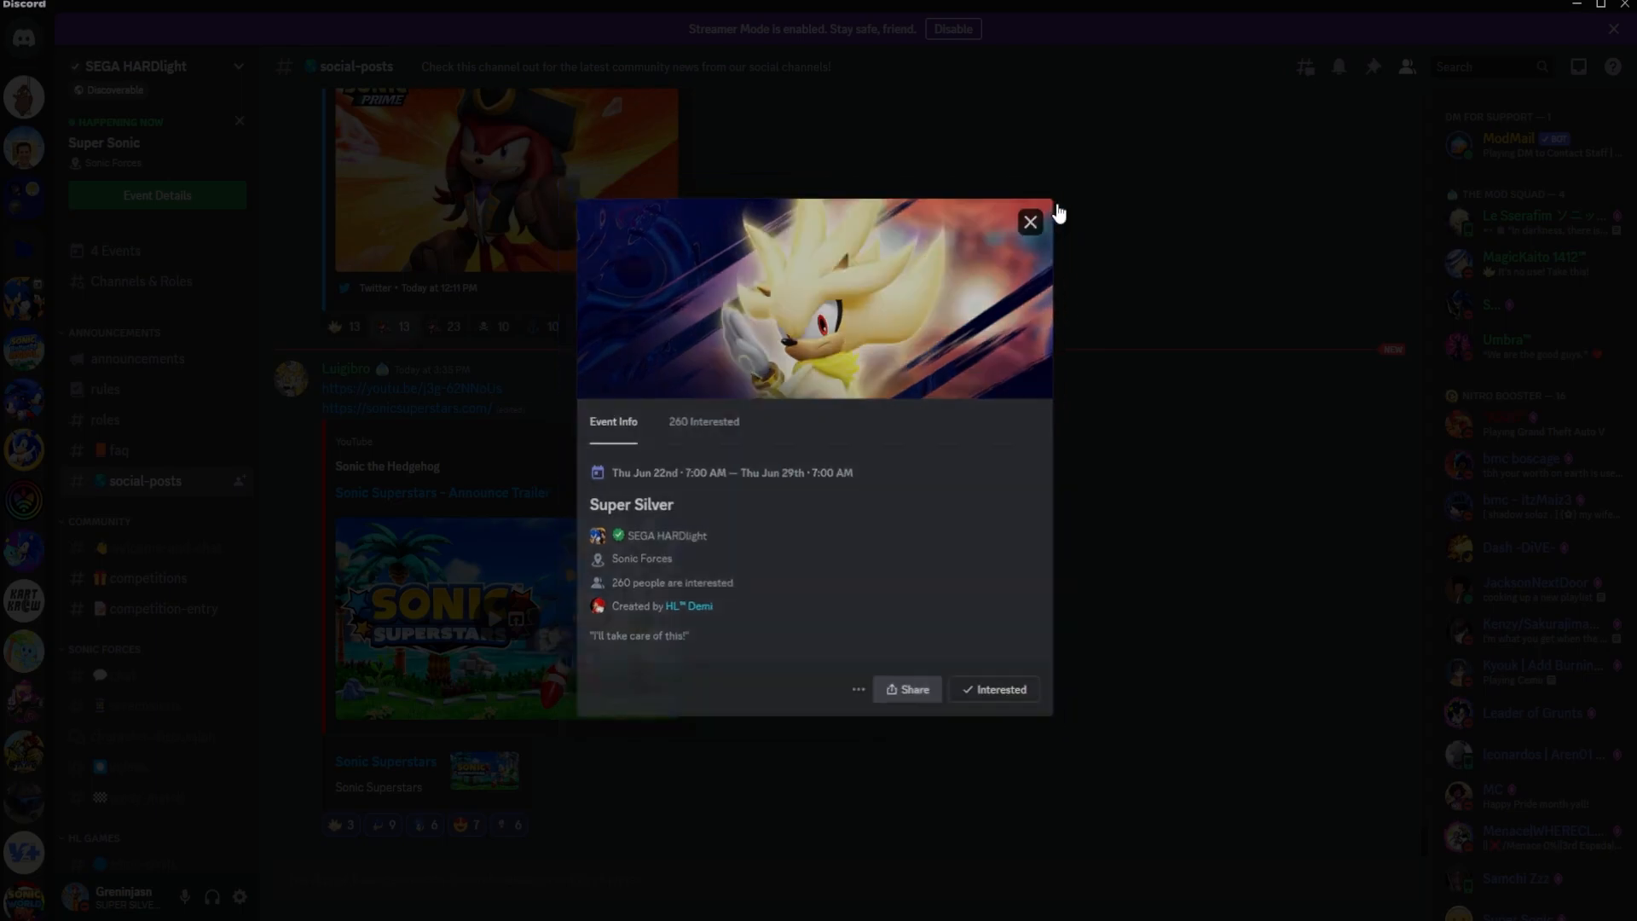
Step: Close the Super Silver event info to return to the four-event list
left_click(1028, 222)
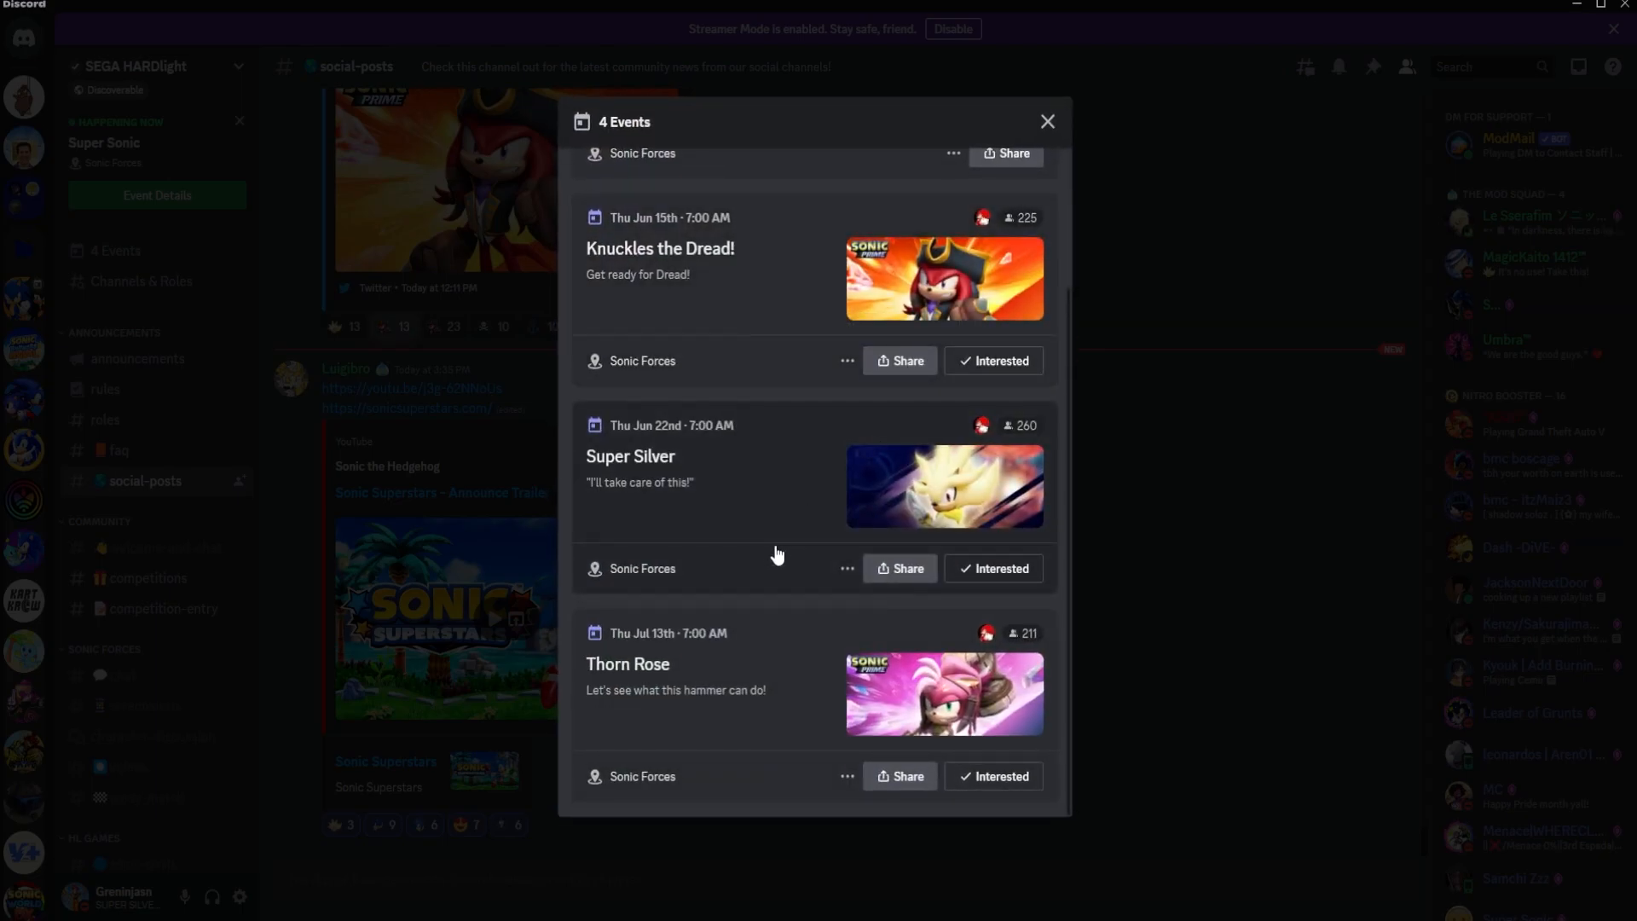
mouse_move(772, 535)
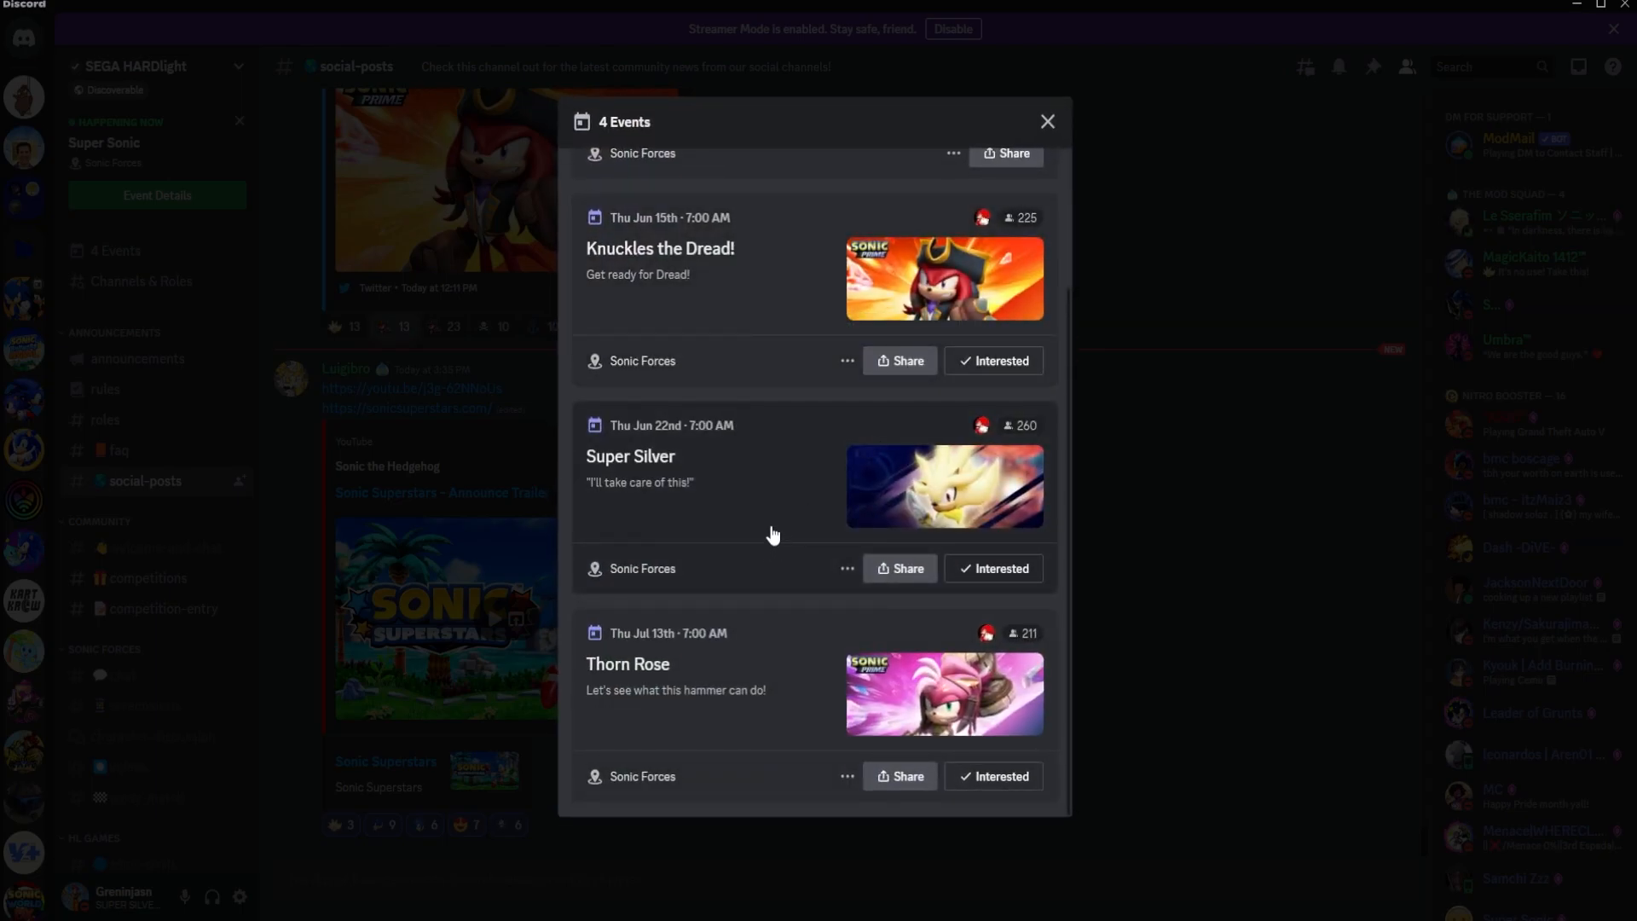
mouse_move(750, 458)
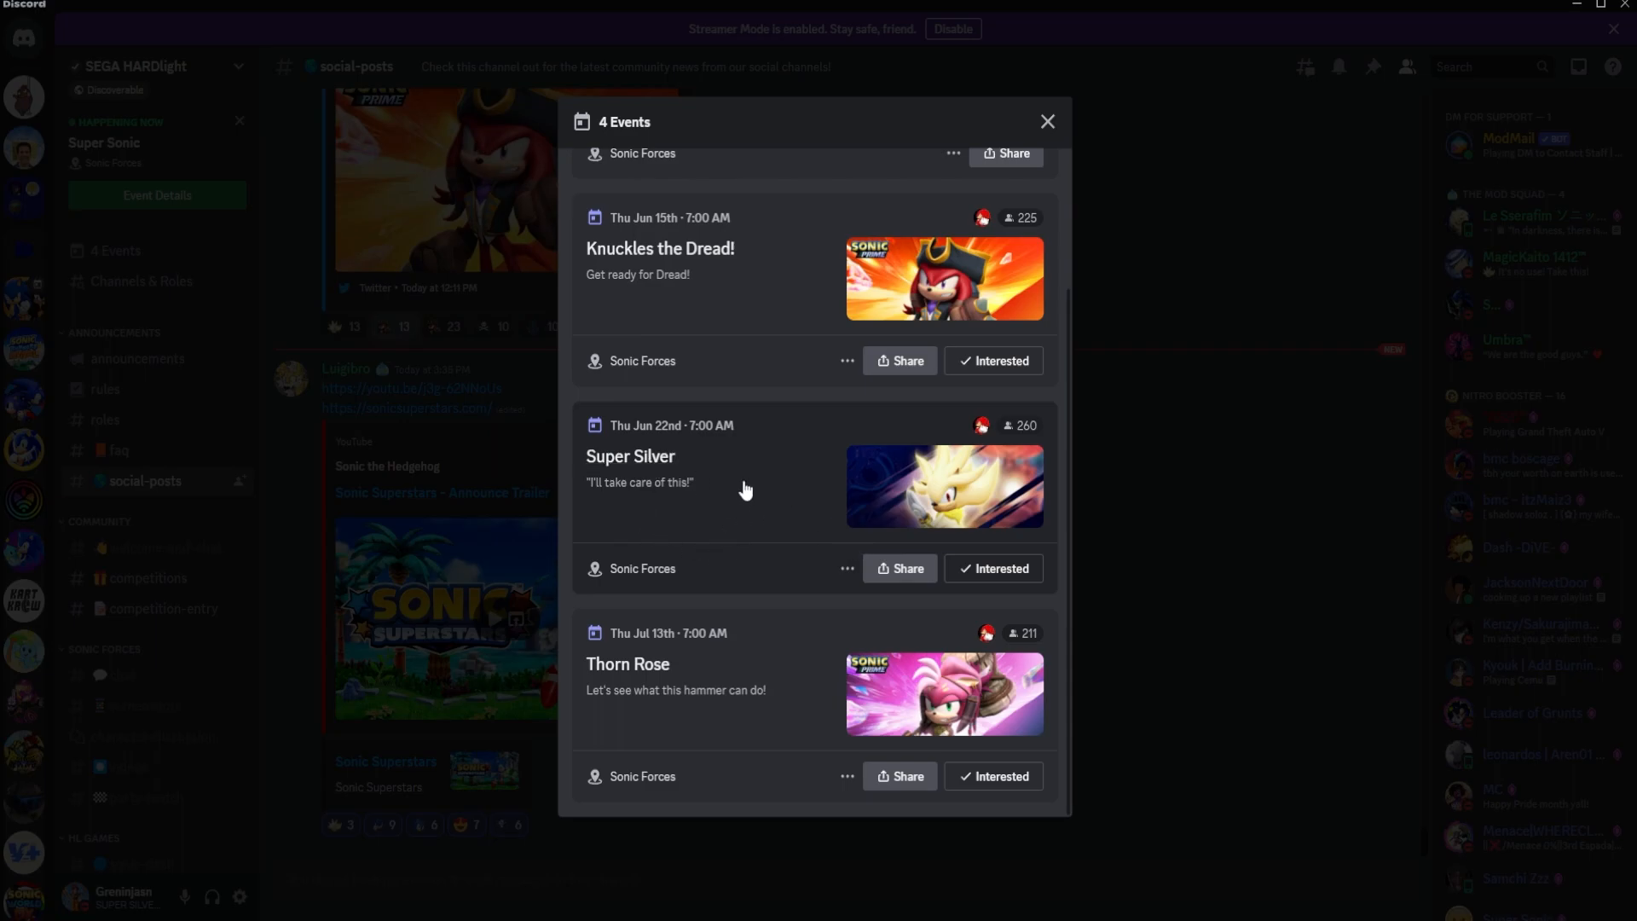
mouse_move(754, 591)
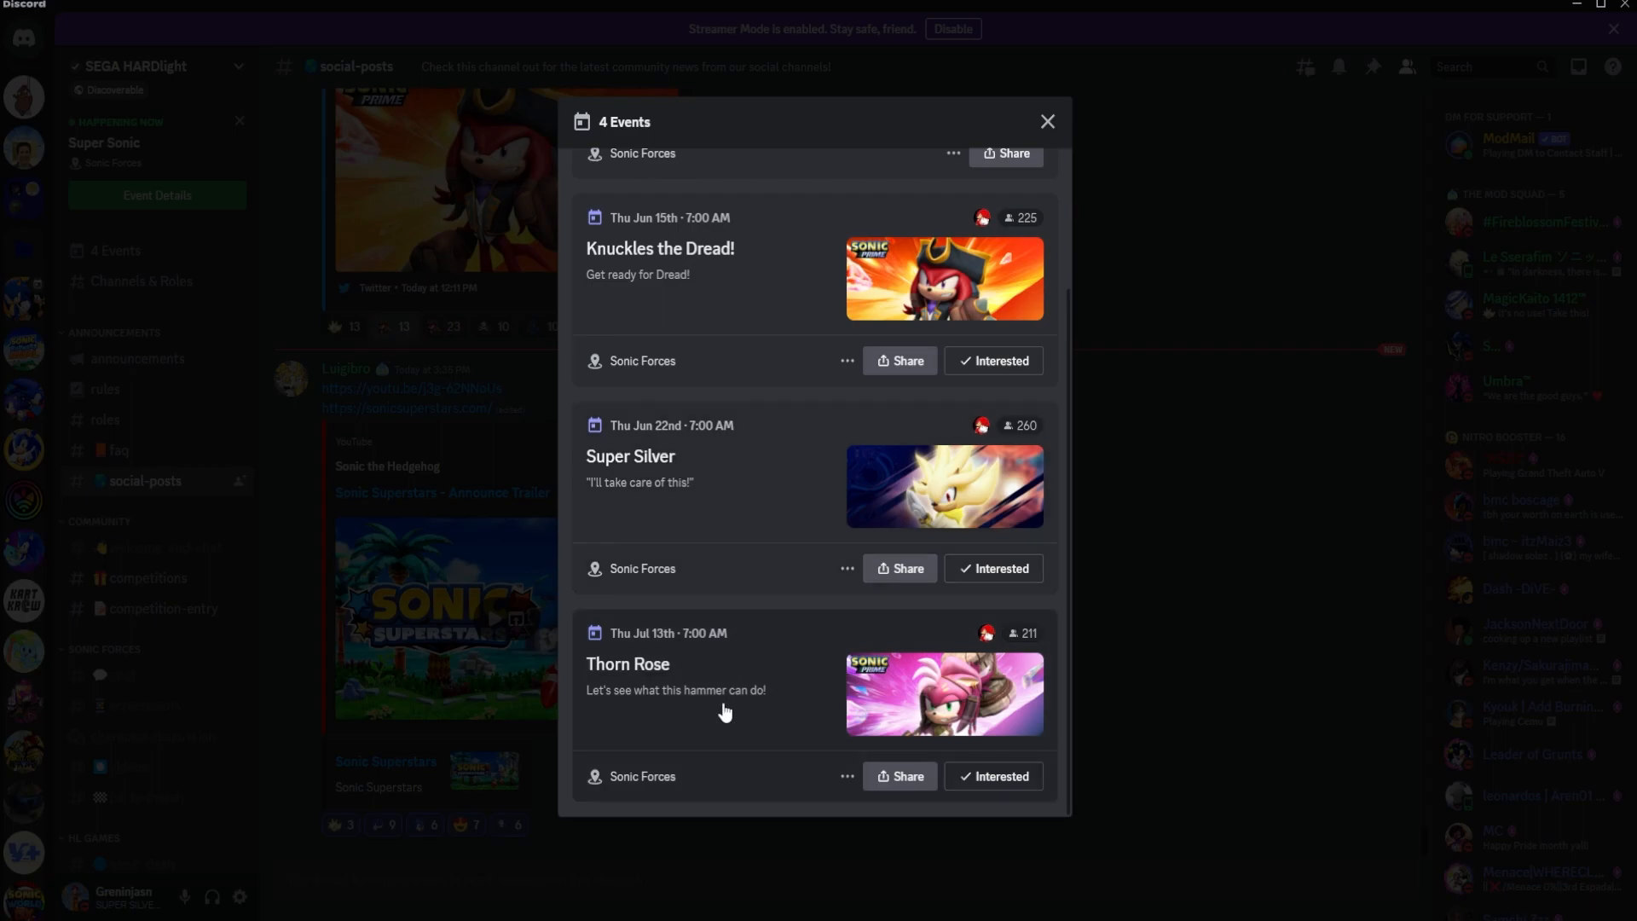
Step: Reopen the Thorn Rose event info and close it again, returning to the four-event list
left_click(627, 664)
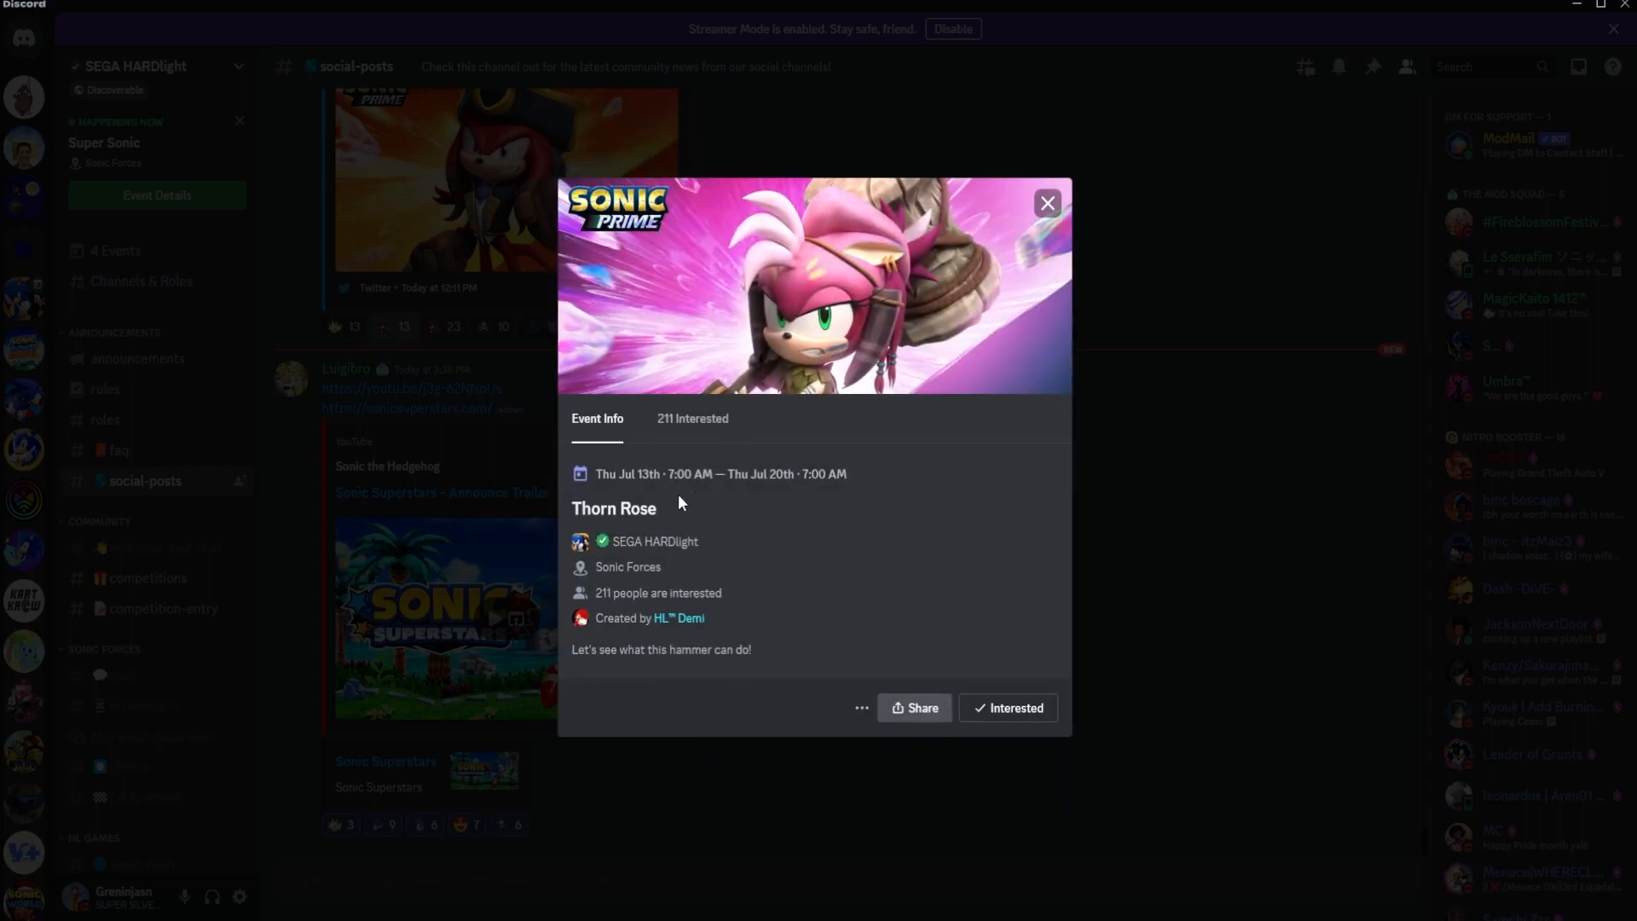
mouse_move(647, 492)
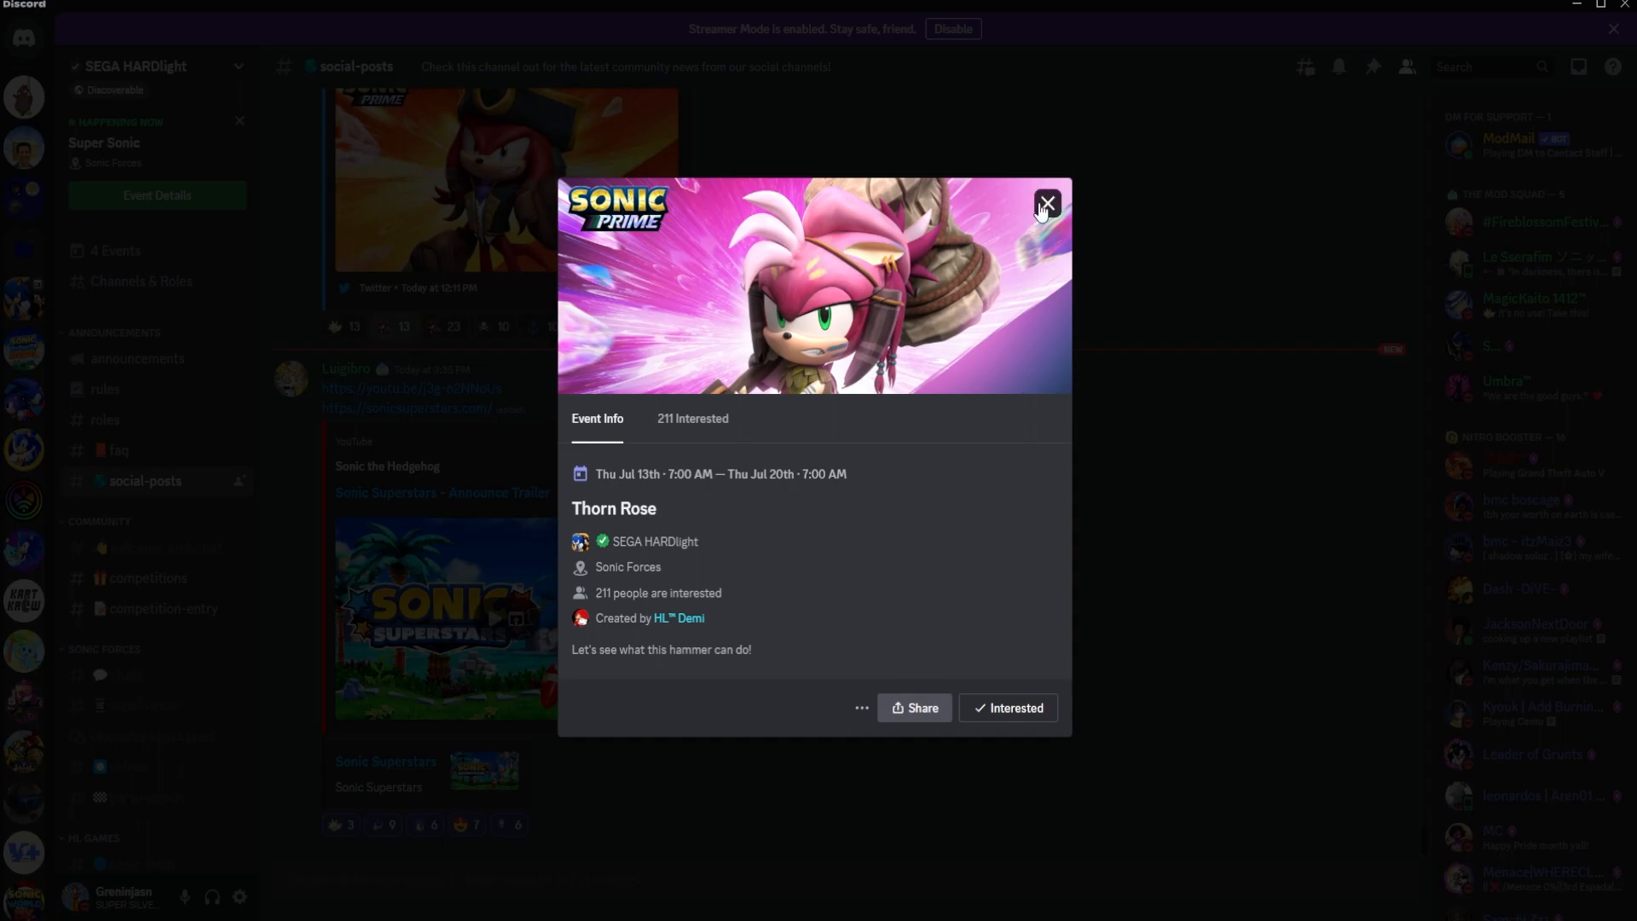
left_click(1046, 203)
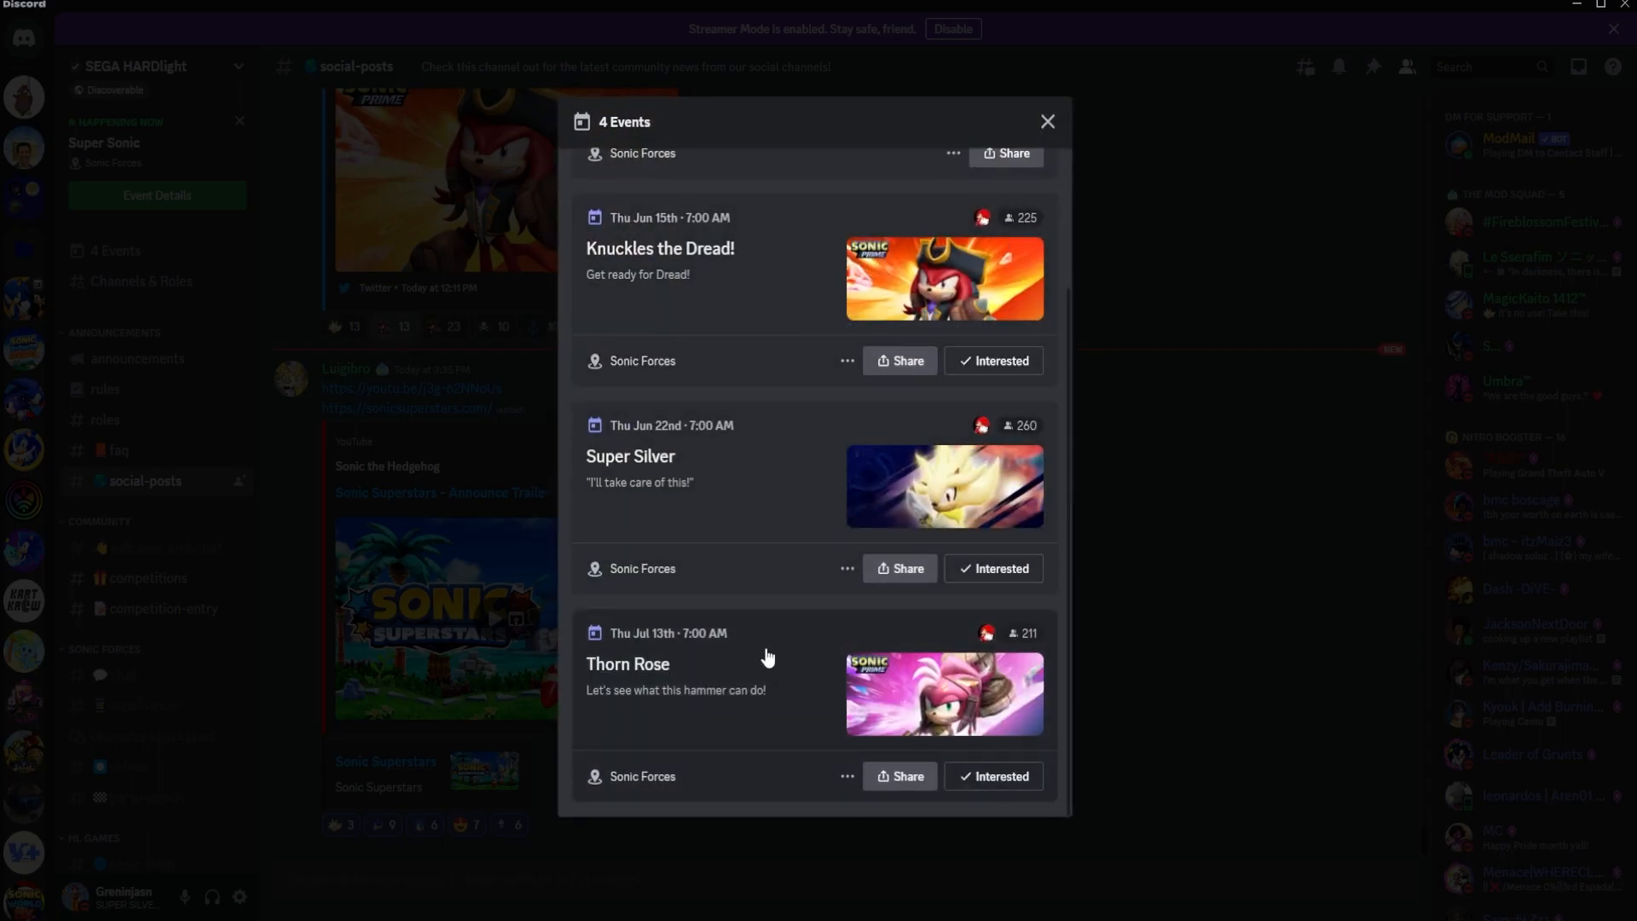
mouse_move(785, 698)
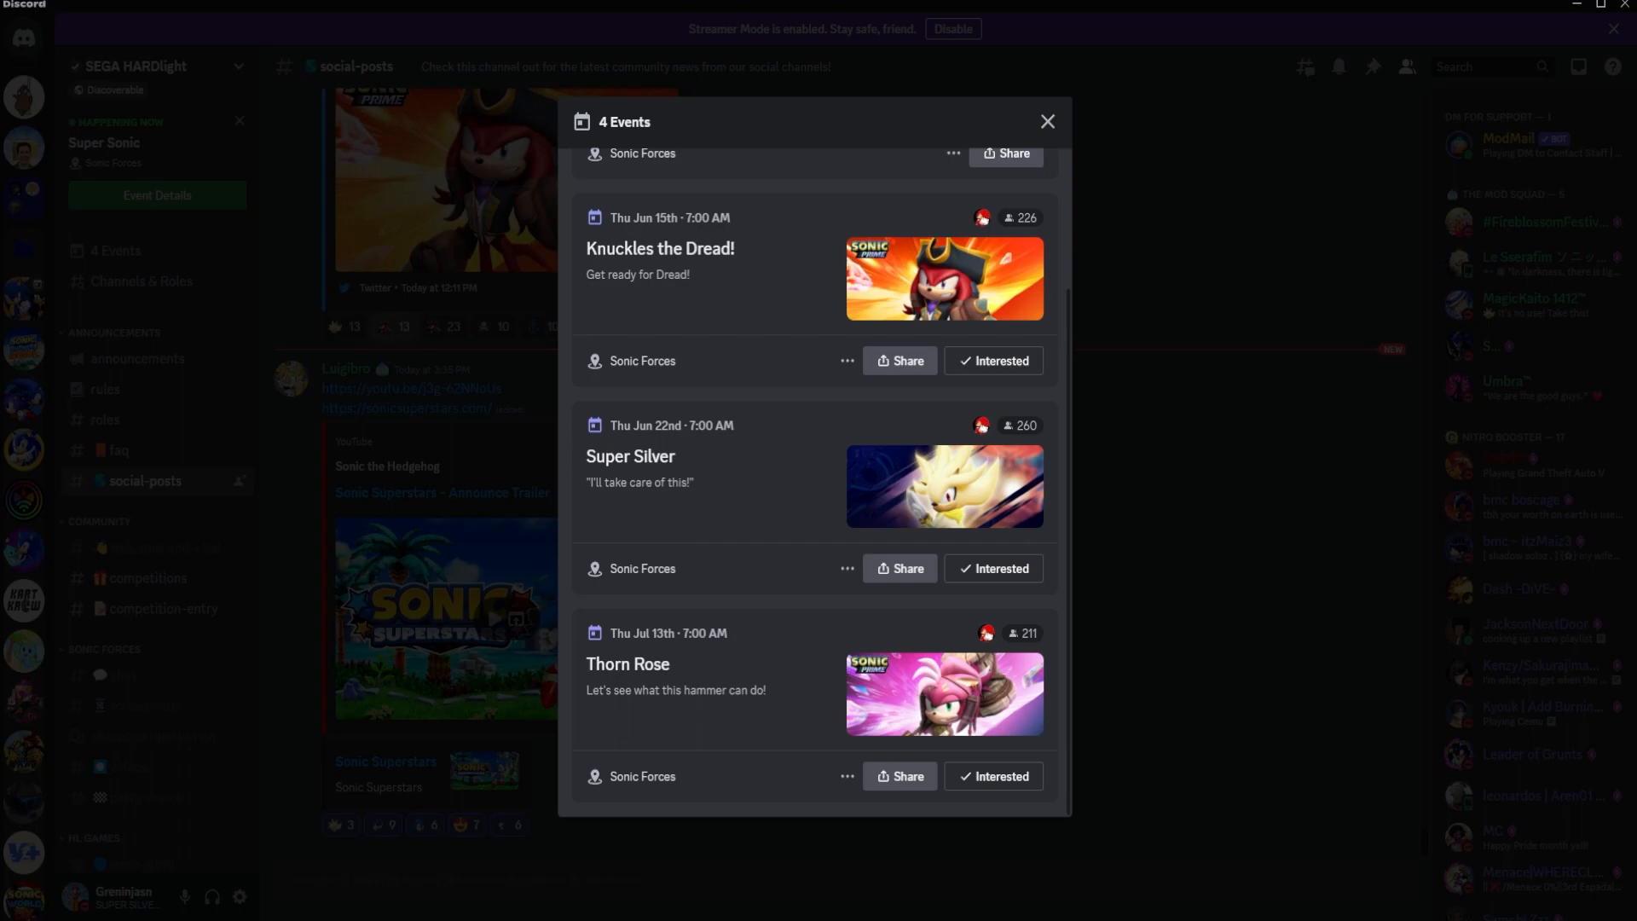
Step: Switch from Discord to the browser showing the sonicsuperstars.com homepage
left_click(481, 7)
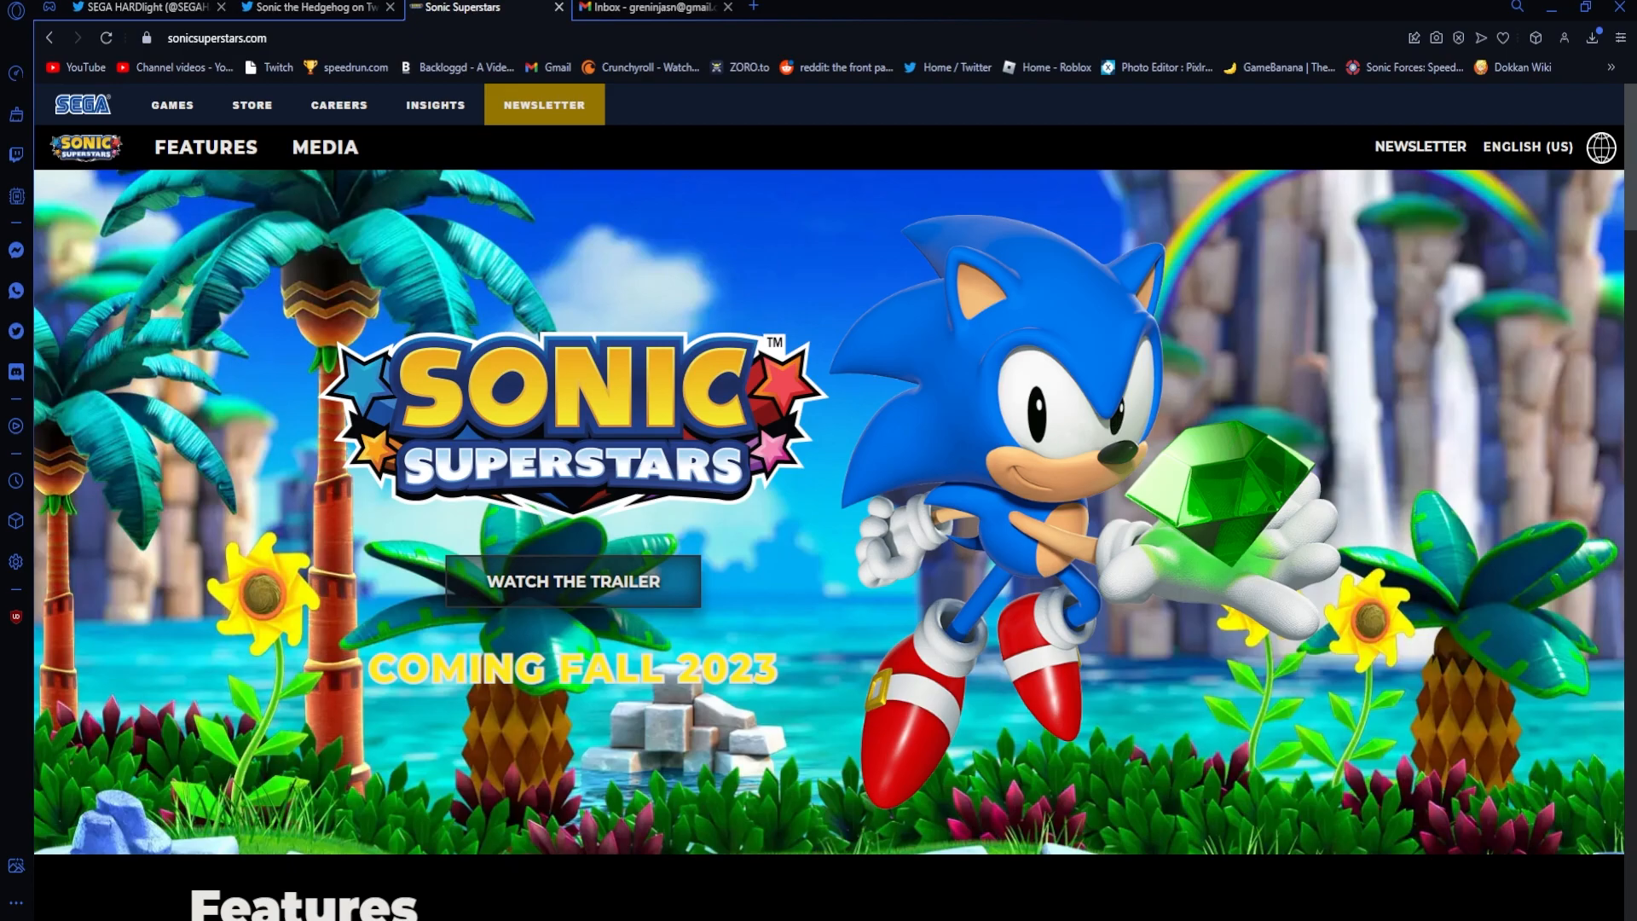
scroll("down", 3)
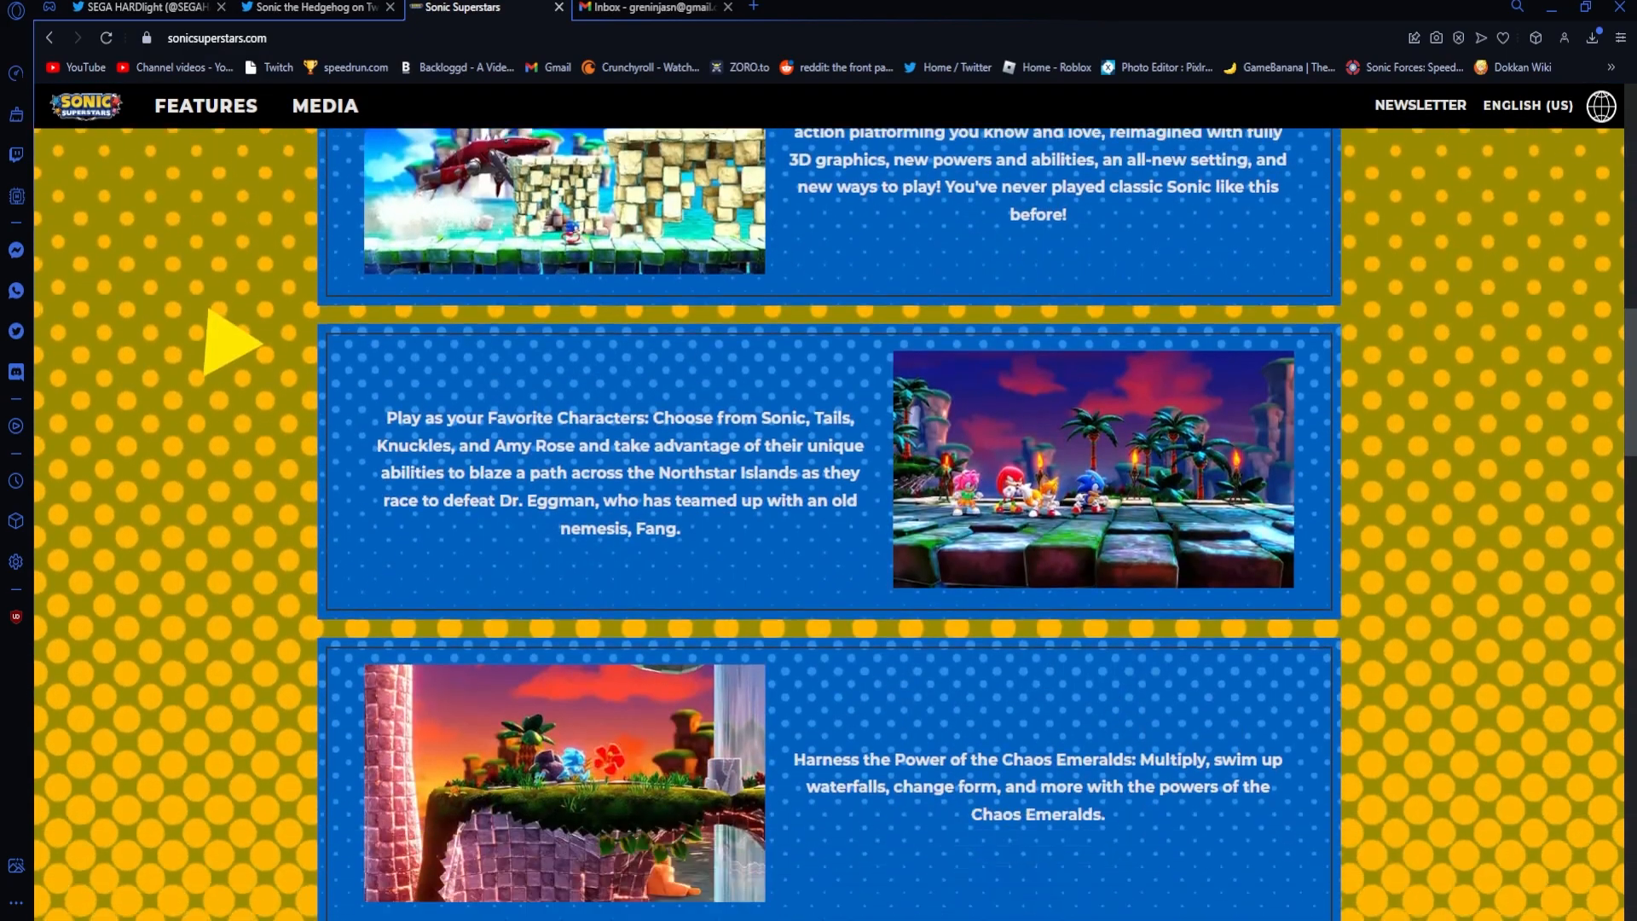
scroll("down", 3)
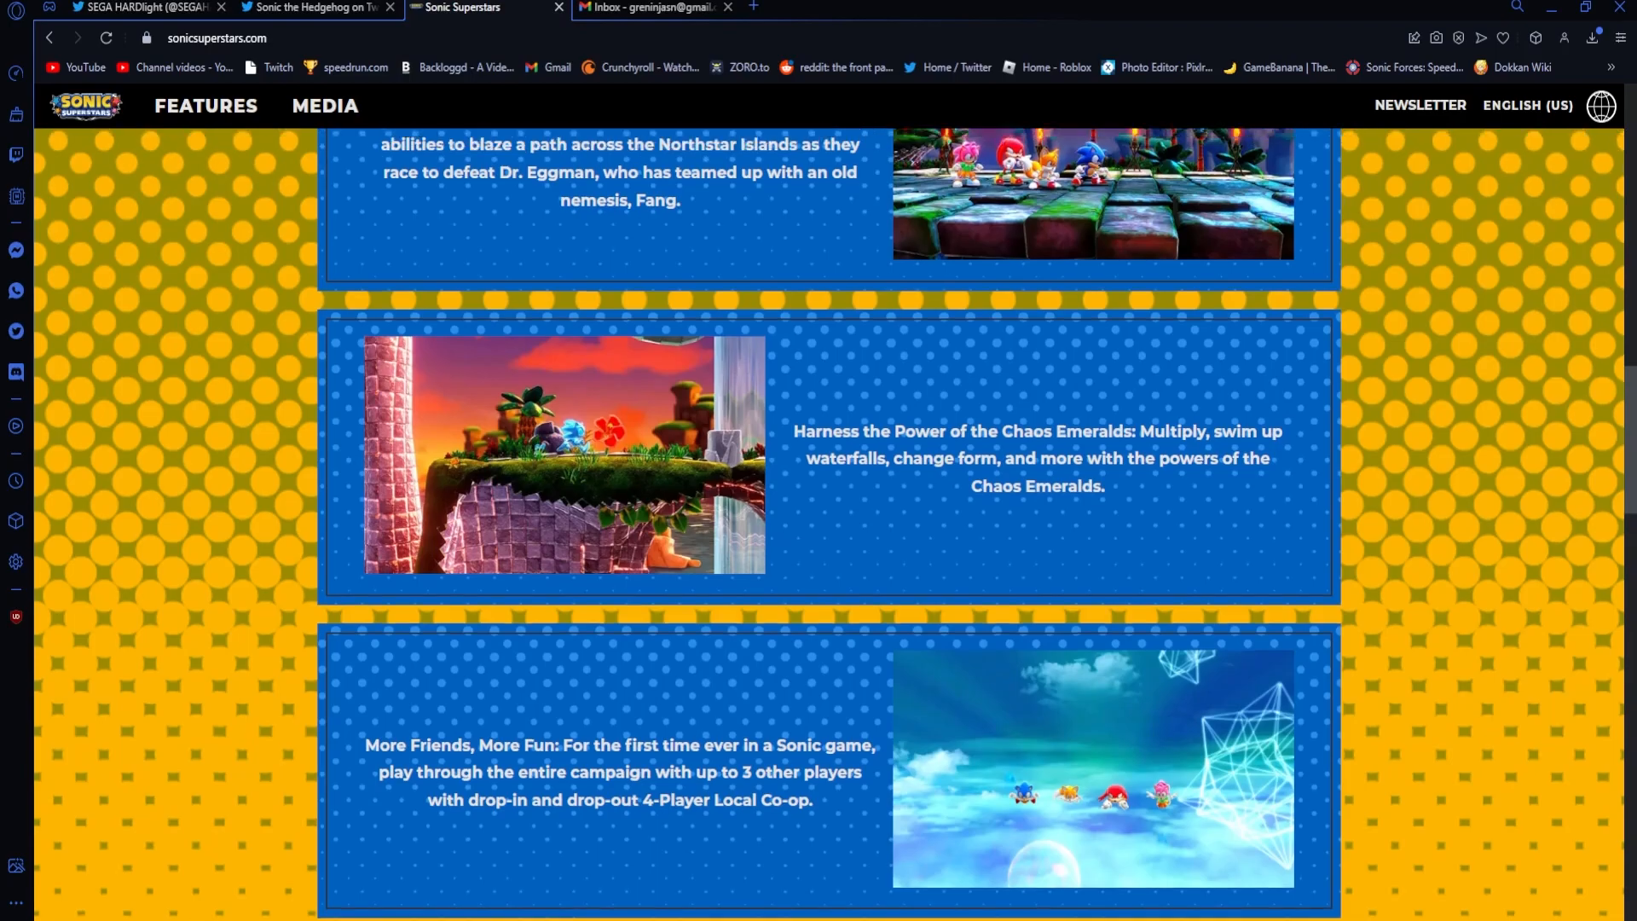
scroll("up", 3)
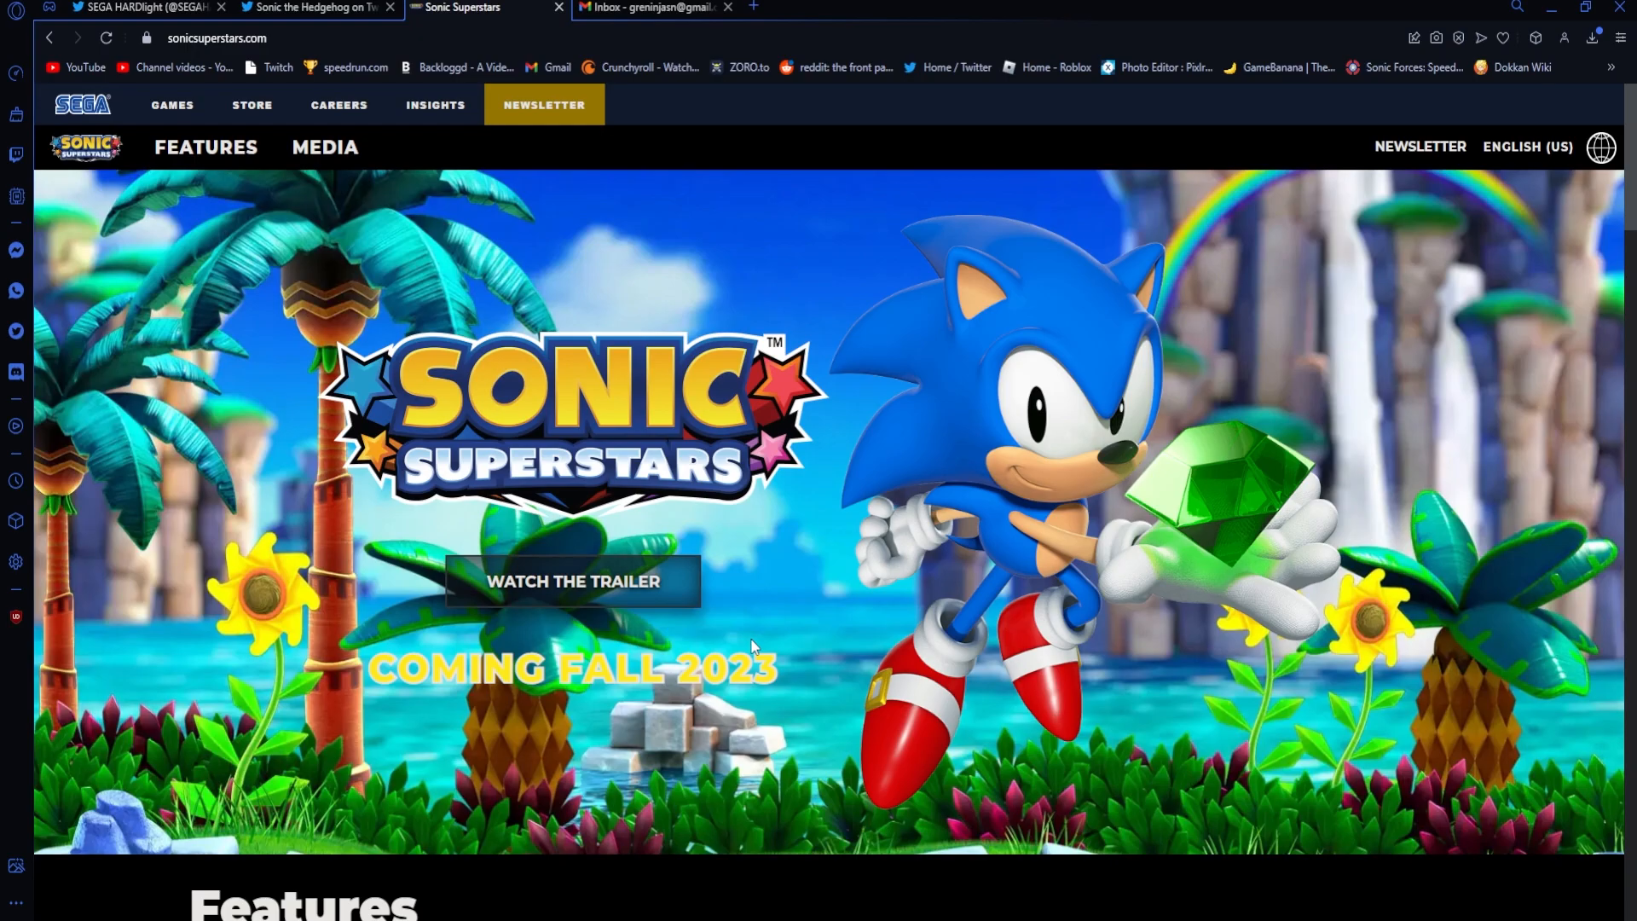
scroll("down", 3)
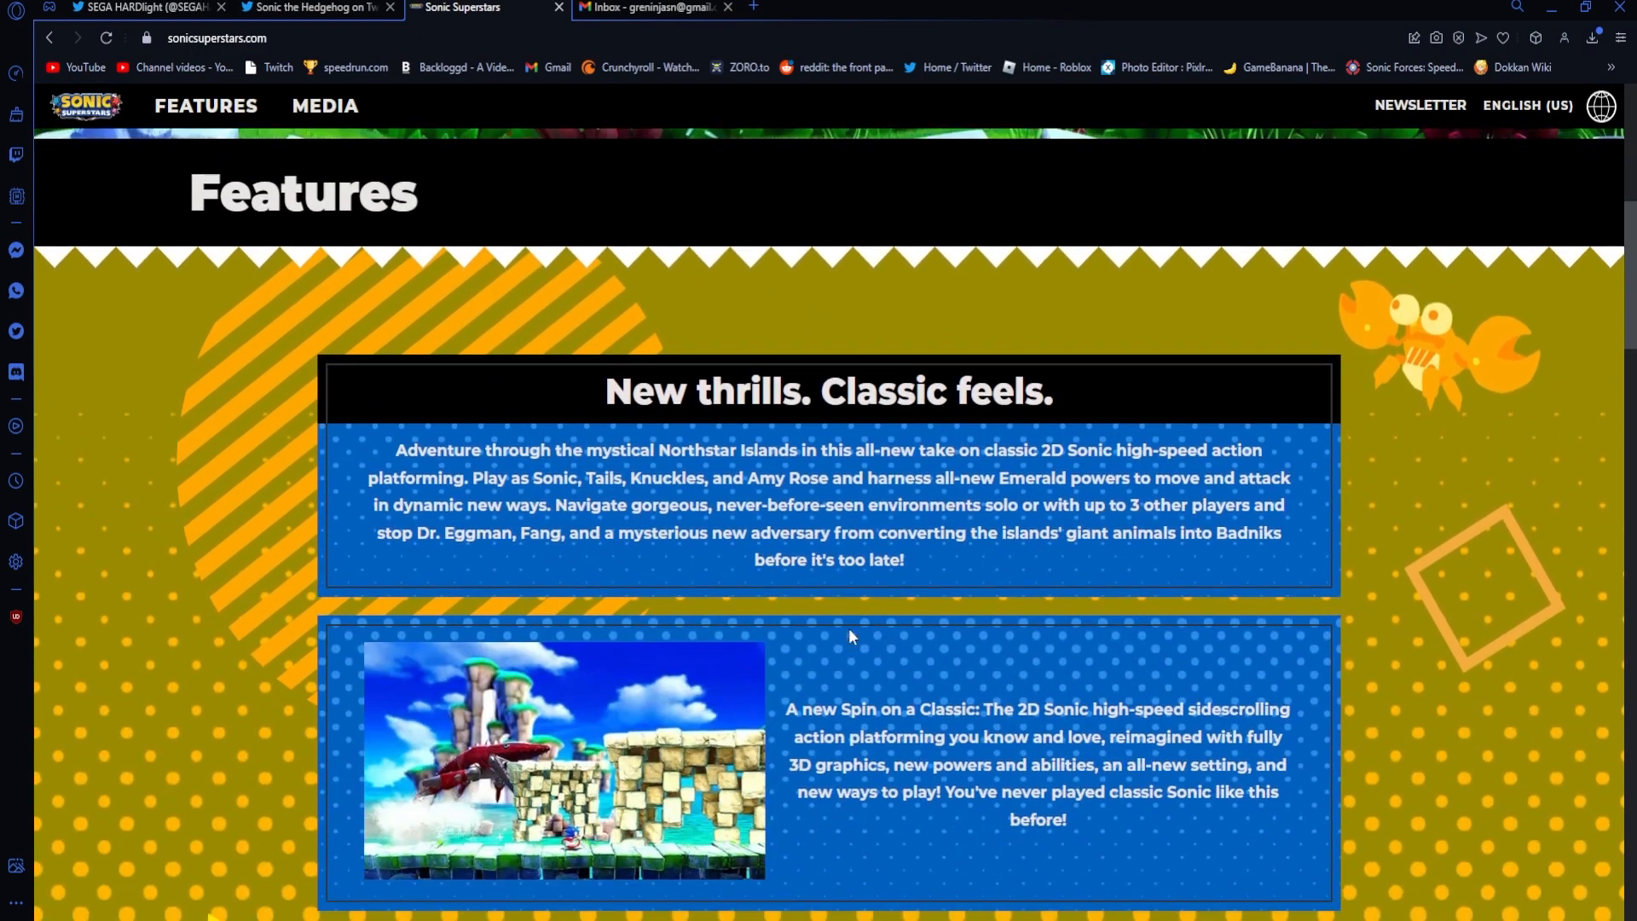
scroll("down", 3)
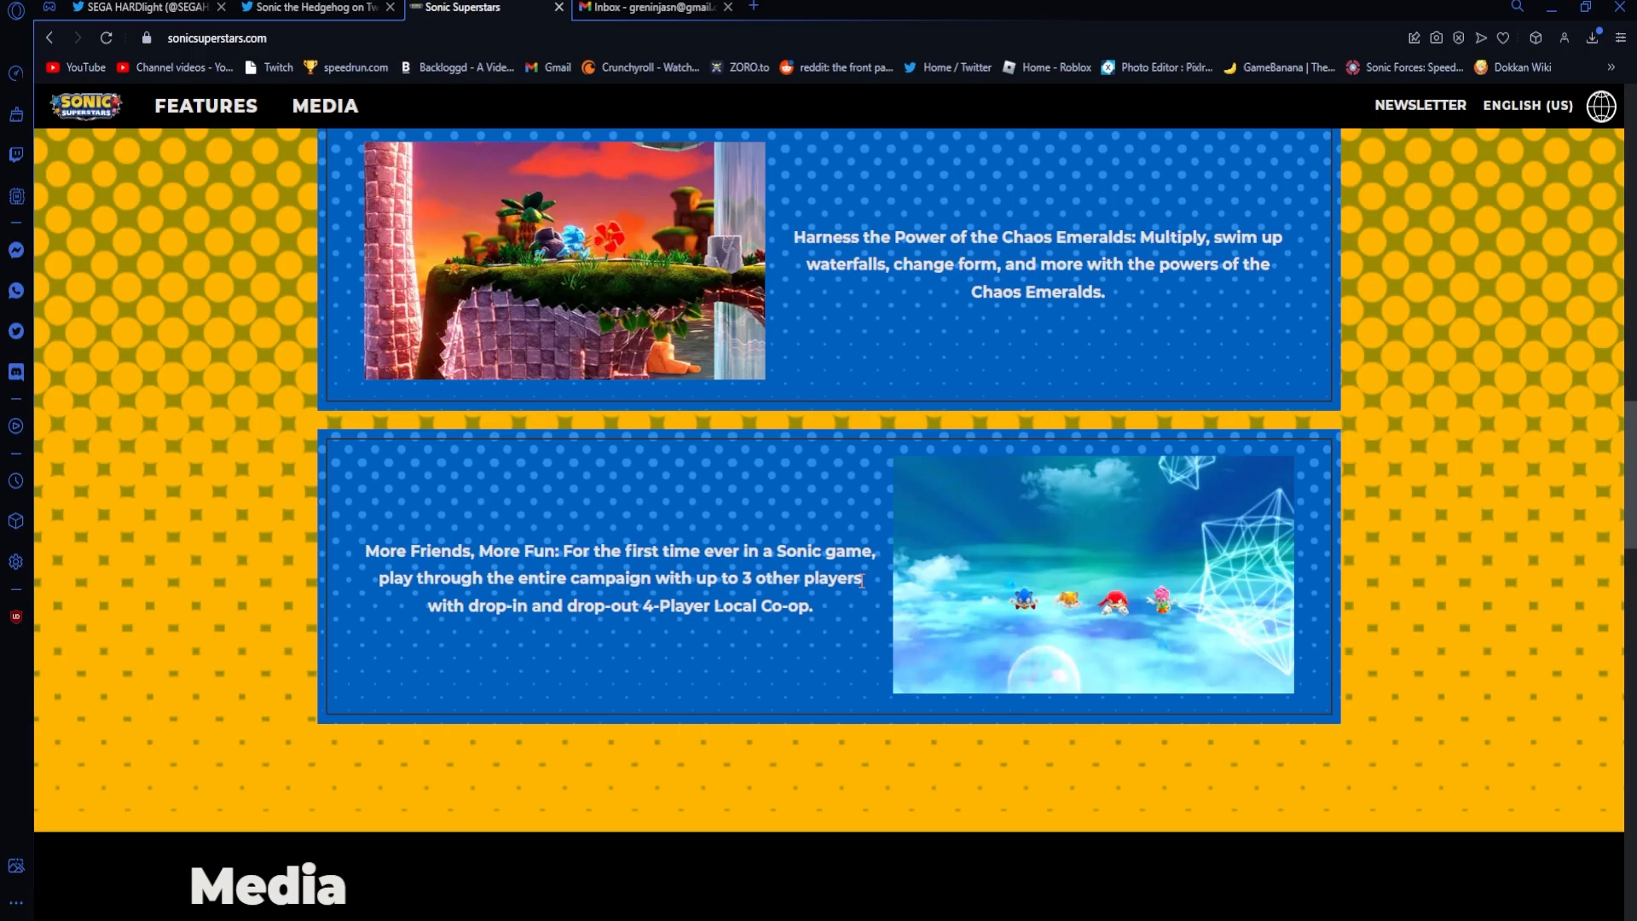
scroll("down", 3)
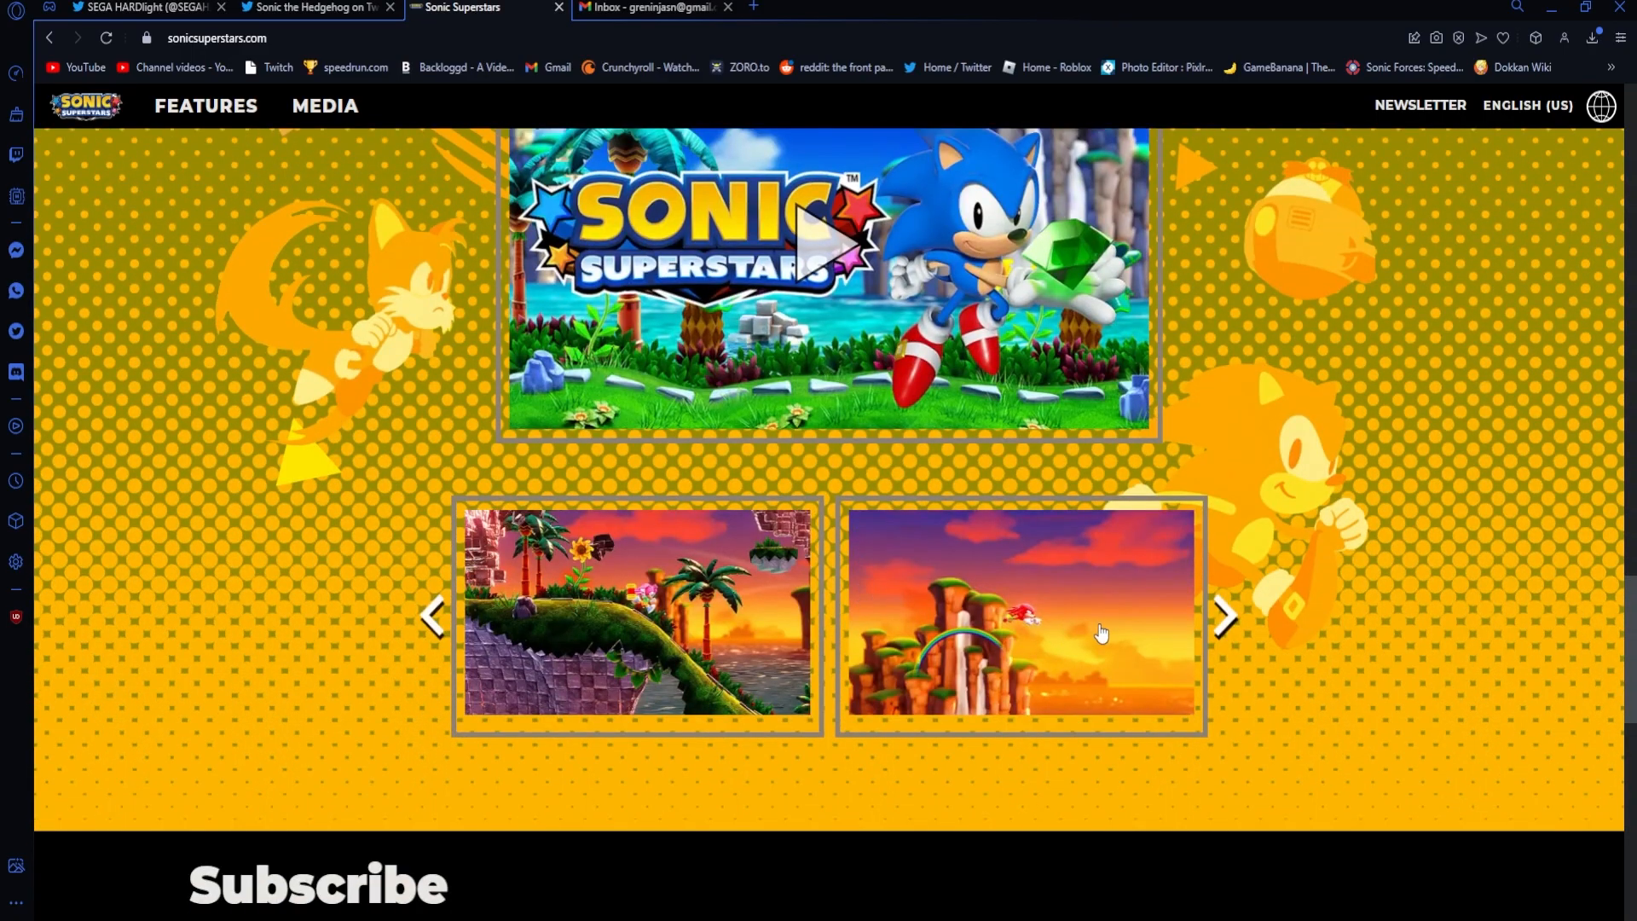
scroll("down", 3)
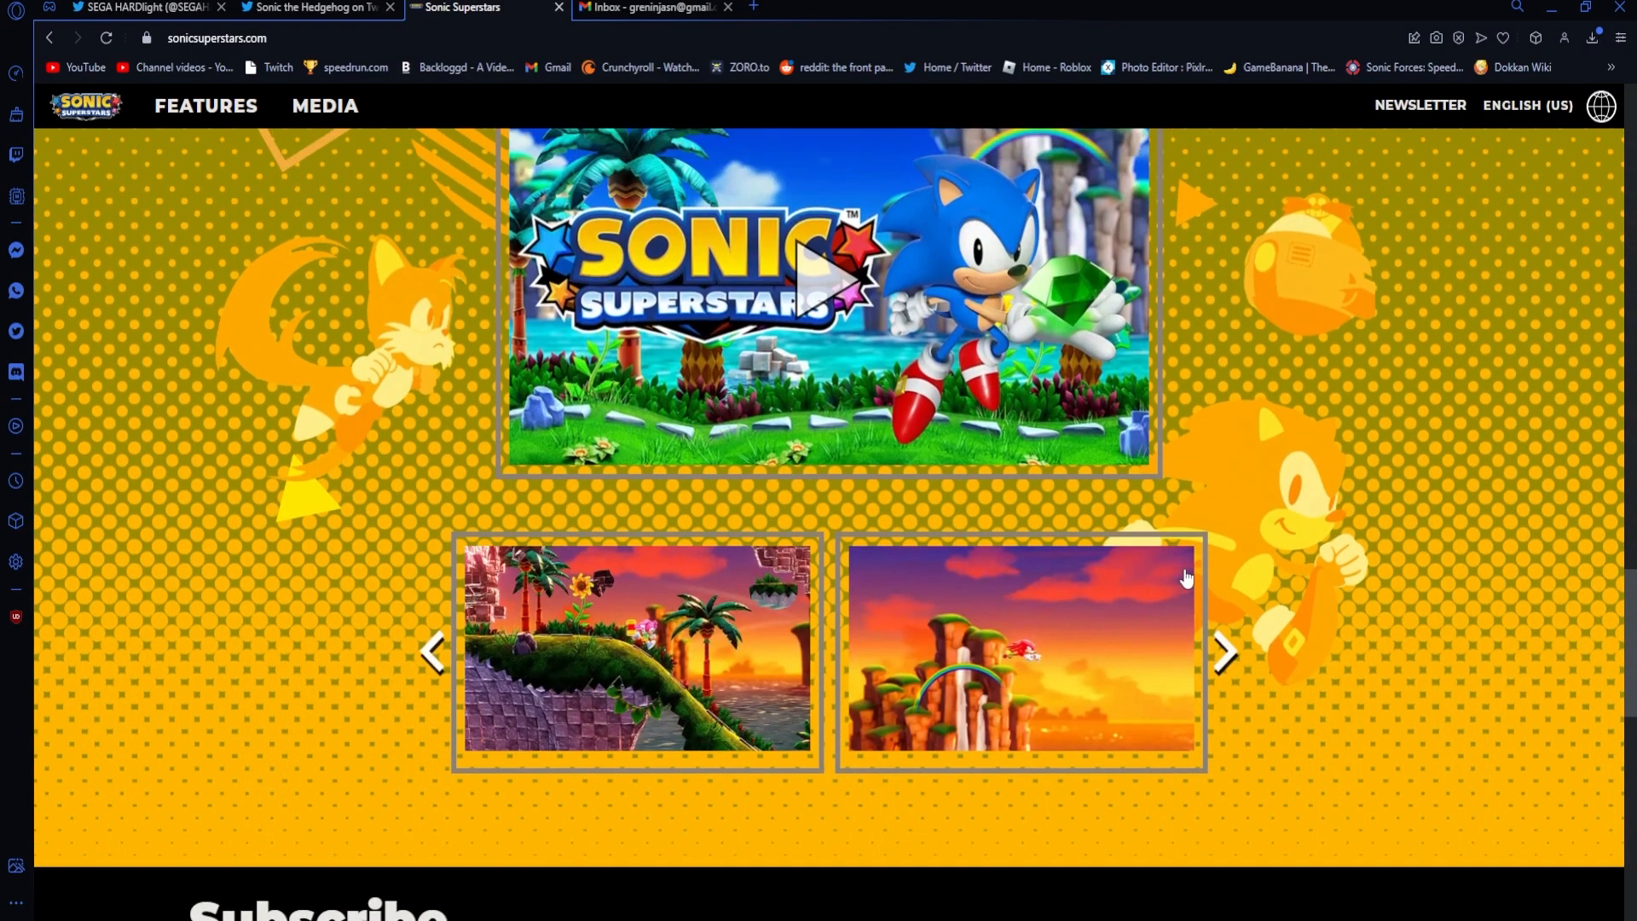
scroll("up", 3)
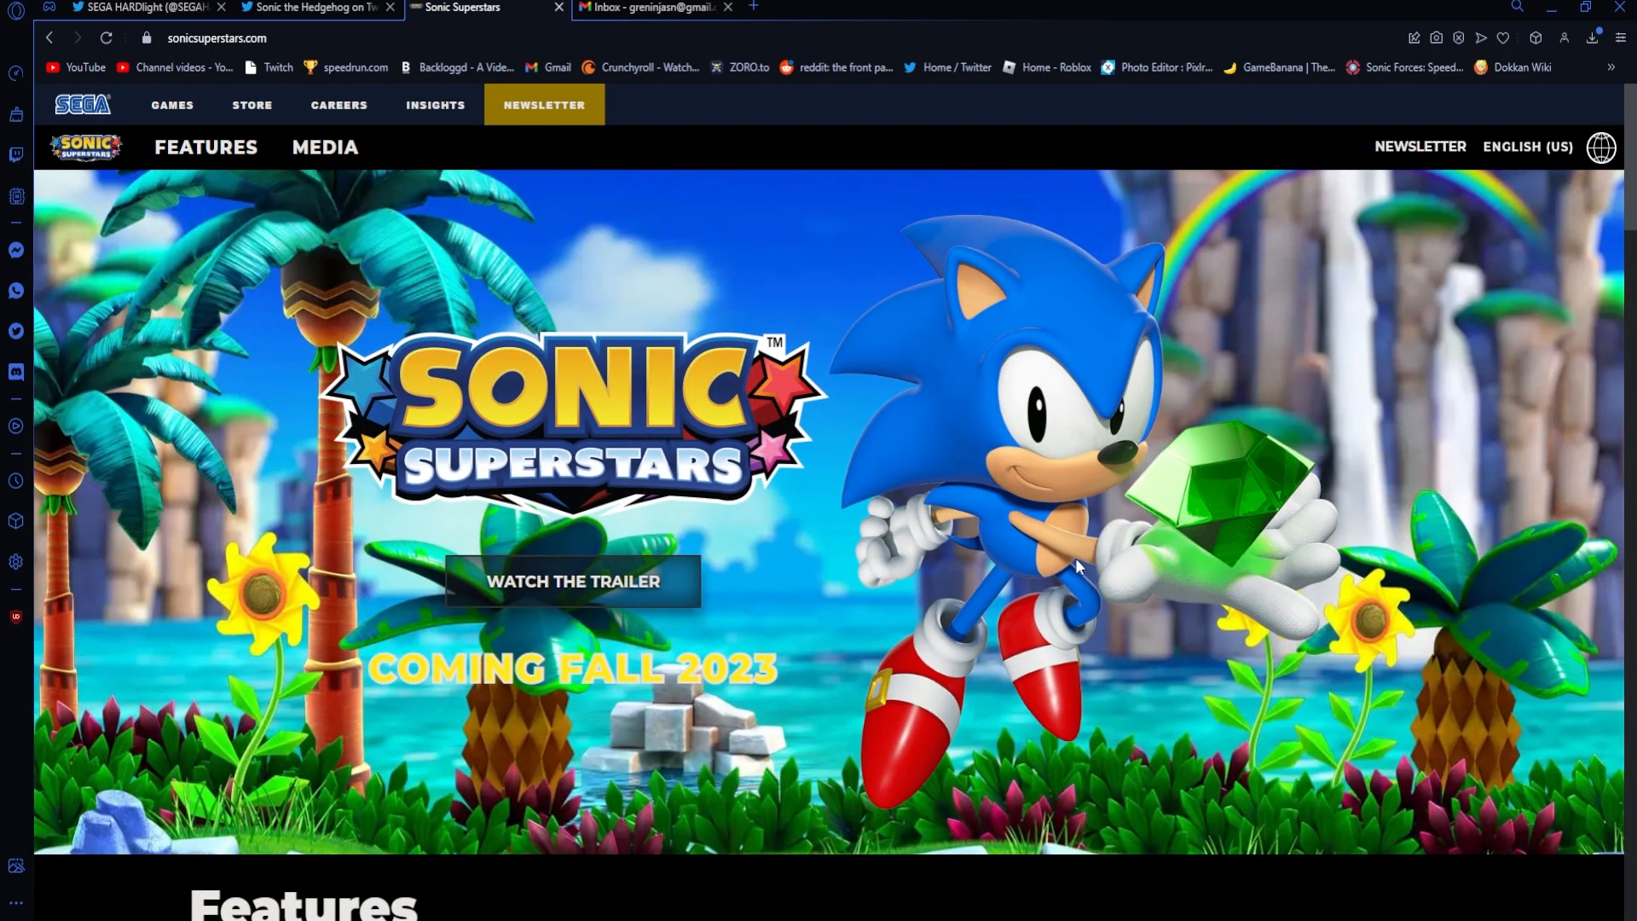
mouse_move(951, 389)
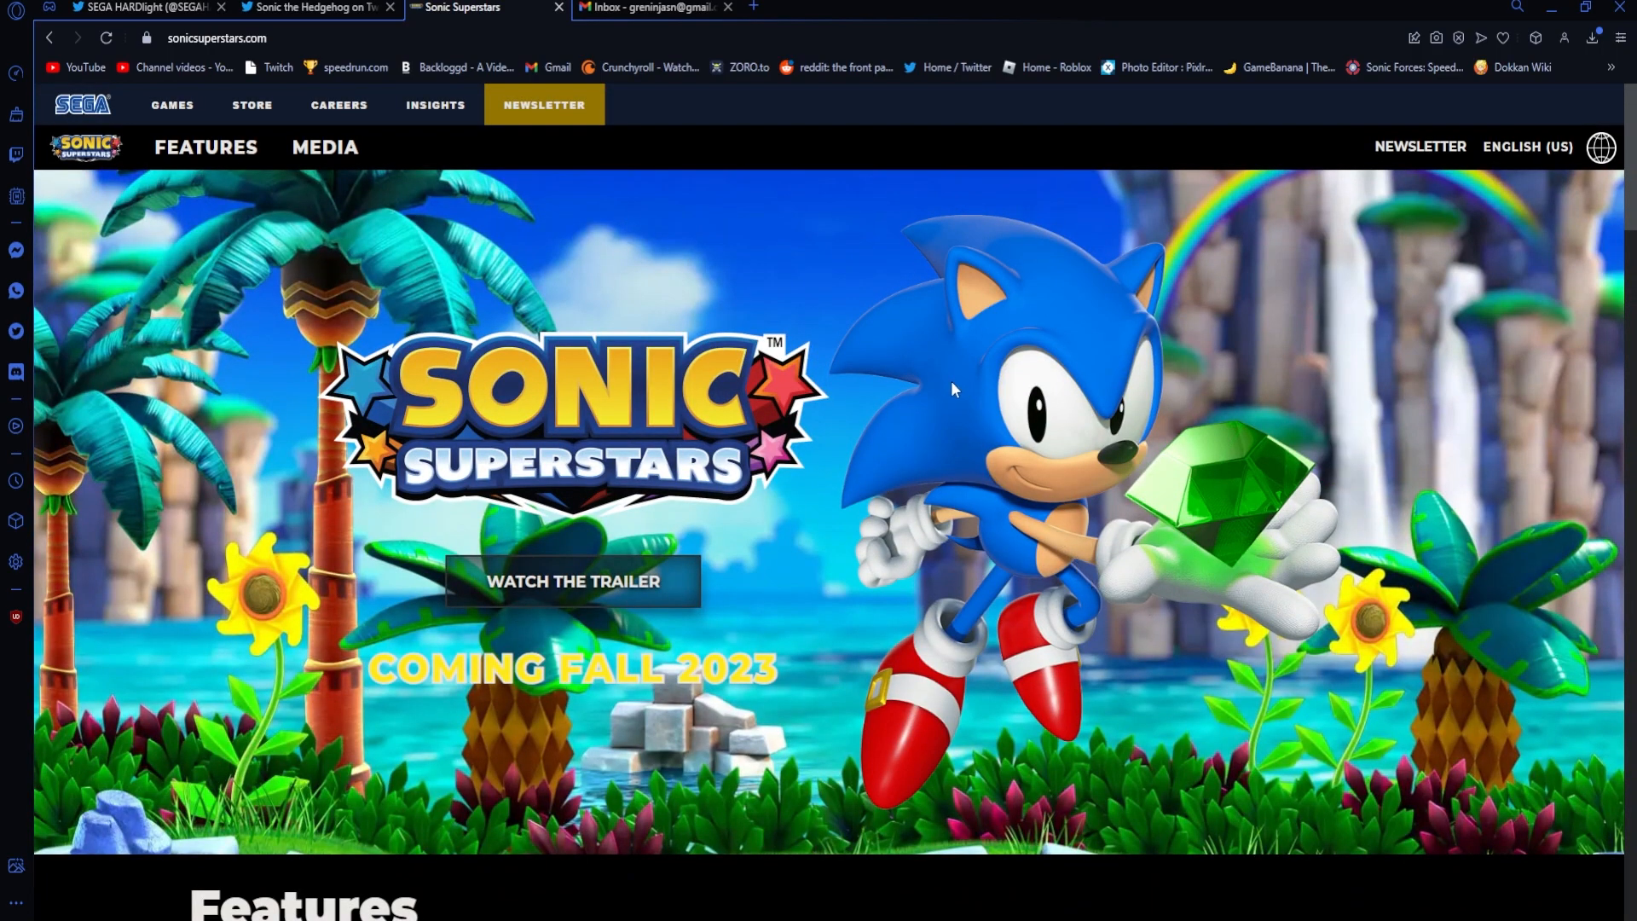
mouse_move(1200, 609)
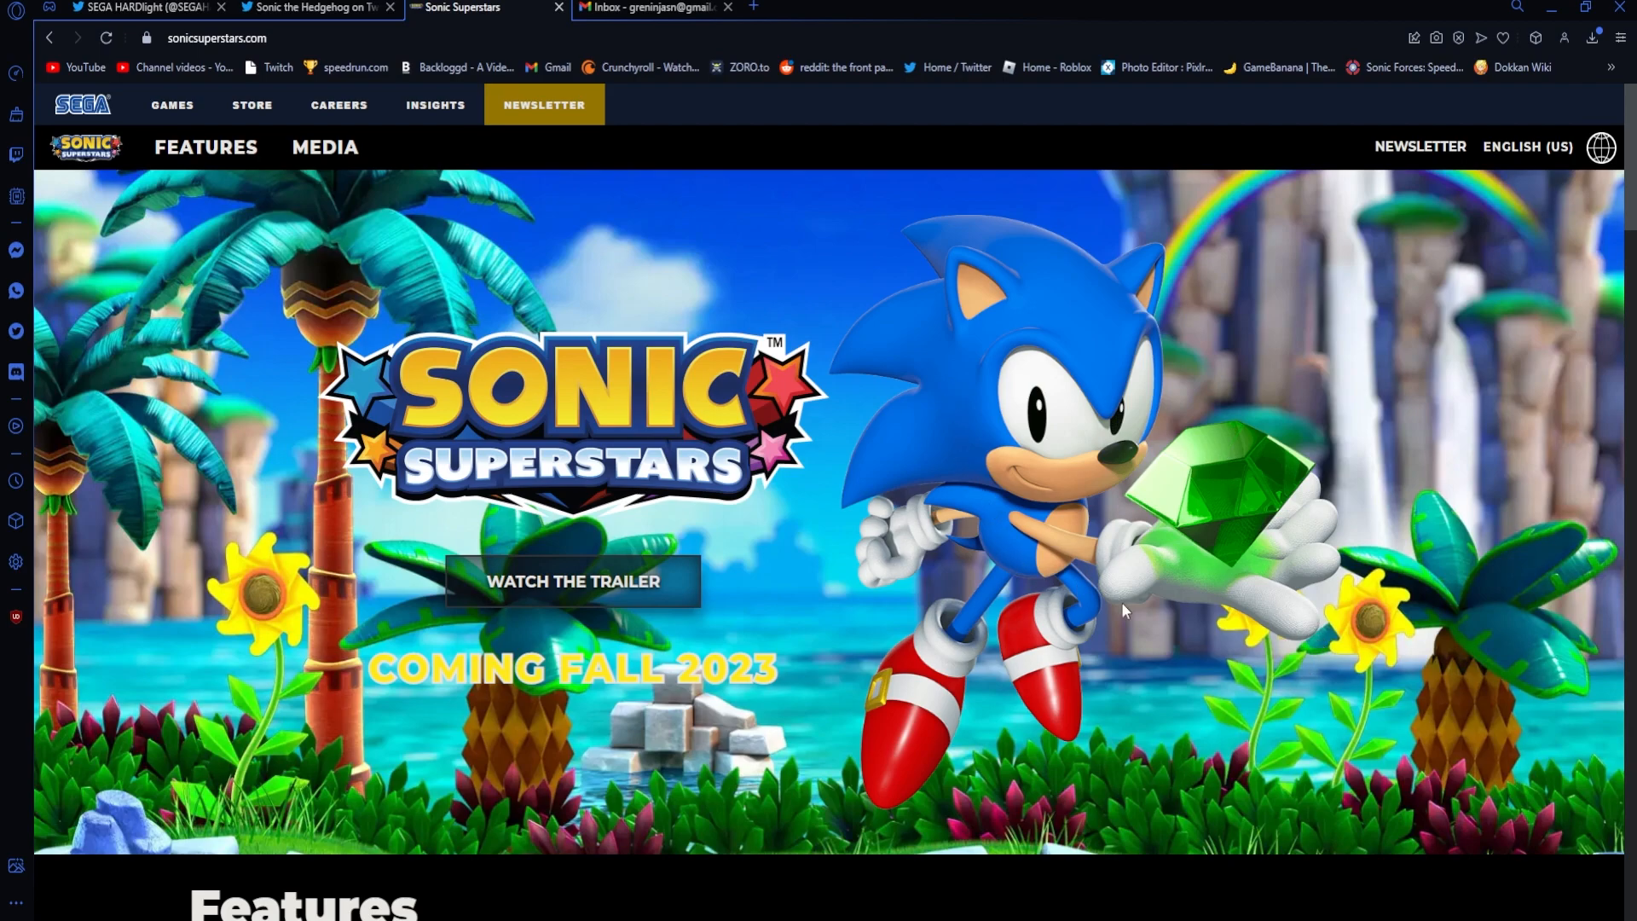
mouse_move(1031, 581)
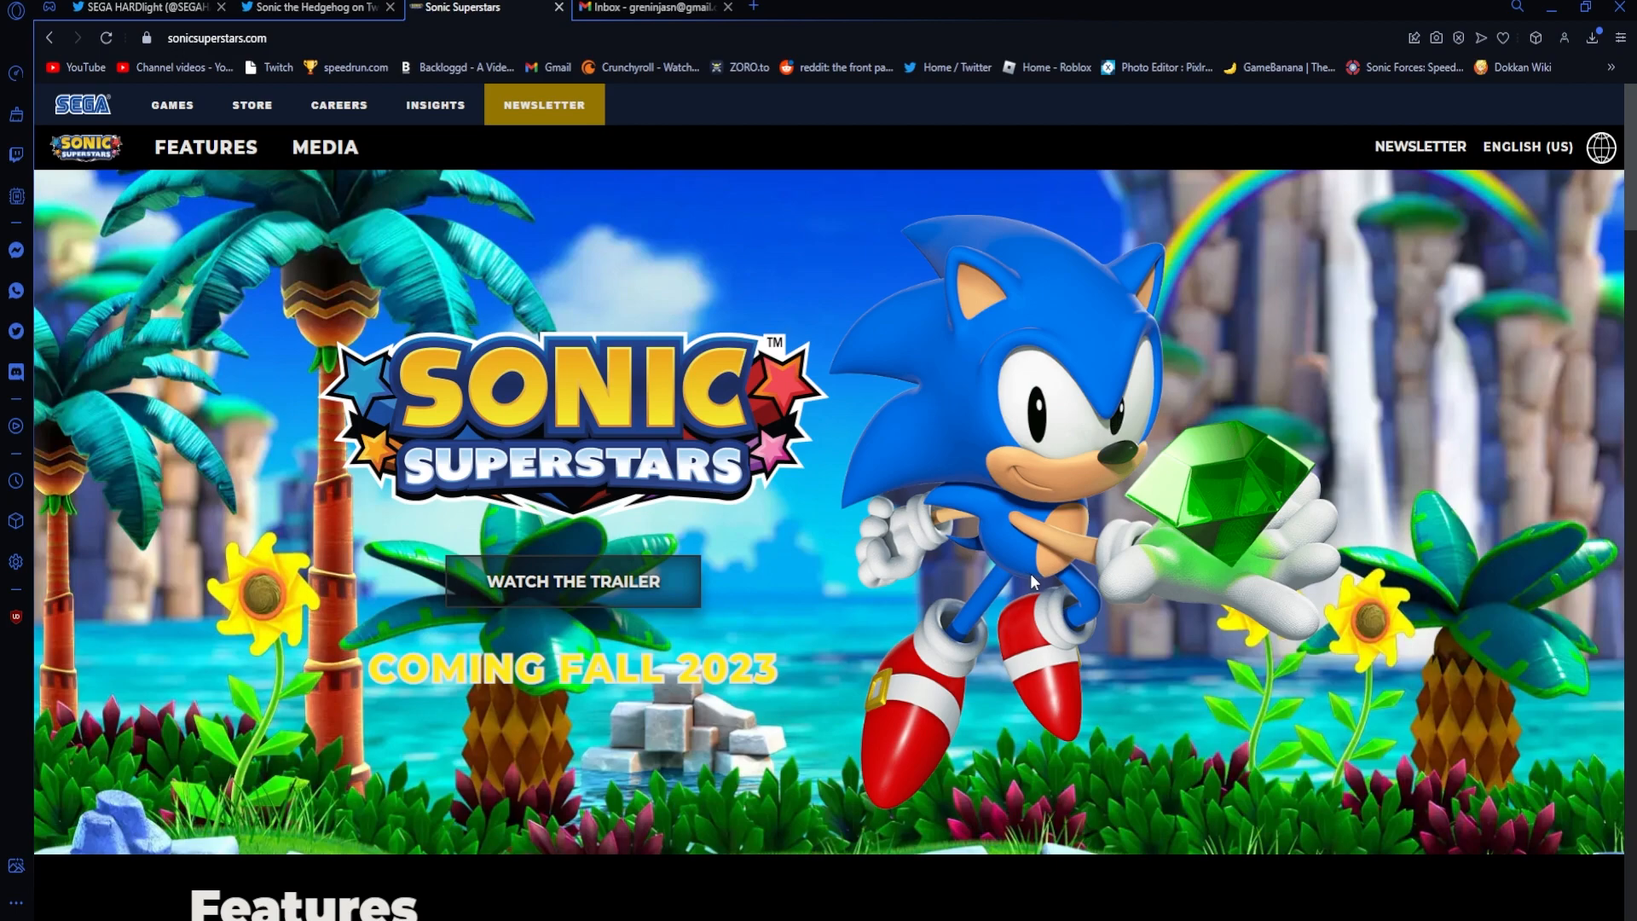
mouse_move(1075, 548)
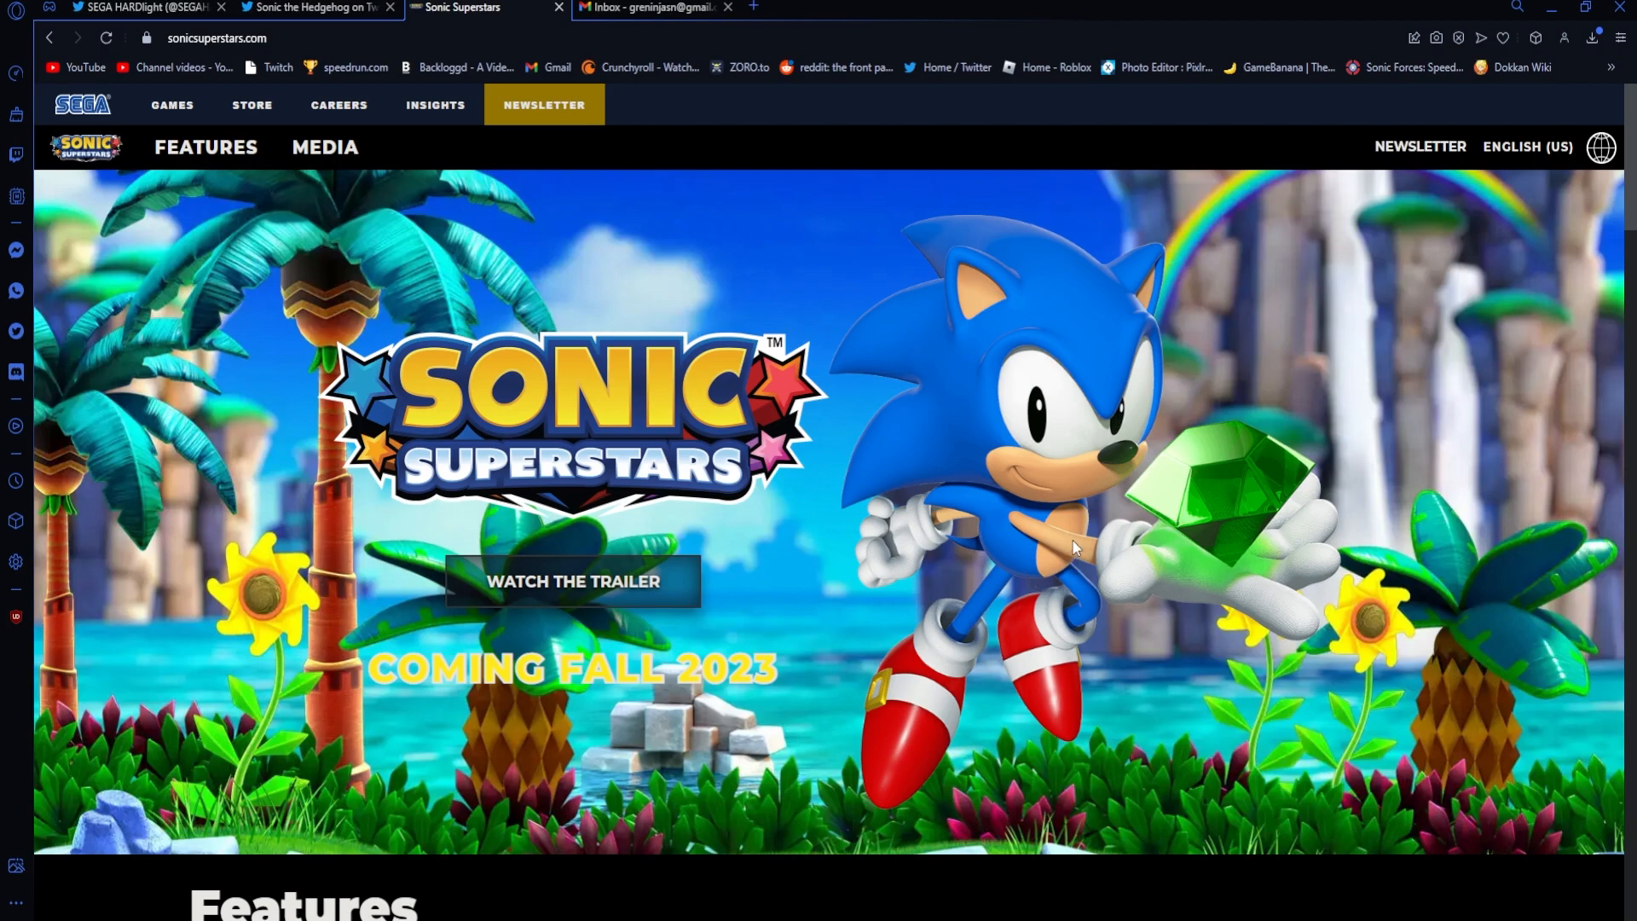
mouse_move(1167, 459)
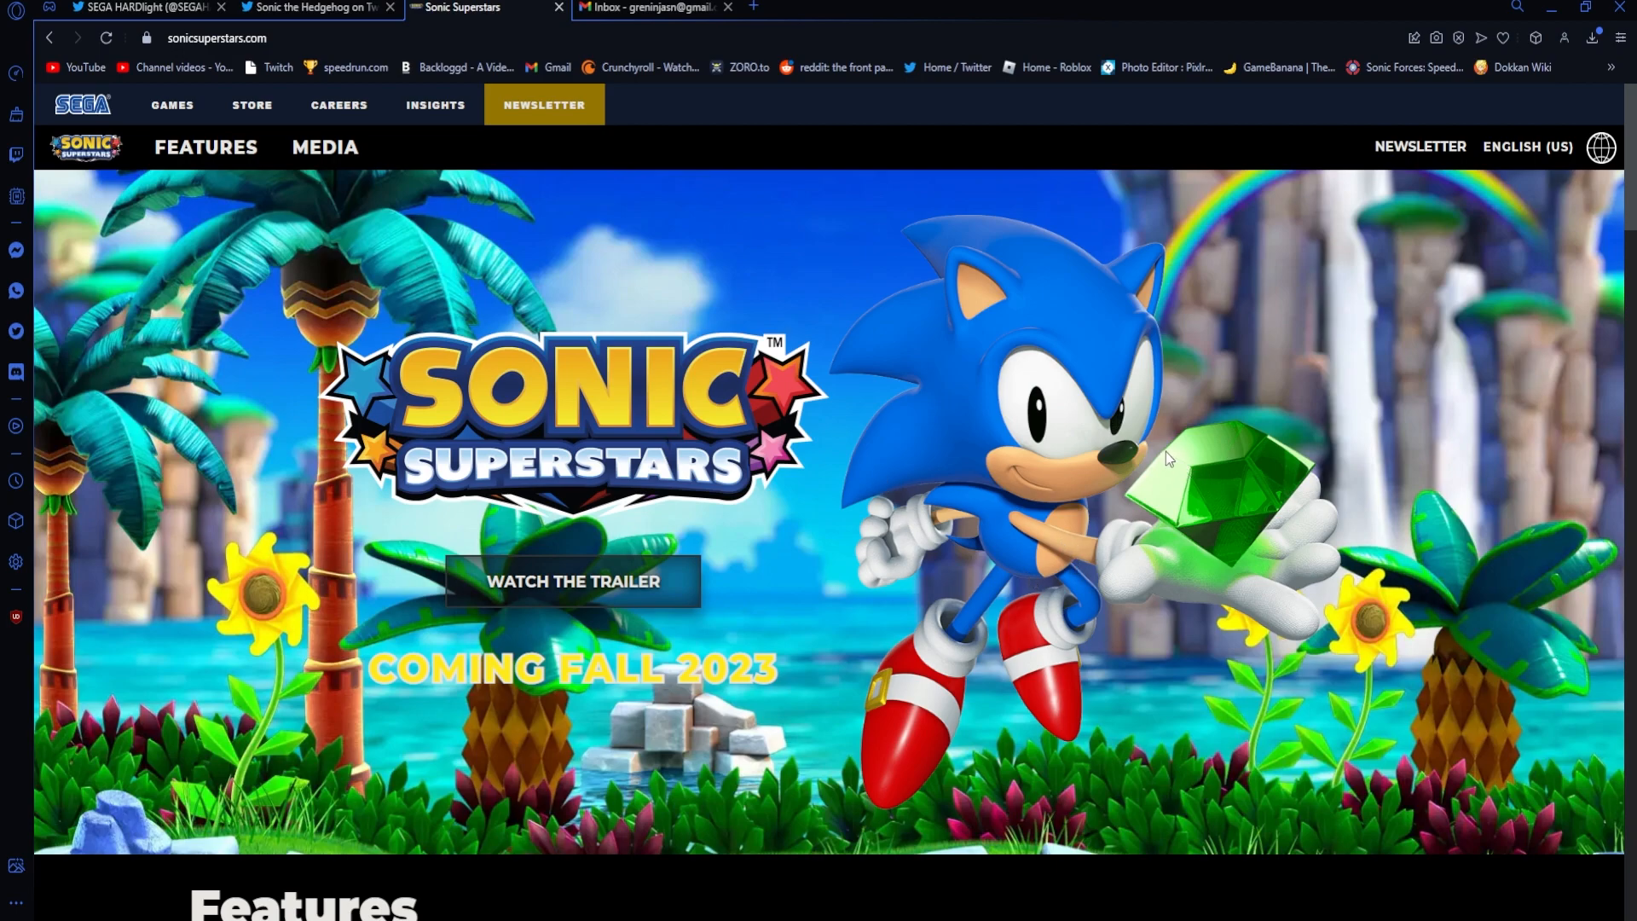
mouse_move(1156, 452)
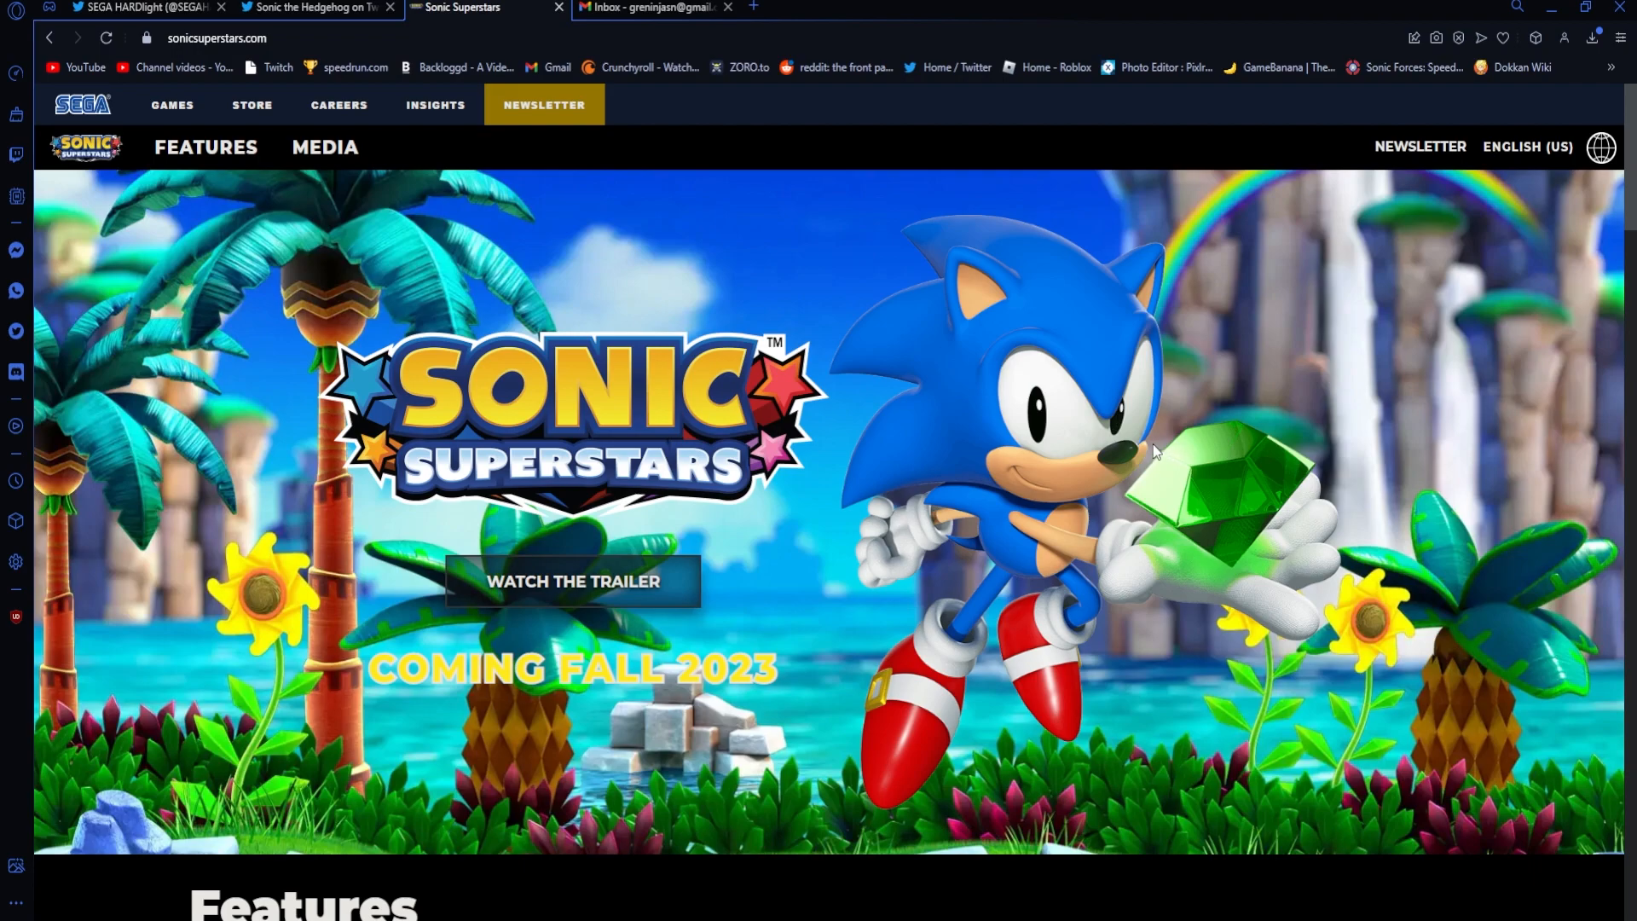
mouse_move(1156, 428)
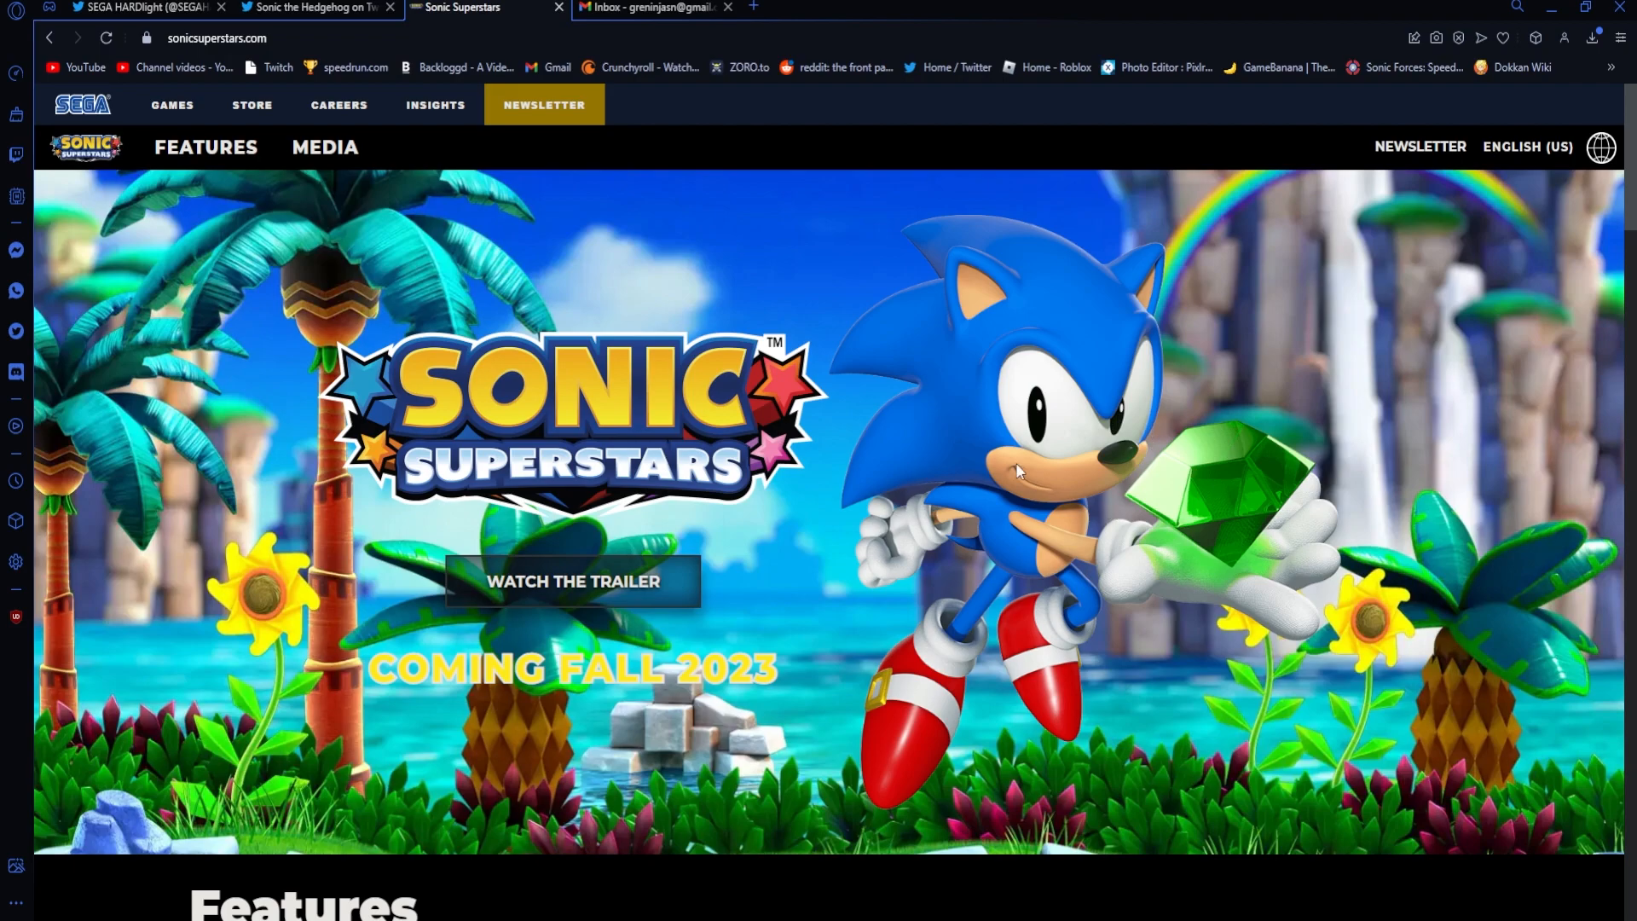
scroll("down", 3)
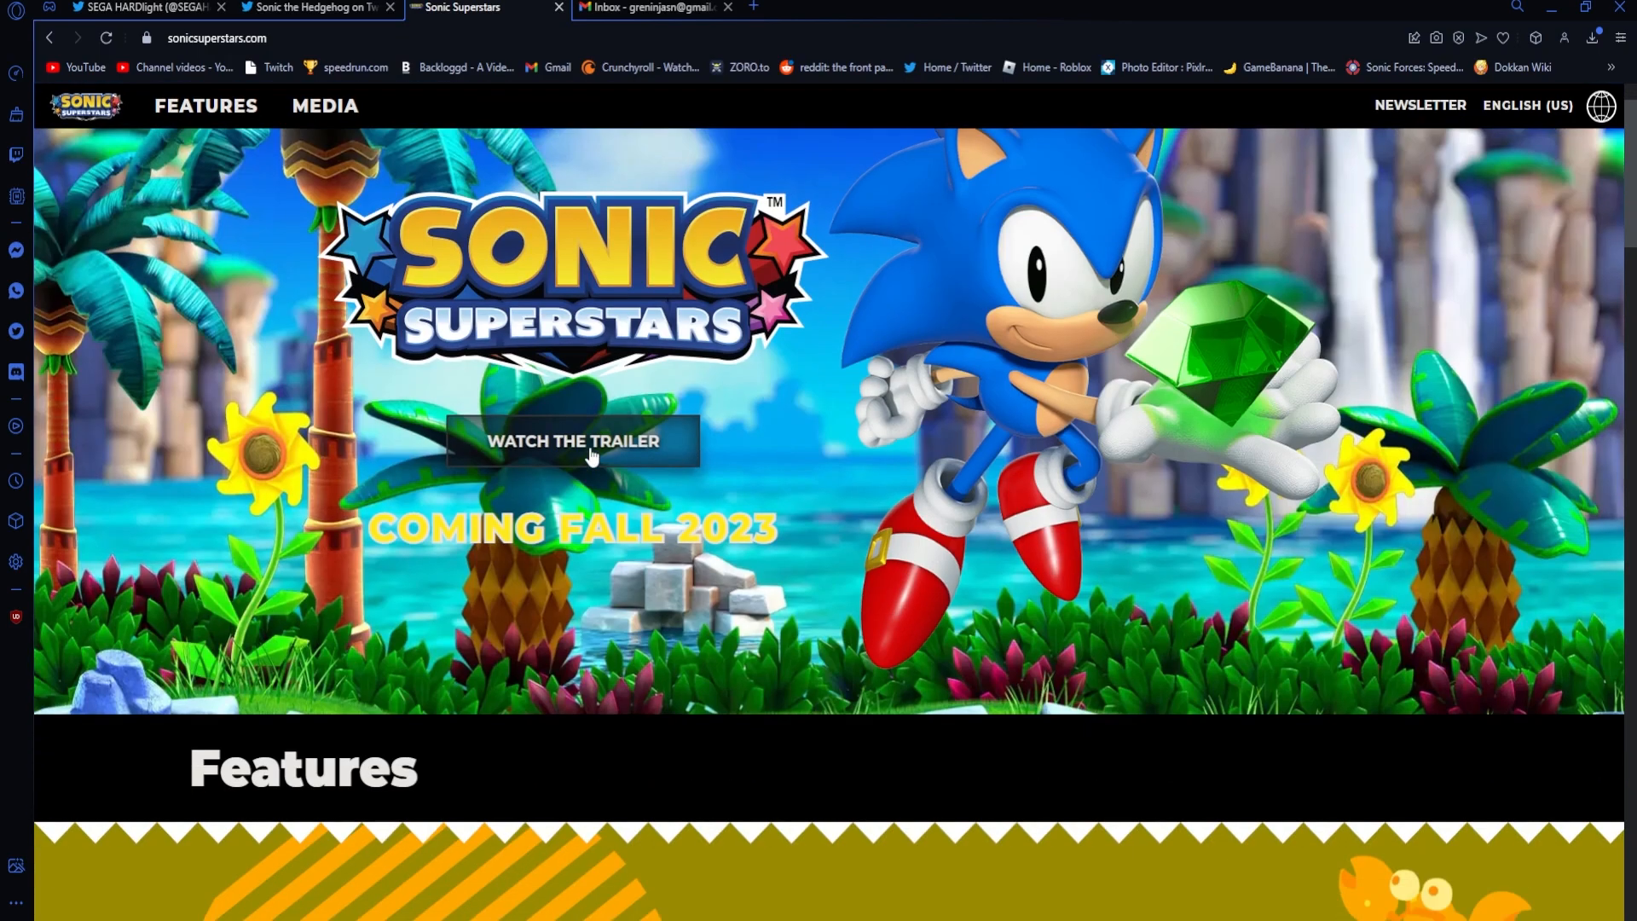
scroll("down", 3)
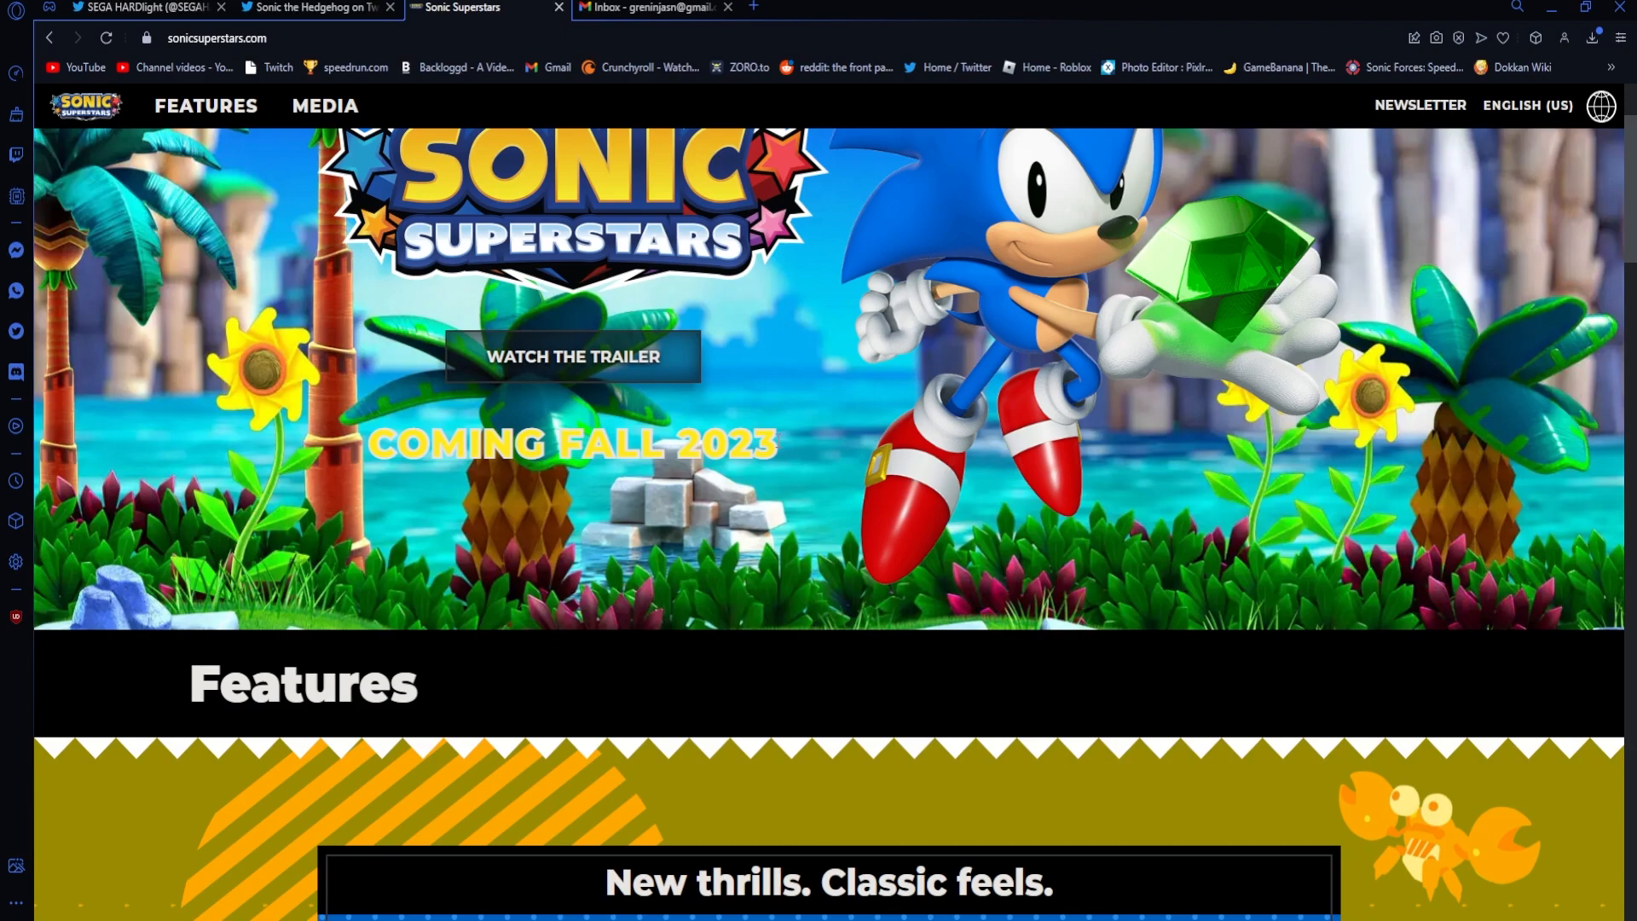
mouse_move(824, 502)
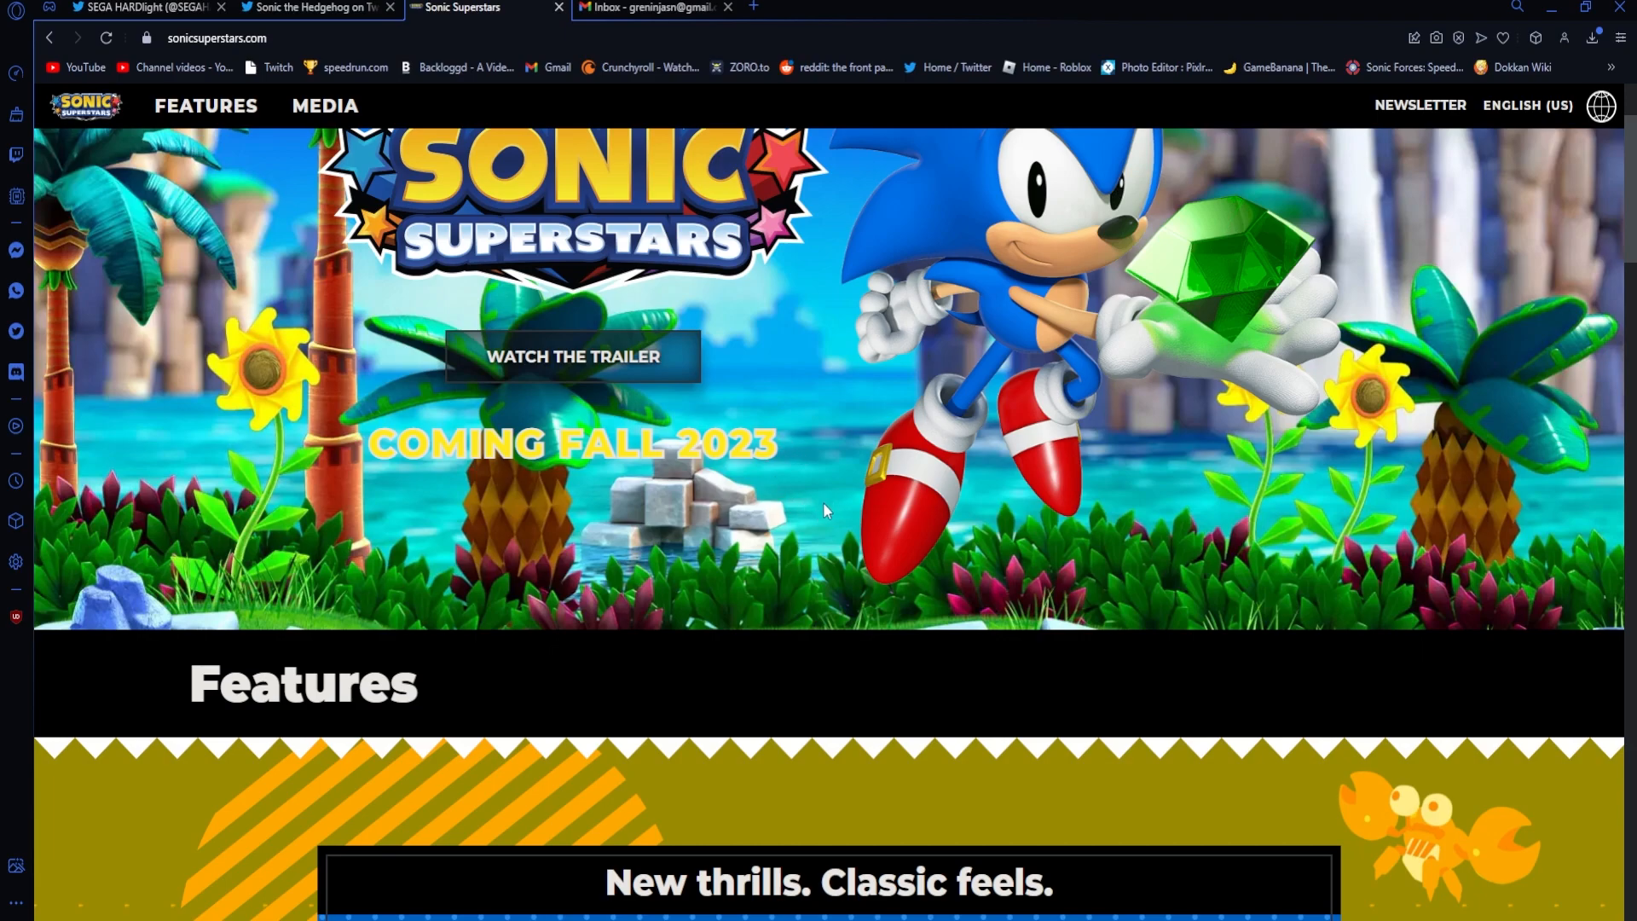
mouse_move(832, 491)
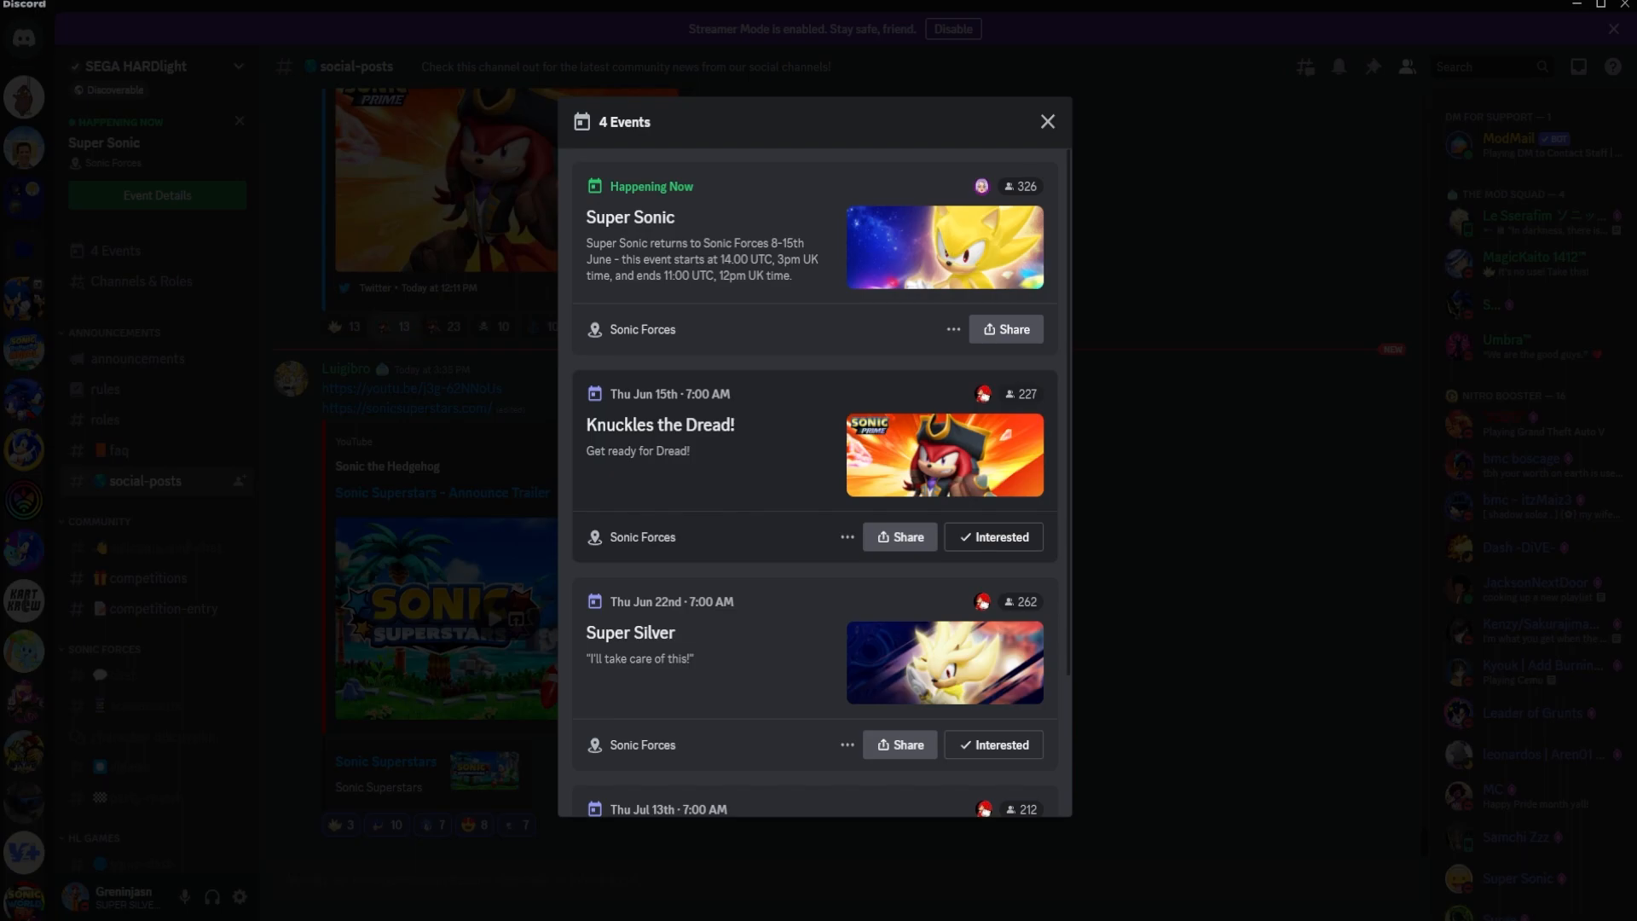
mouse_move(629, 632)
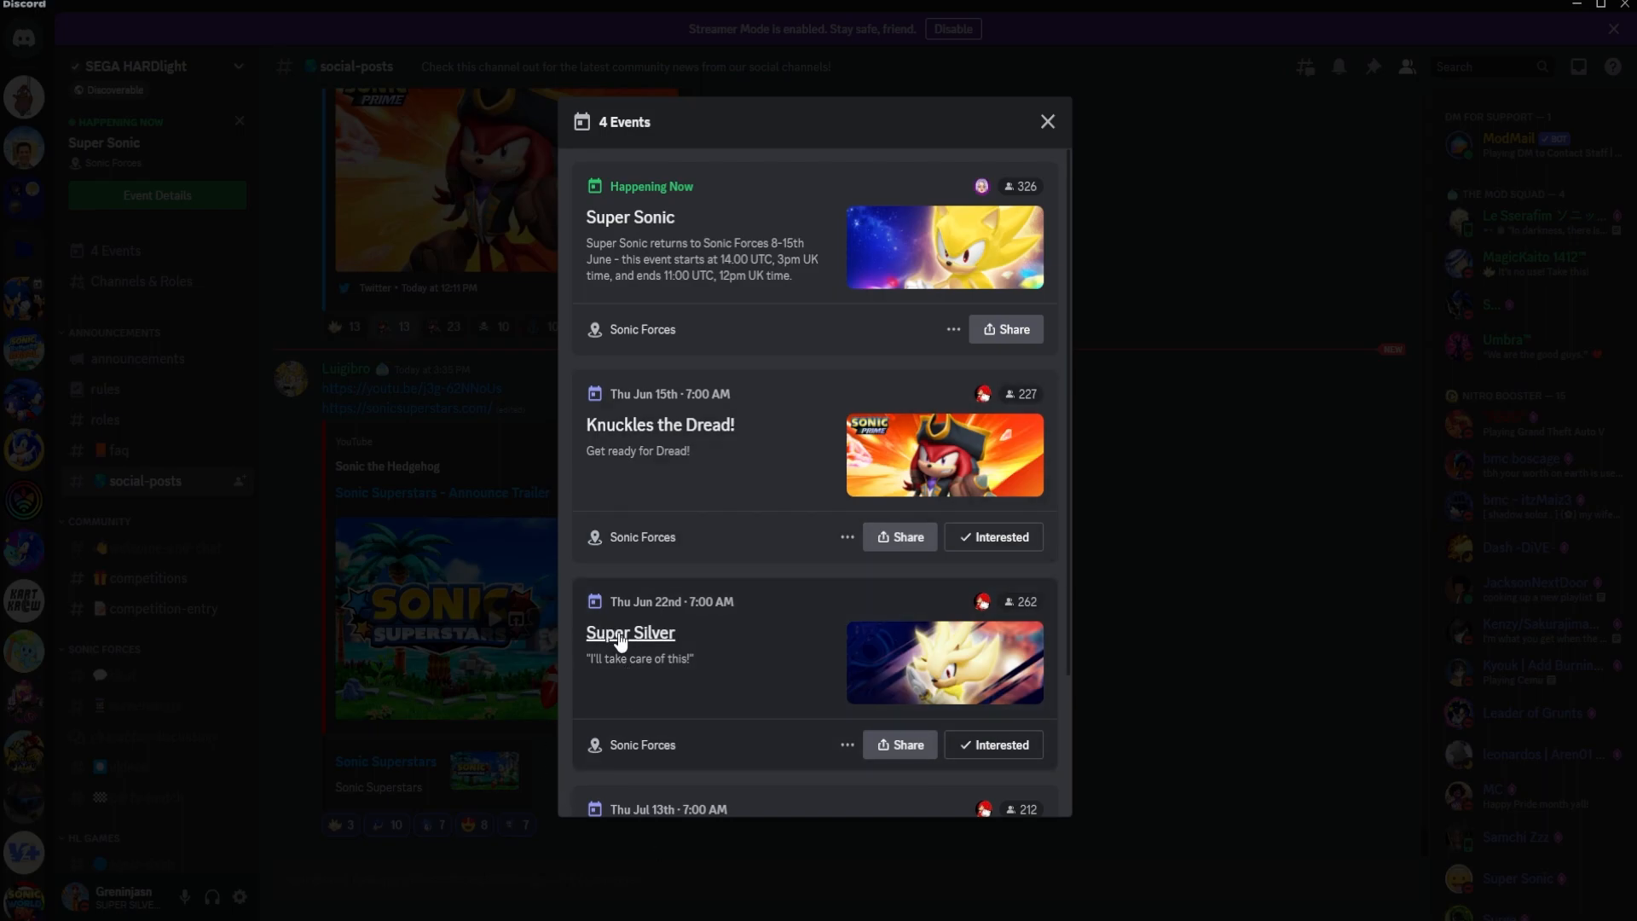
mouse_move(725, 646)
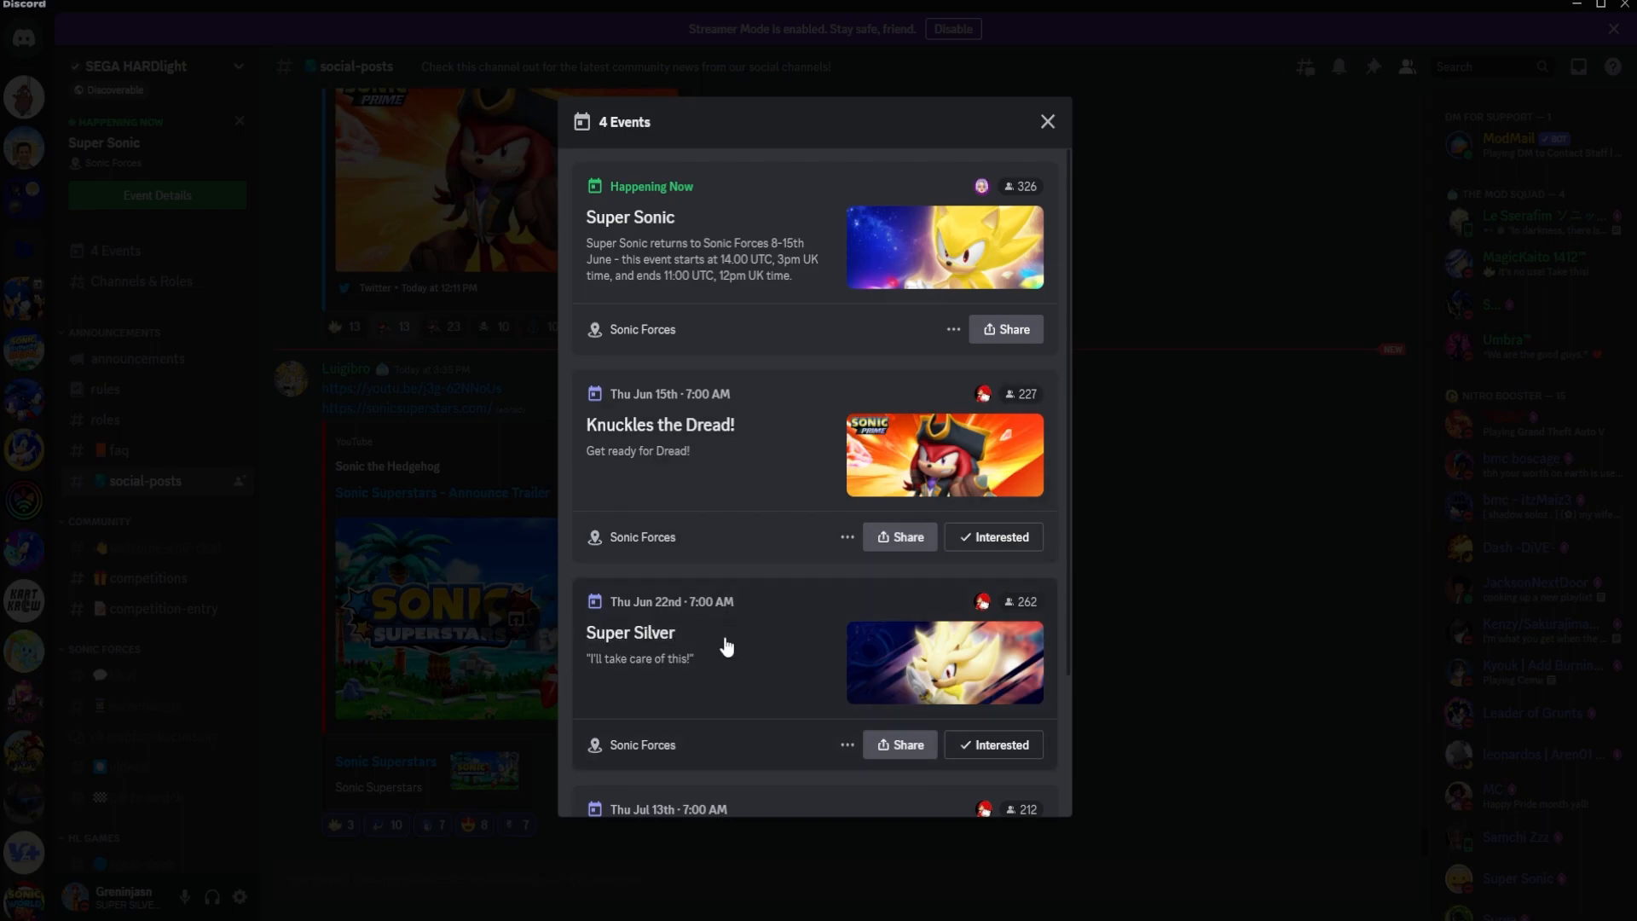
scroll("down", 3)
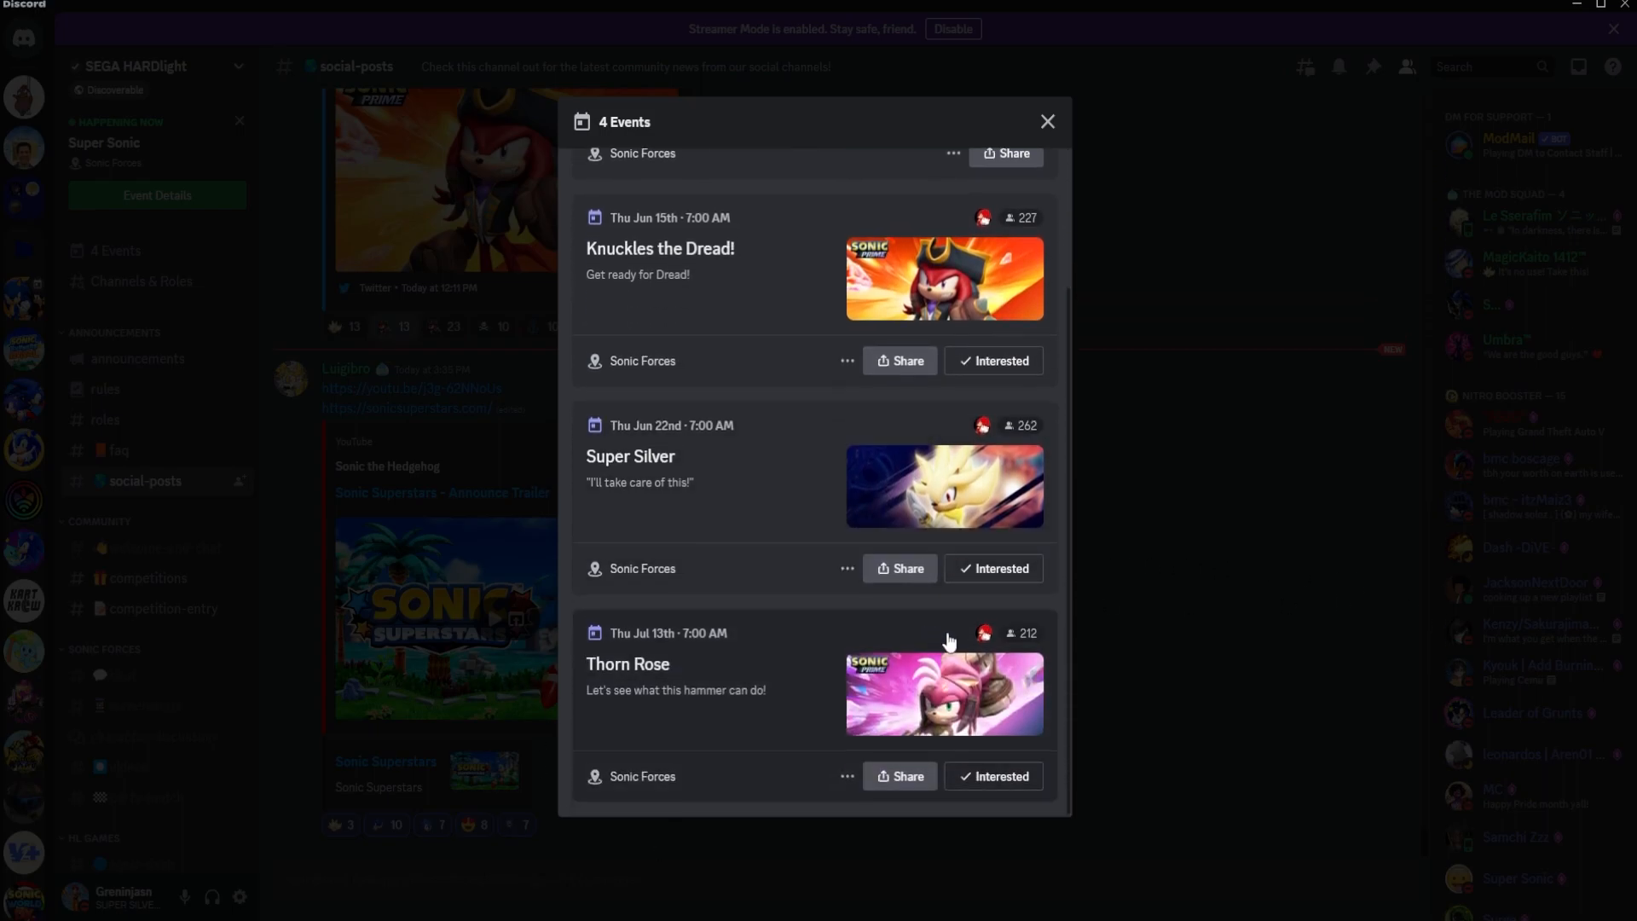